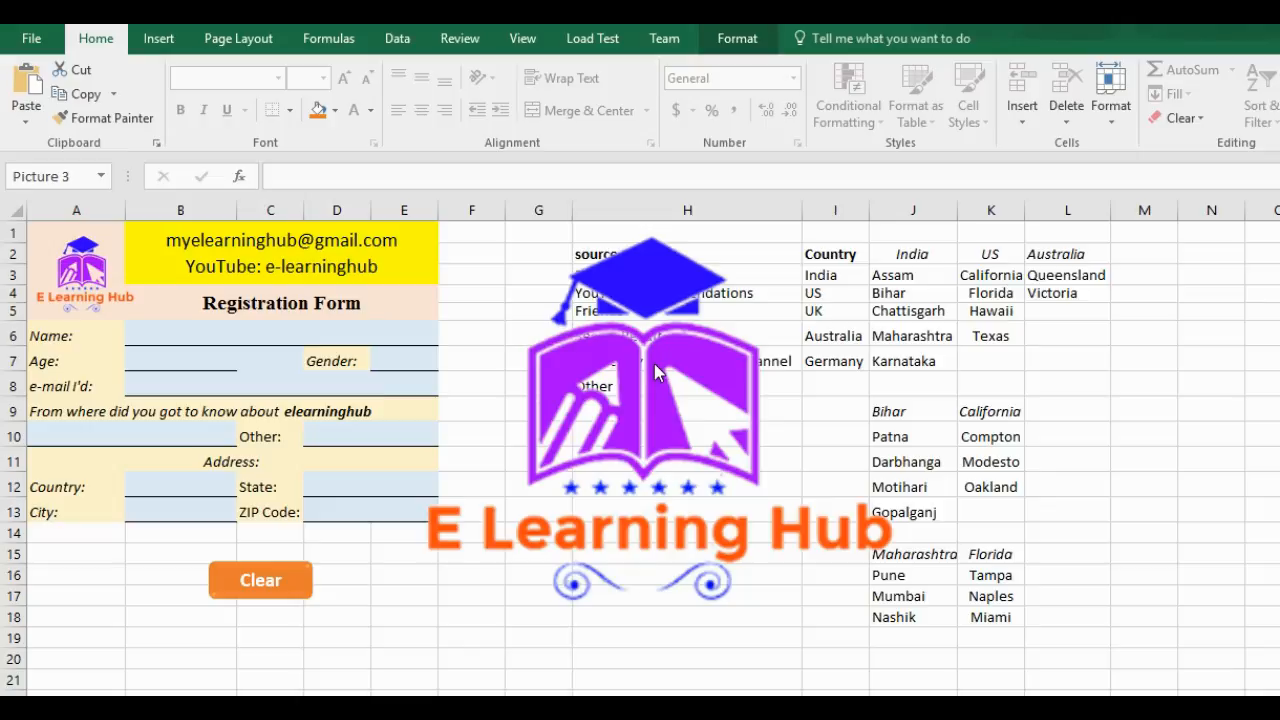
- Fill the form's Name with Navneet and Age with 26
{"action": "left_click", "coordinate": [656, 368]}
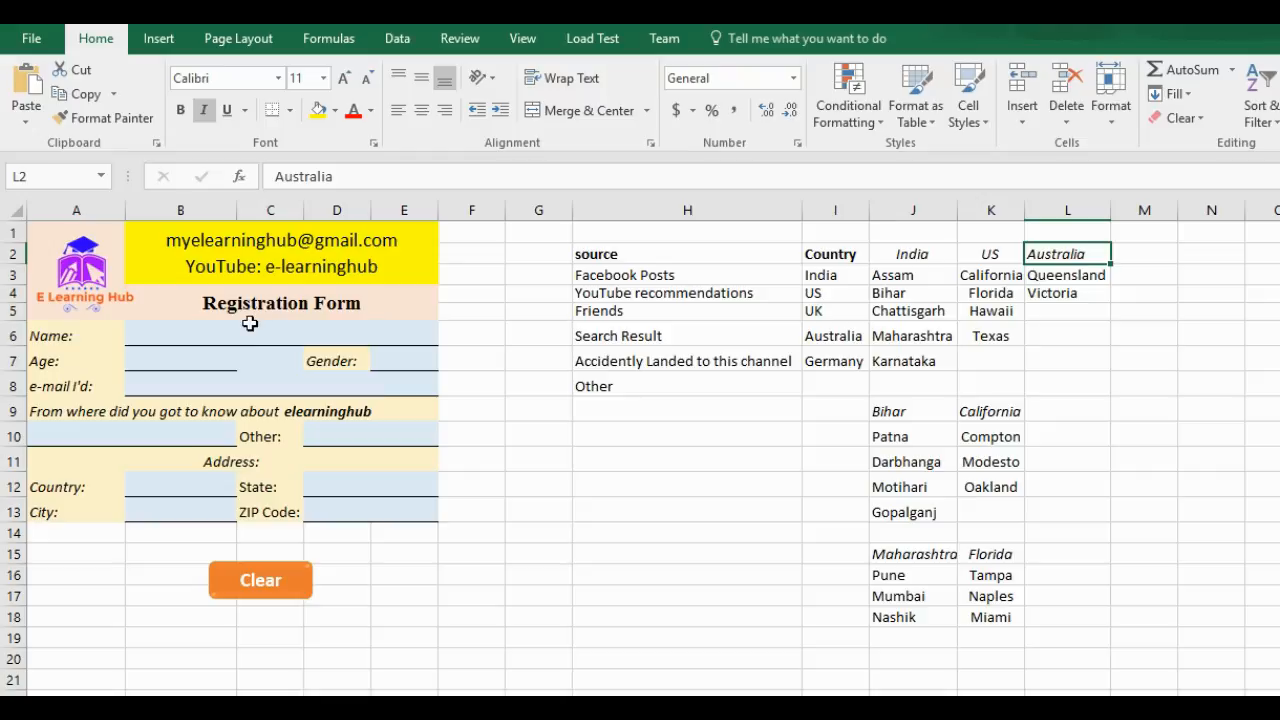
{"action": "mouse_move", "coordinate": [146, 336]}
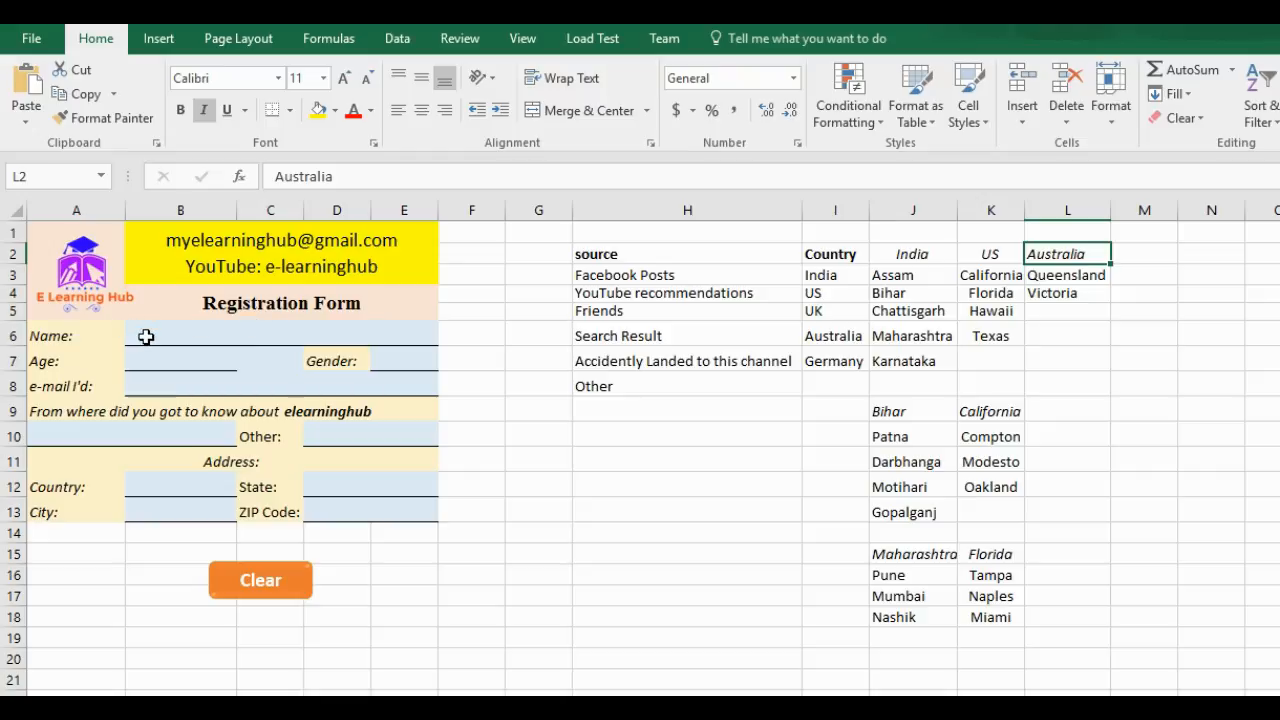
{"action": "type", "text": "Navn"}
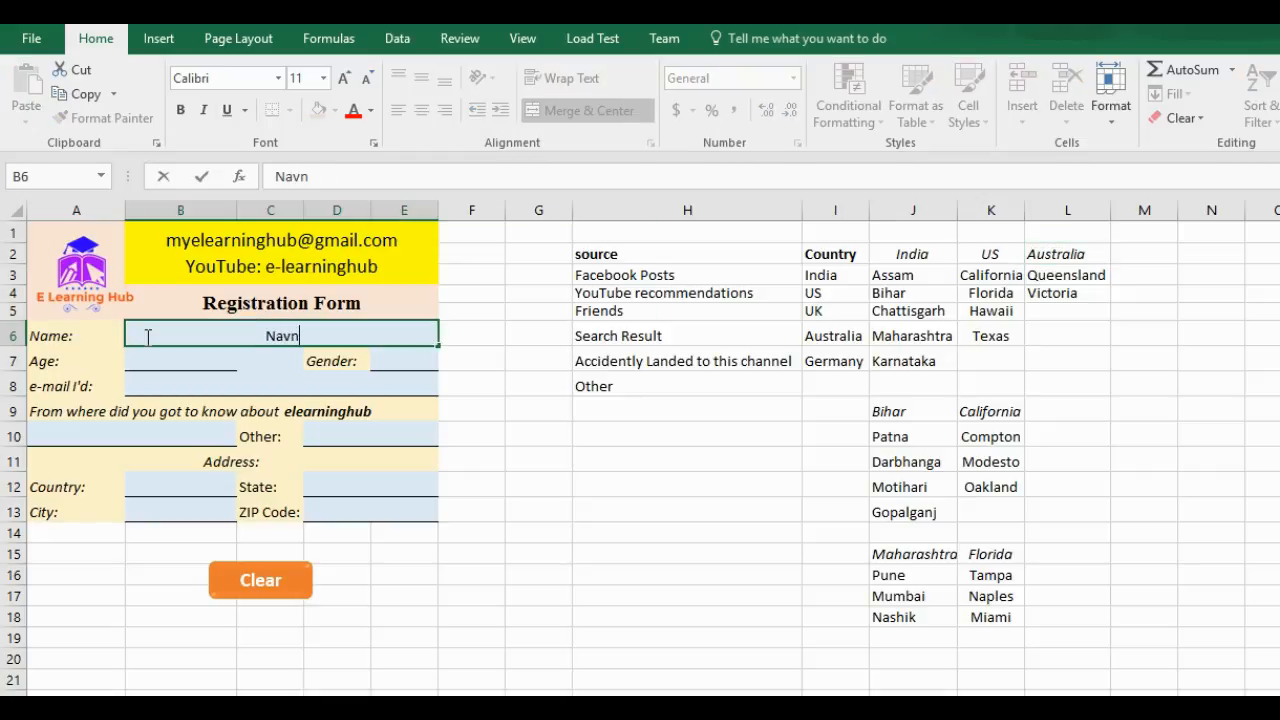
{"action": "type", "text": "Navneet"}
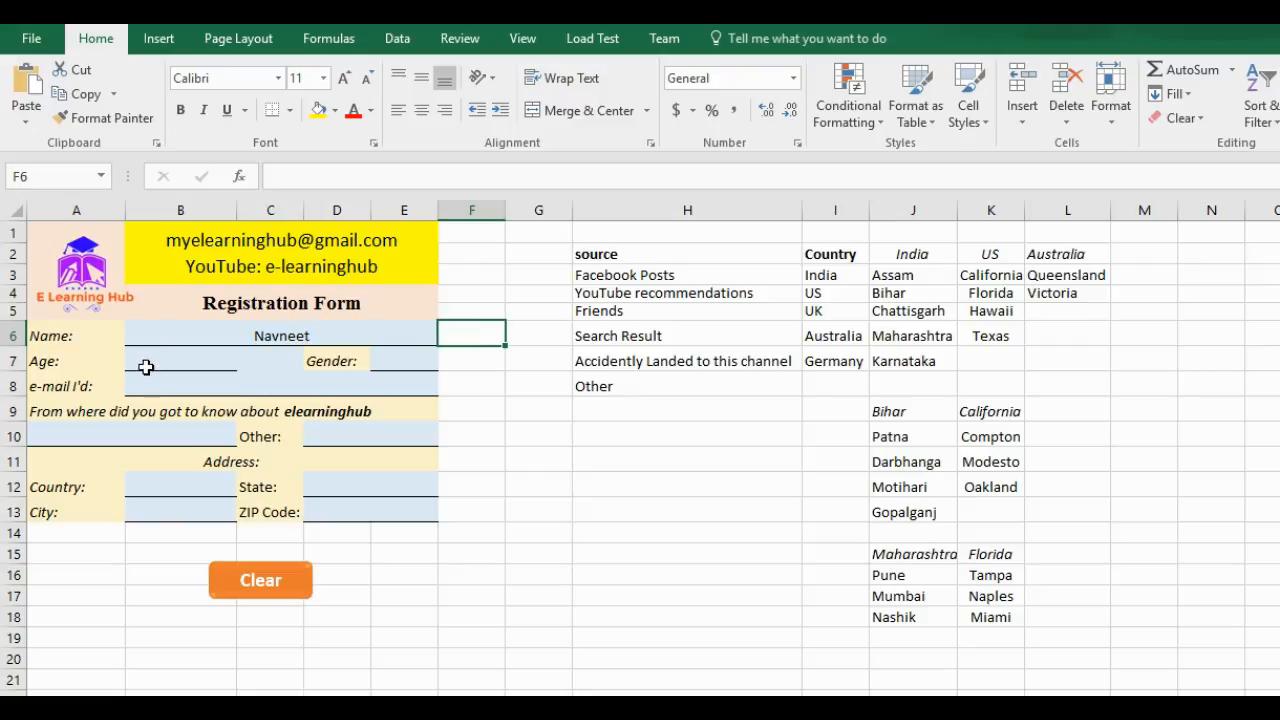
{"action": "left_click", "coordinate": [180, 360]}
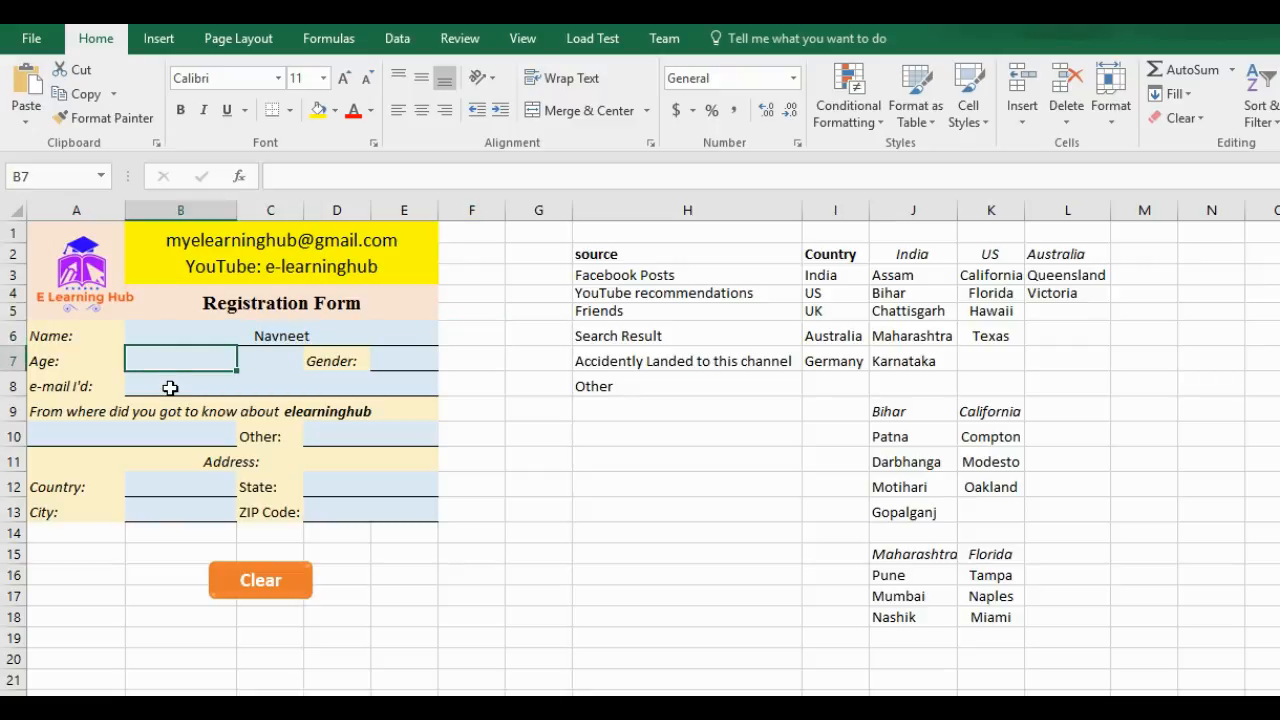
{"action": "type", "text": "26"}
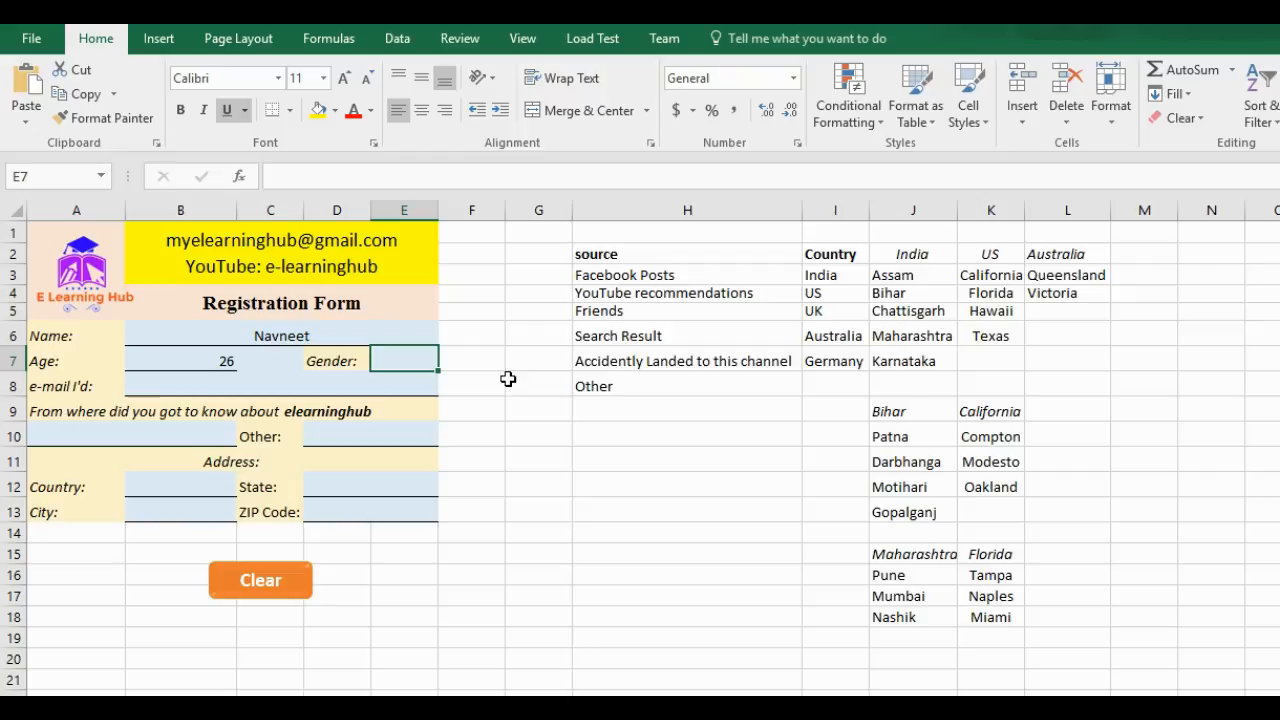
{"action": "mouse_move", "coordinate": [396, 38]}
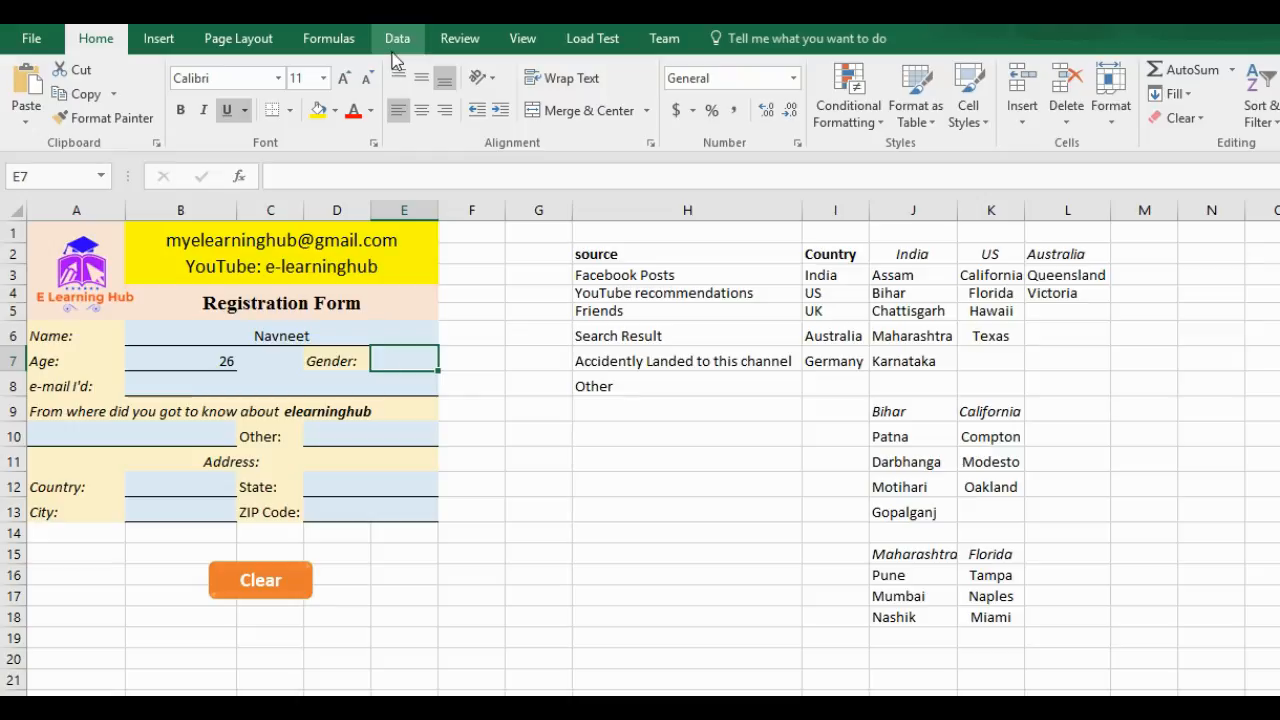
- Restrict the Gender cell to a list of Male, Female, Transgender via Data Validation
{"action": "left_click", "coordinate": [396, 38]}
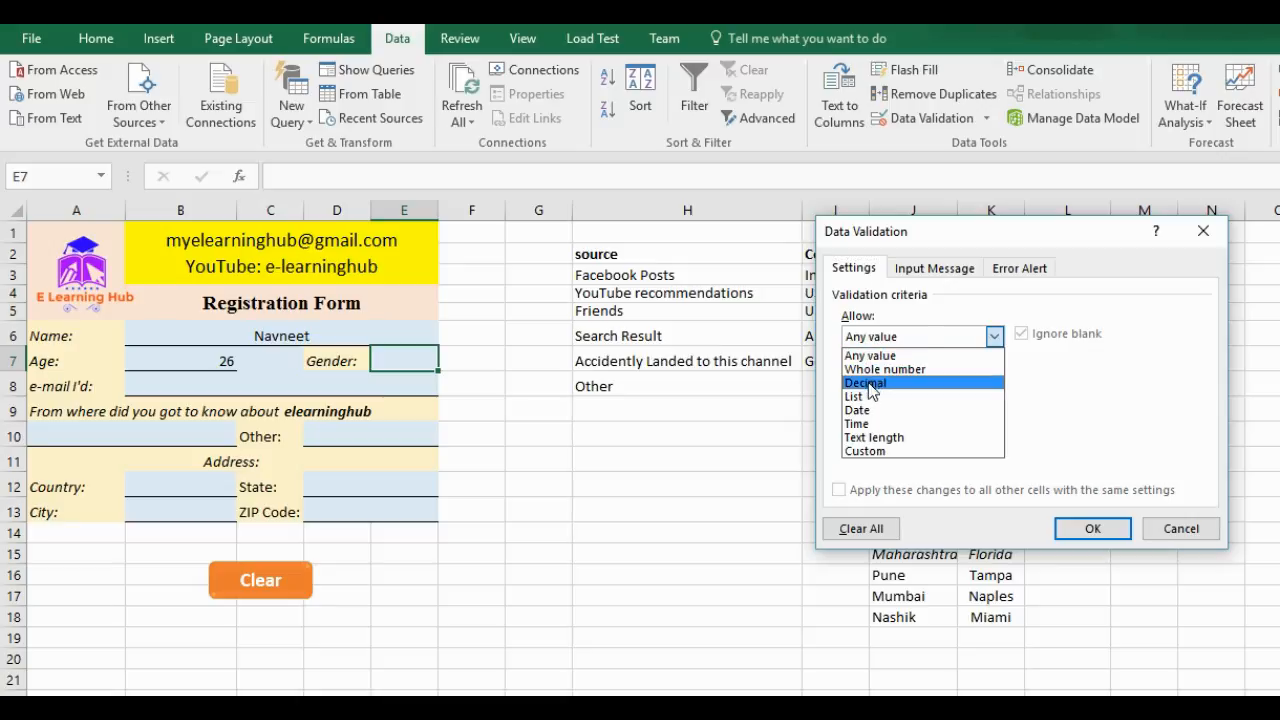
{"action": "left_click", "coordinate": [856, 396]}
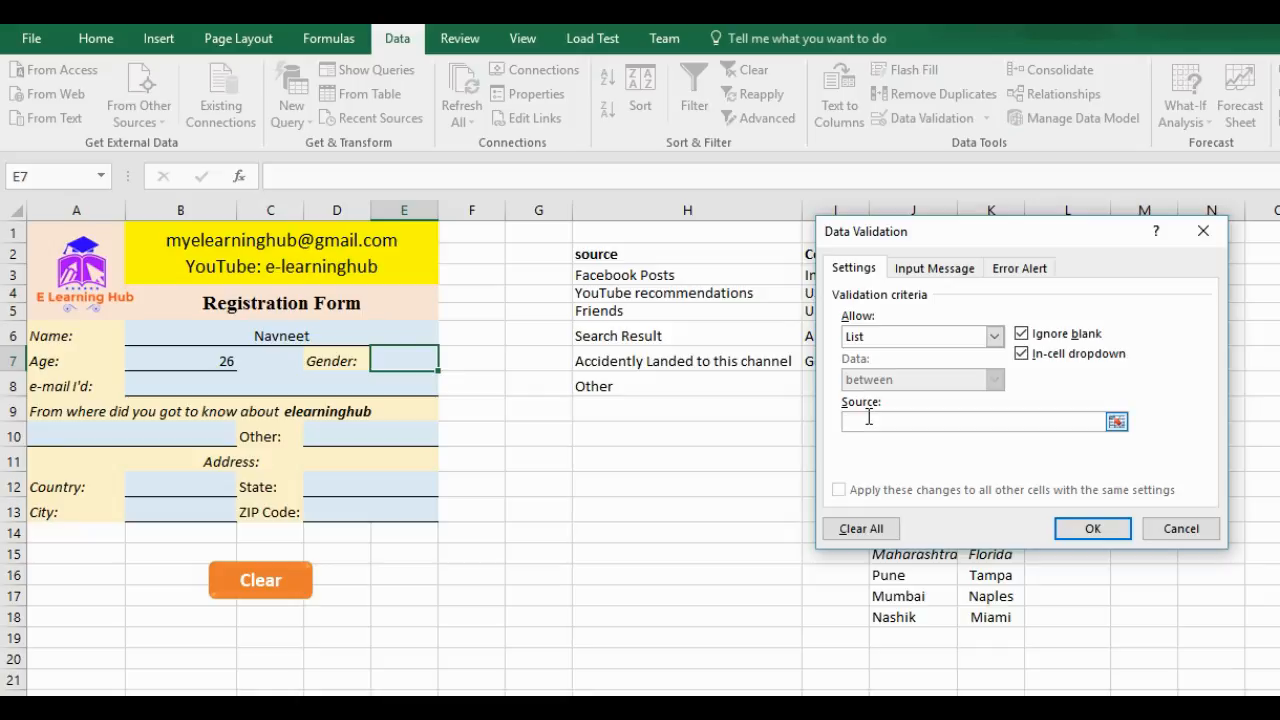
{"action": "type", "text": "M"}
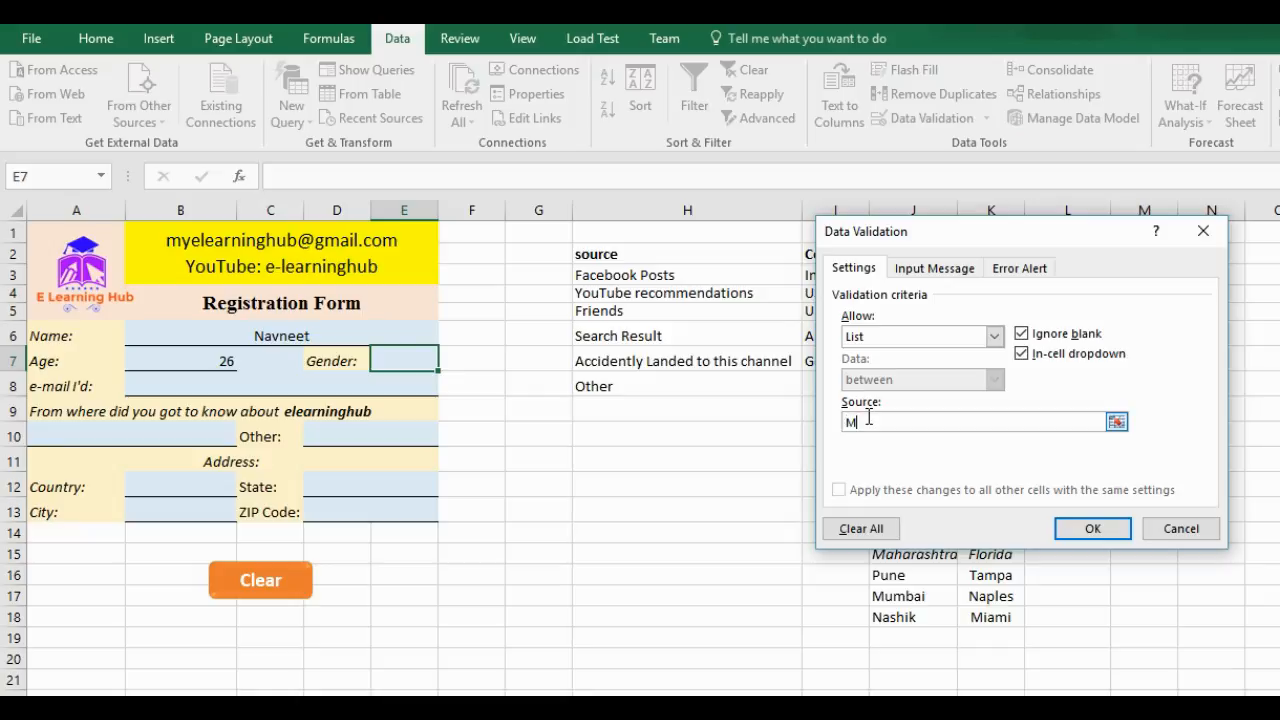
{"action": "type", "text": "ale"}
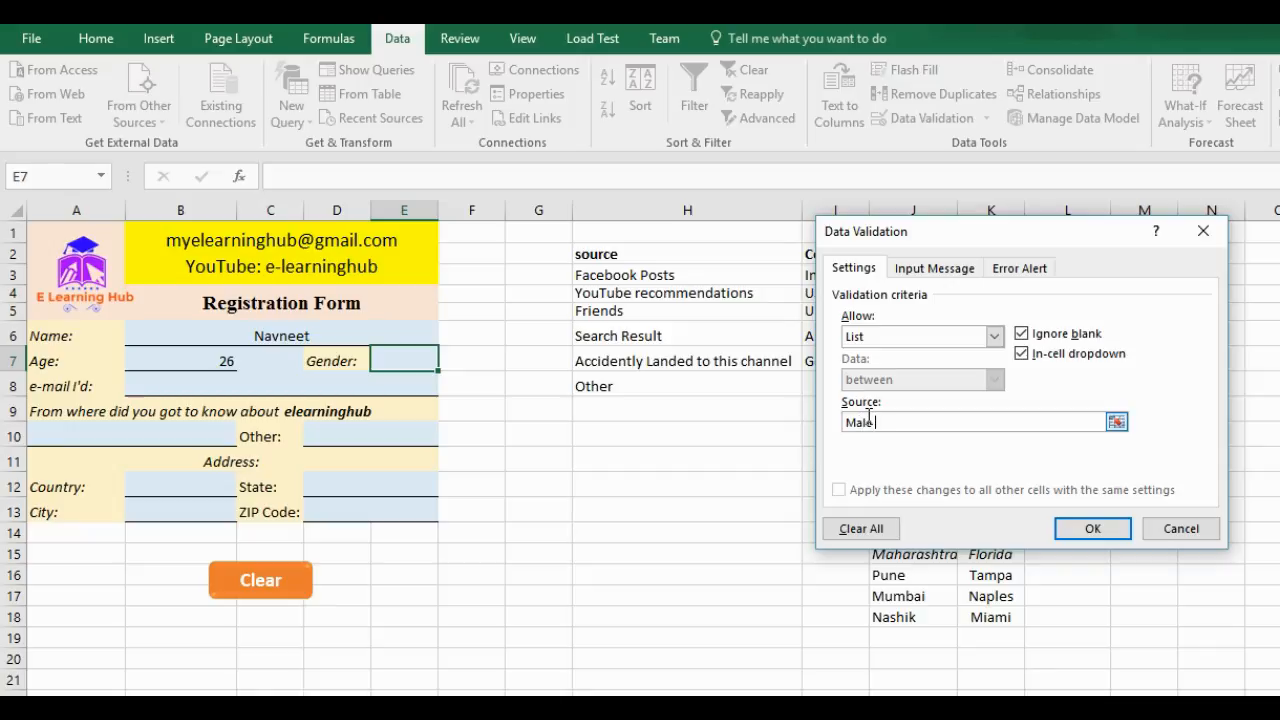
{"action": "type", "text": ", F"}
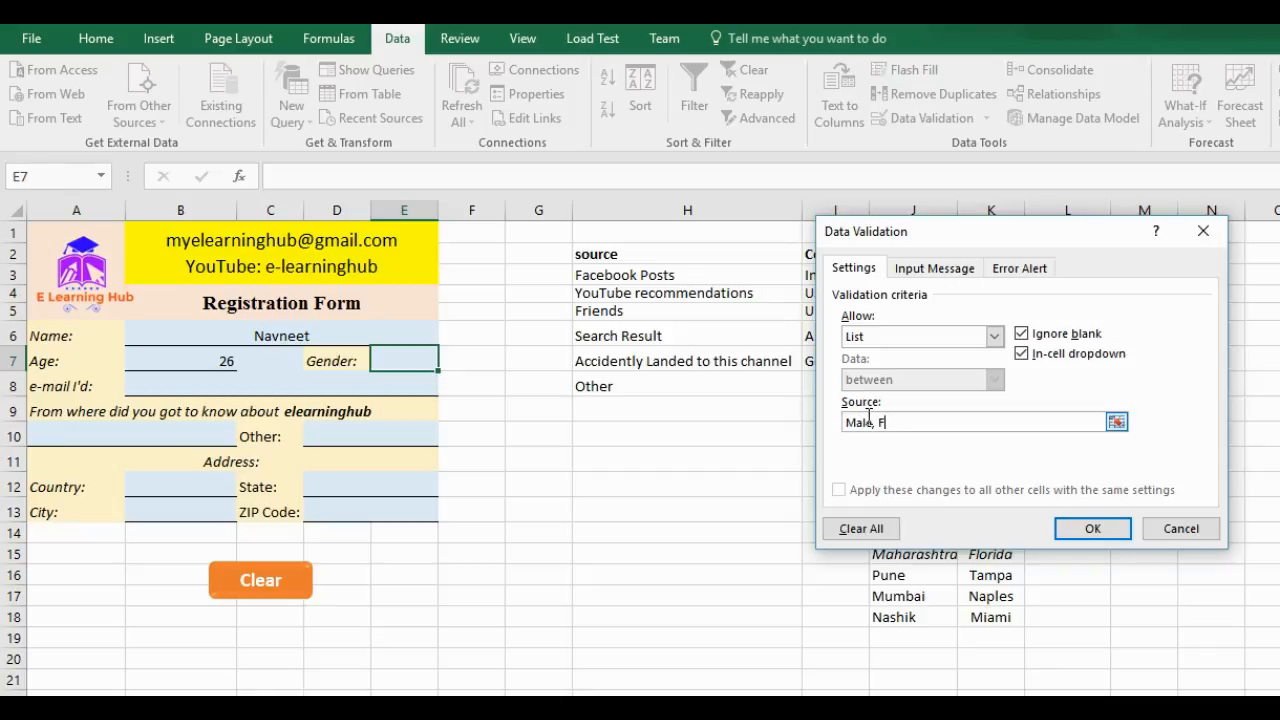
{"action": "type", "text": "emale,"}
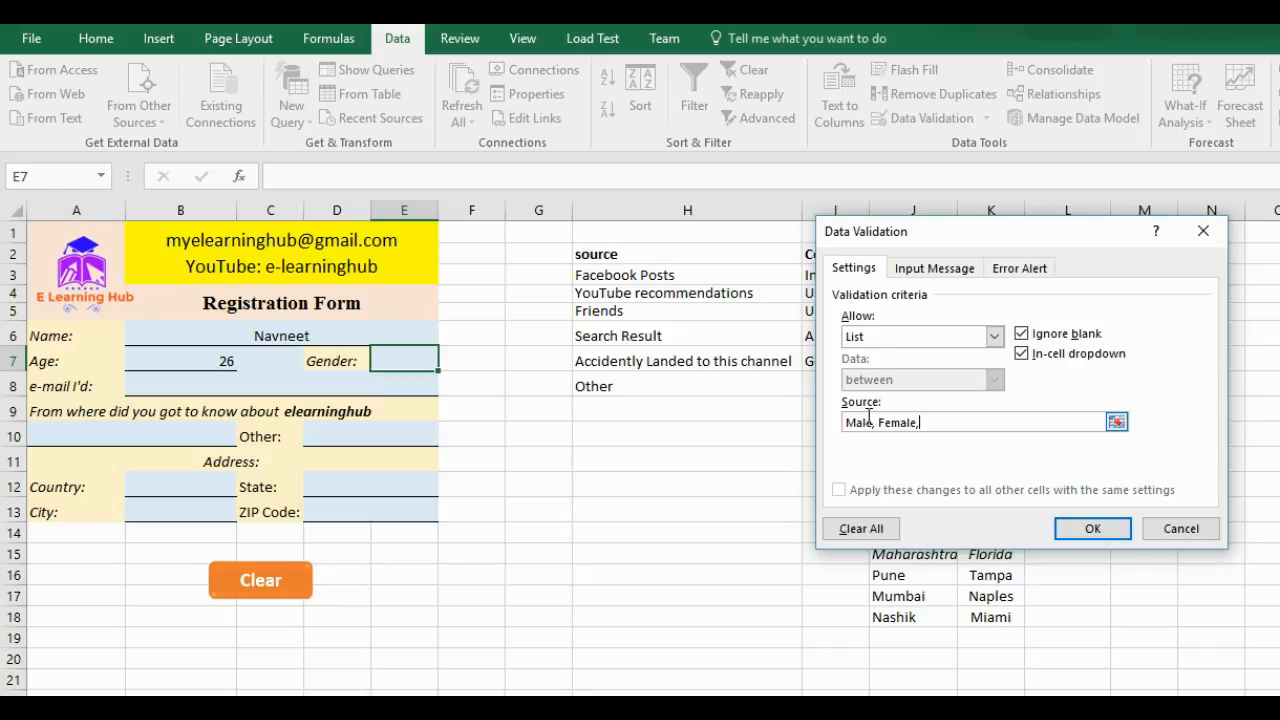
{"action": "type", "text": "Transg"}
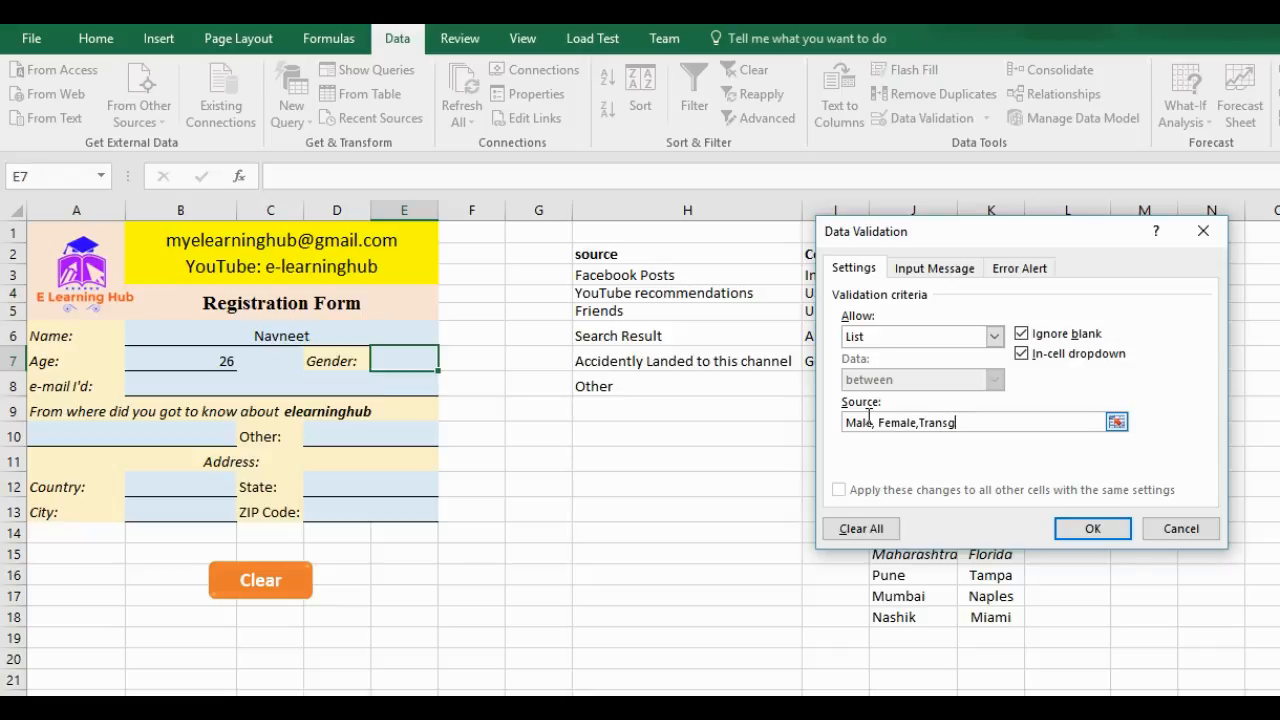
{"action": "type", "text": "ender"}
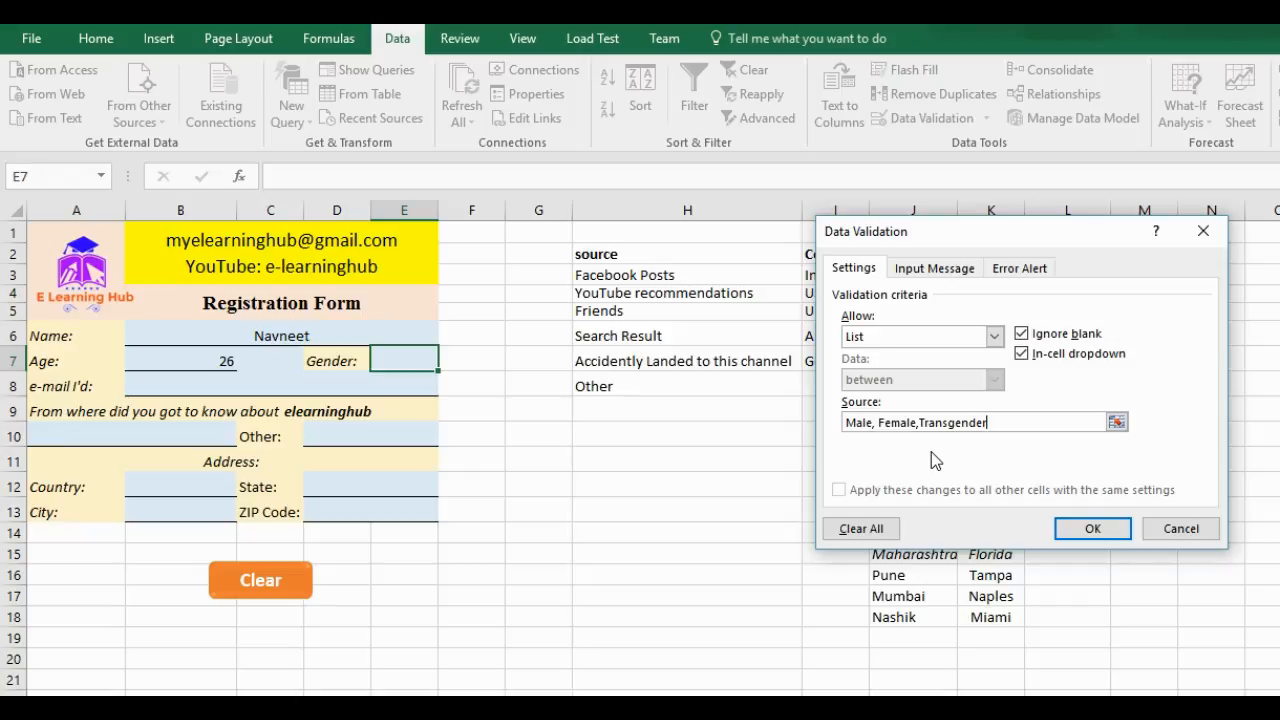
{"action": "left_click", "coordinate": [1092, 528]}
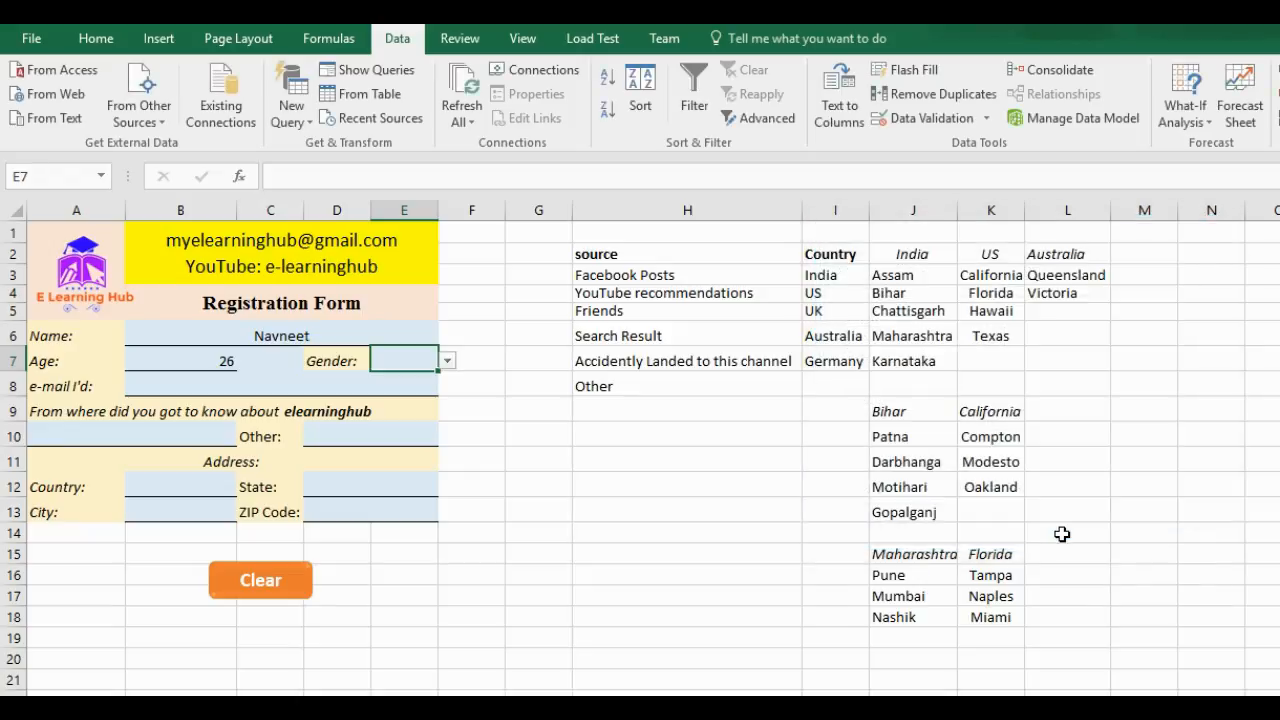
{"action": "left_click", "coordinate": [472, 362]}
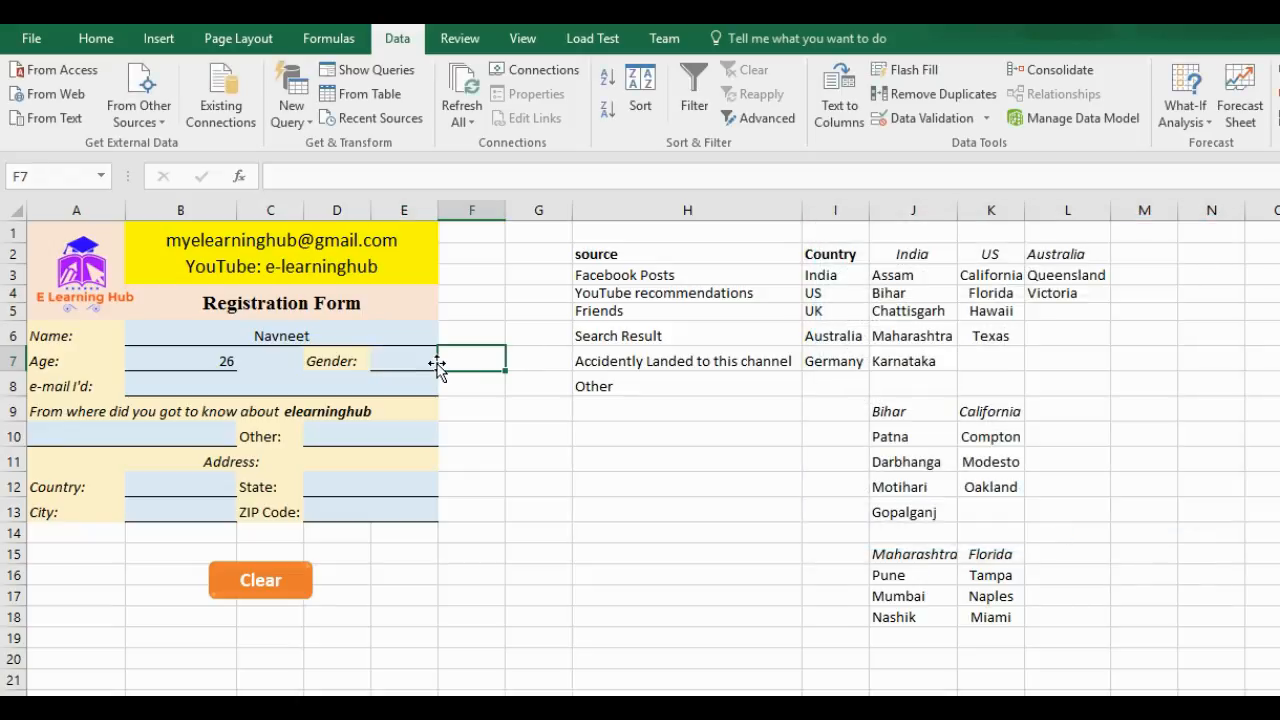
{"action": "left_click", "coordinate": [446, 360]}
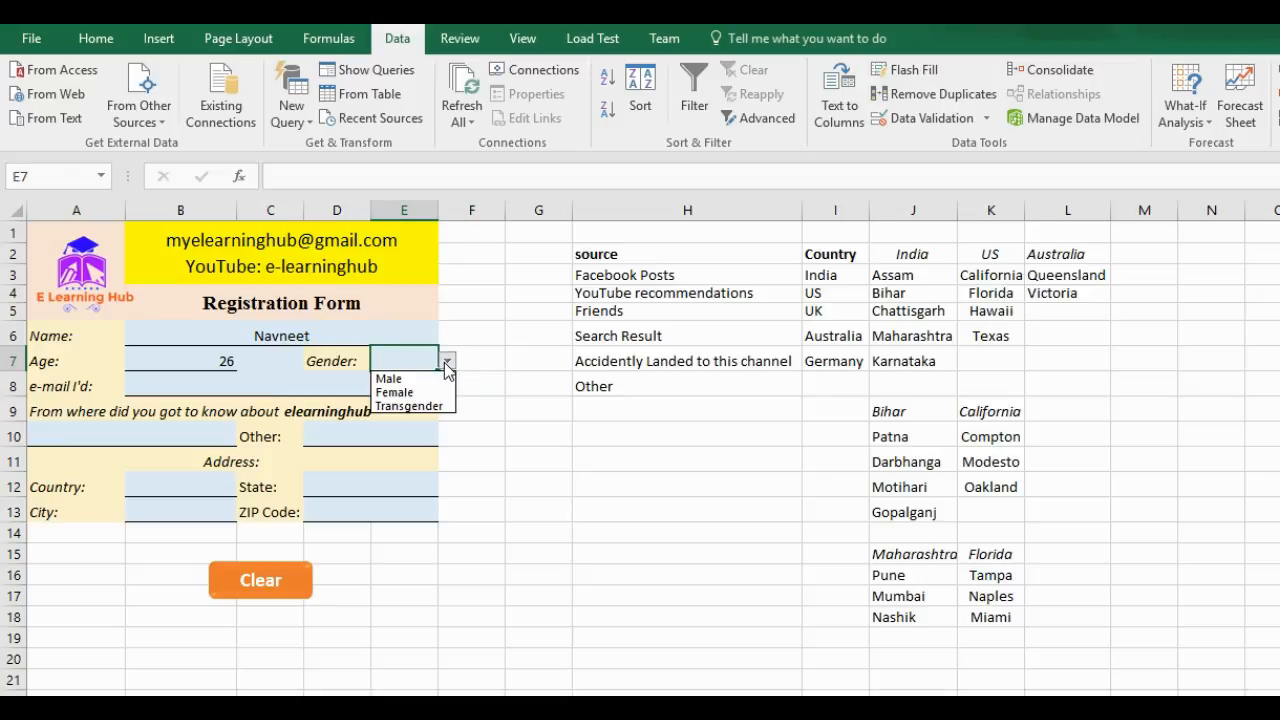
{"action": "left_click", "coordinate": [388, 378]}
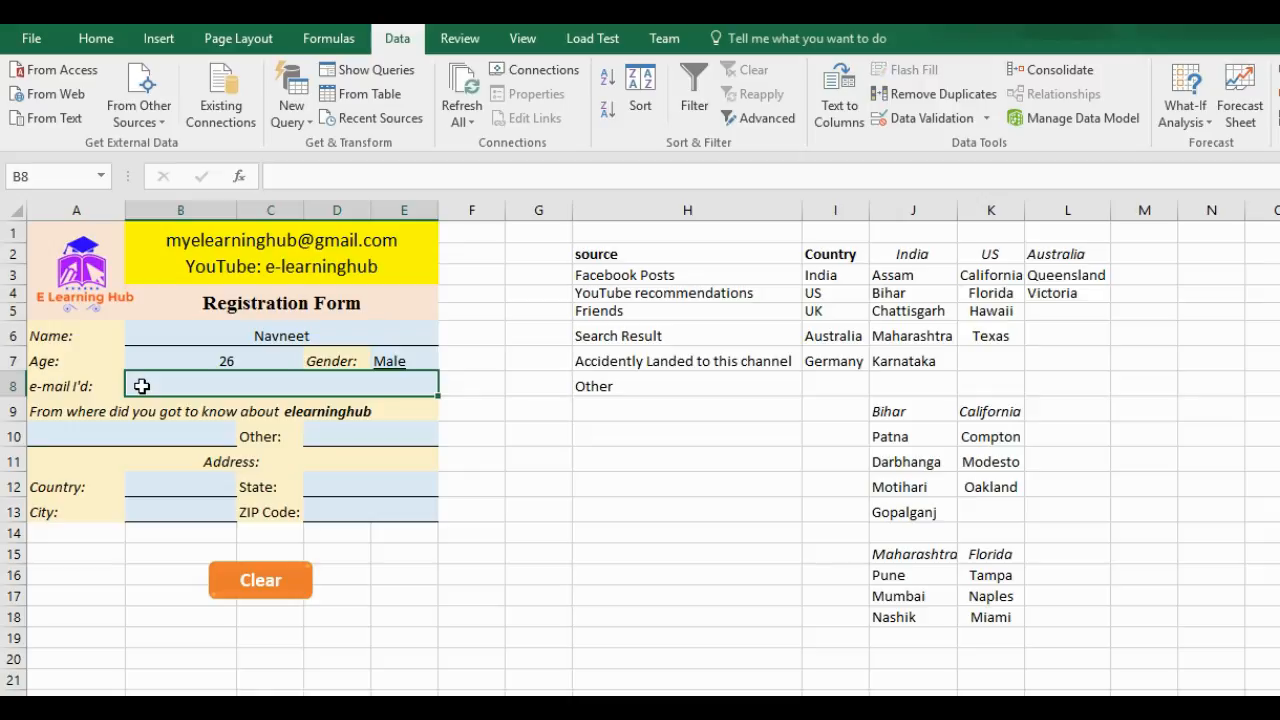
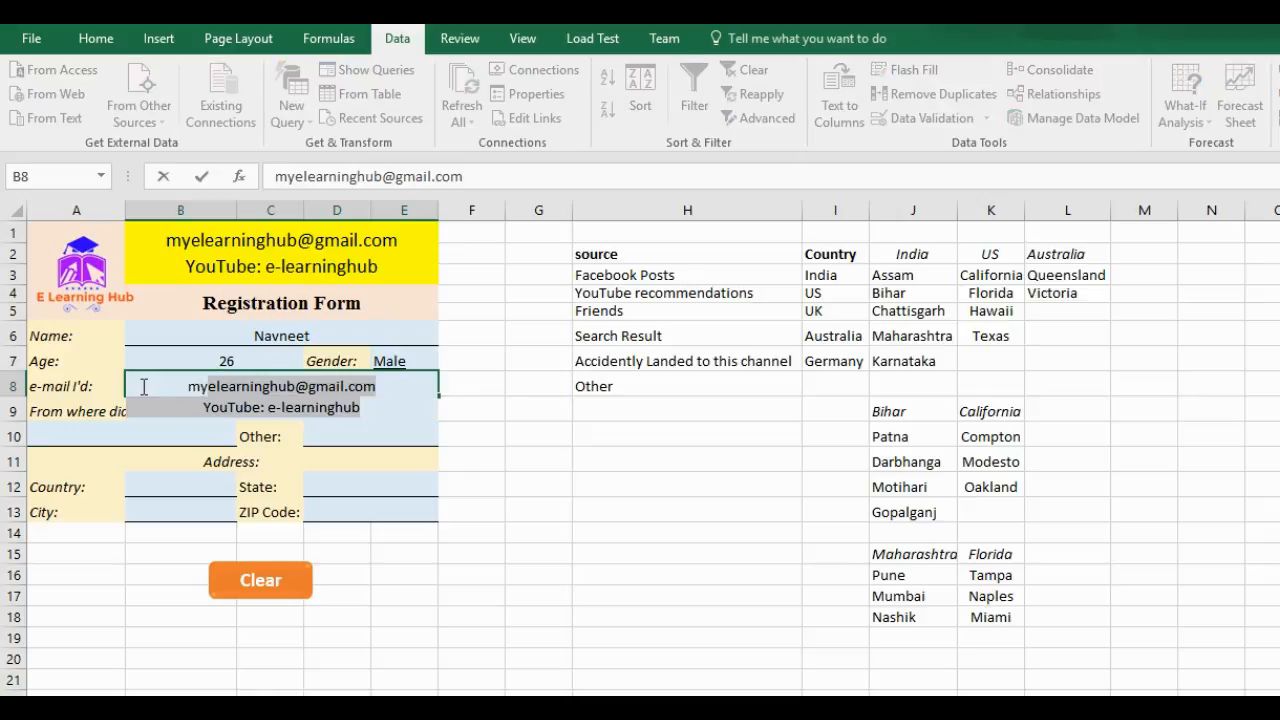
{"action": "left_click", "coordinate": [180, 412]}
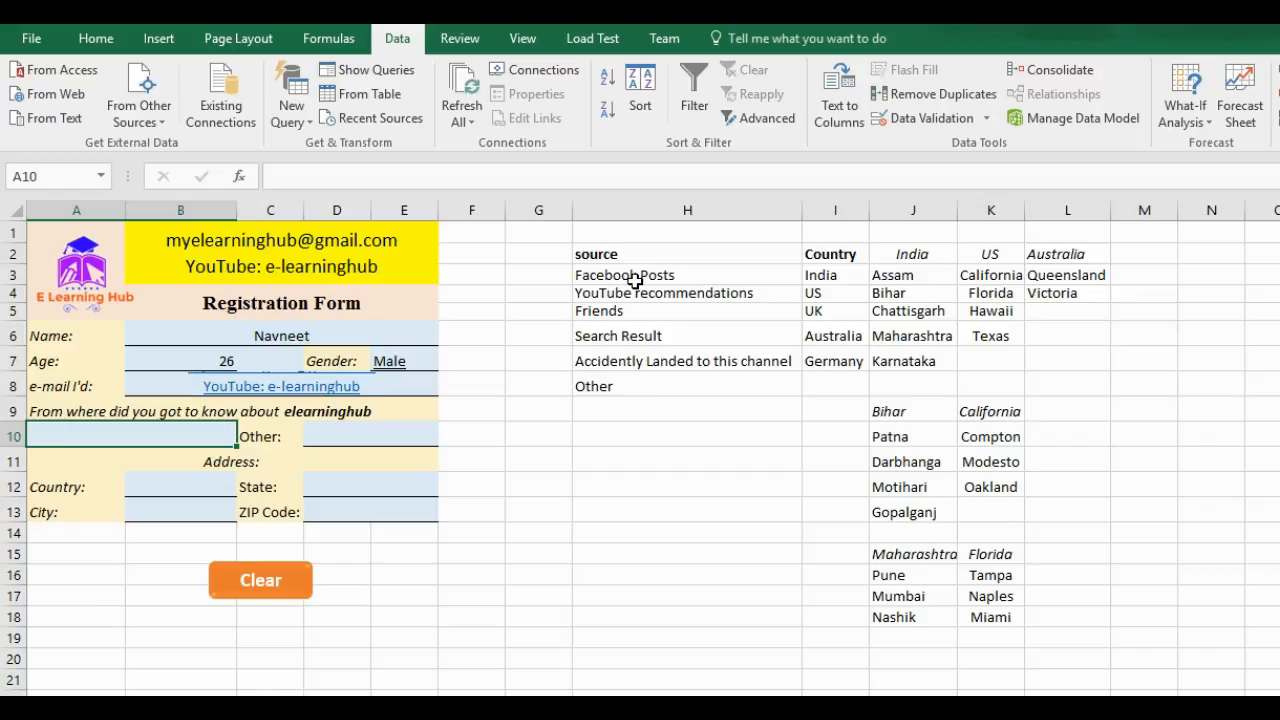
{"action": "mouse_move", "coordinate": [666, 264]}
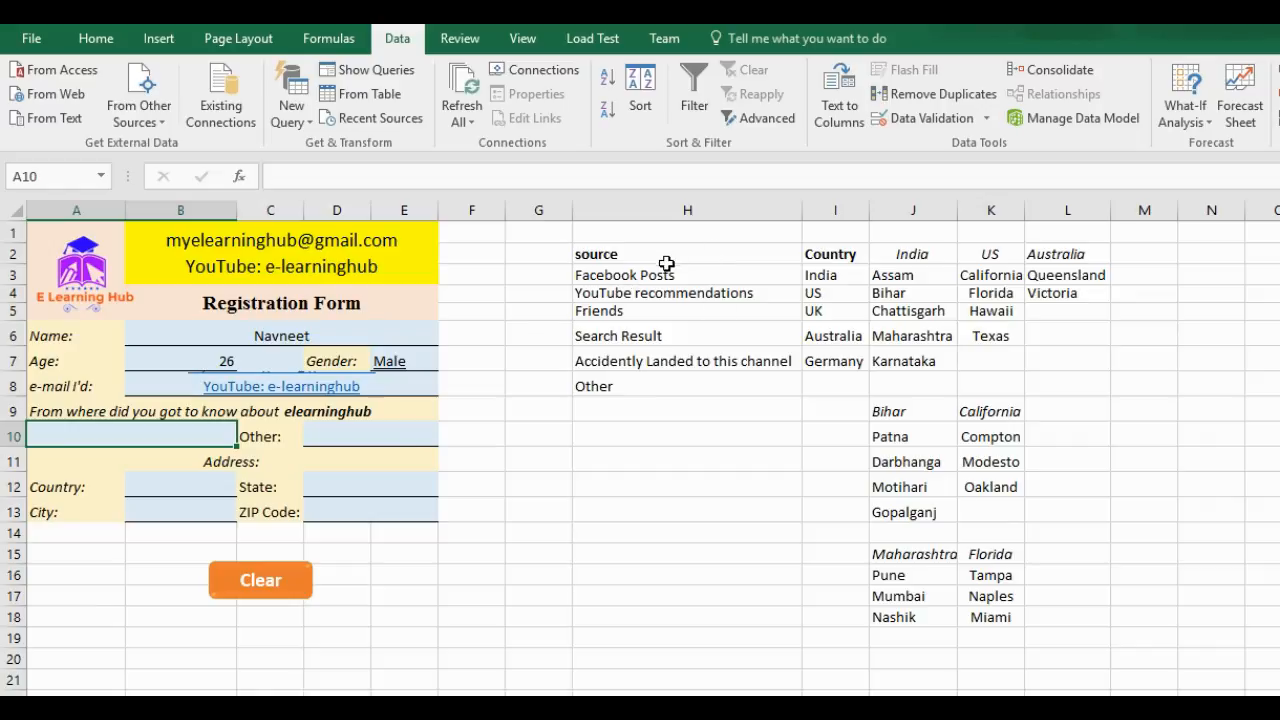
{"action": "mouse_move", "coordinate": [732, 296]}
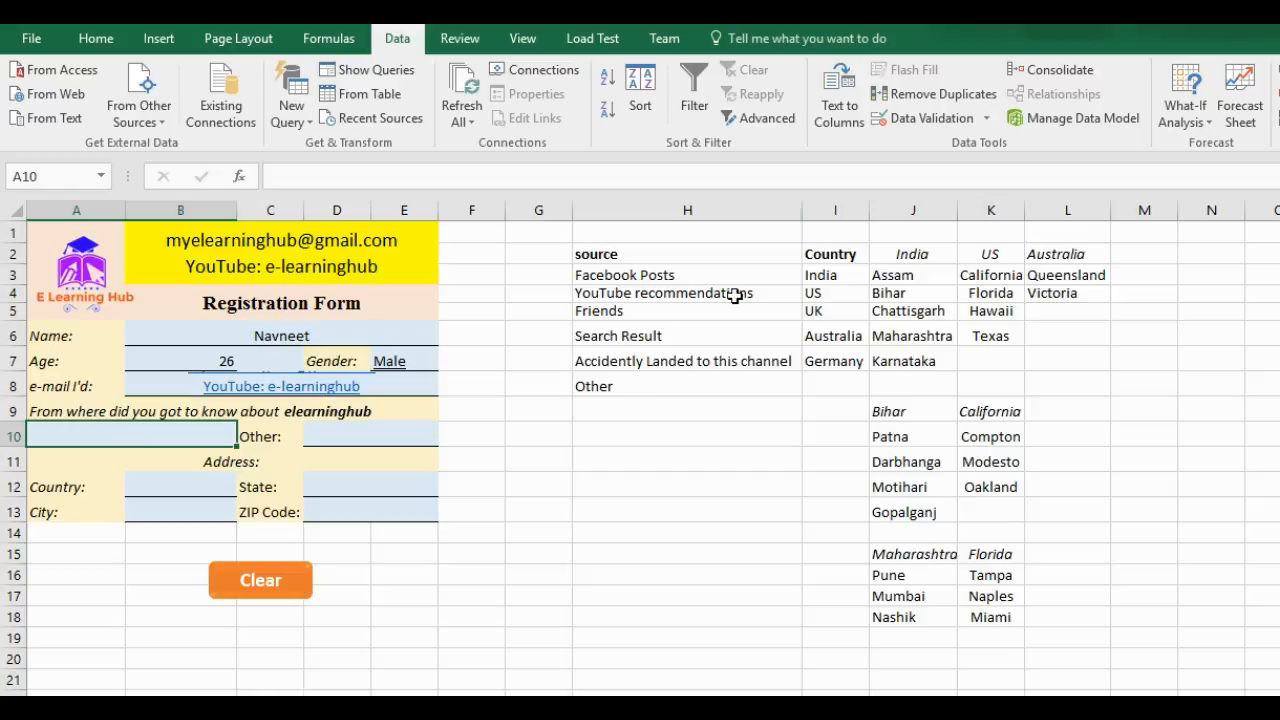
{"action": "mouse_move", "coordinate": [620, 264]}
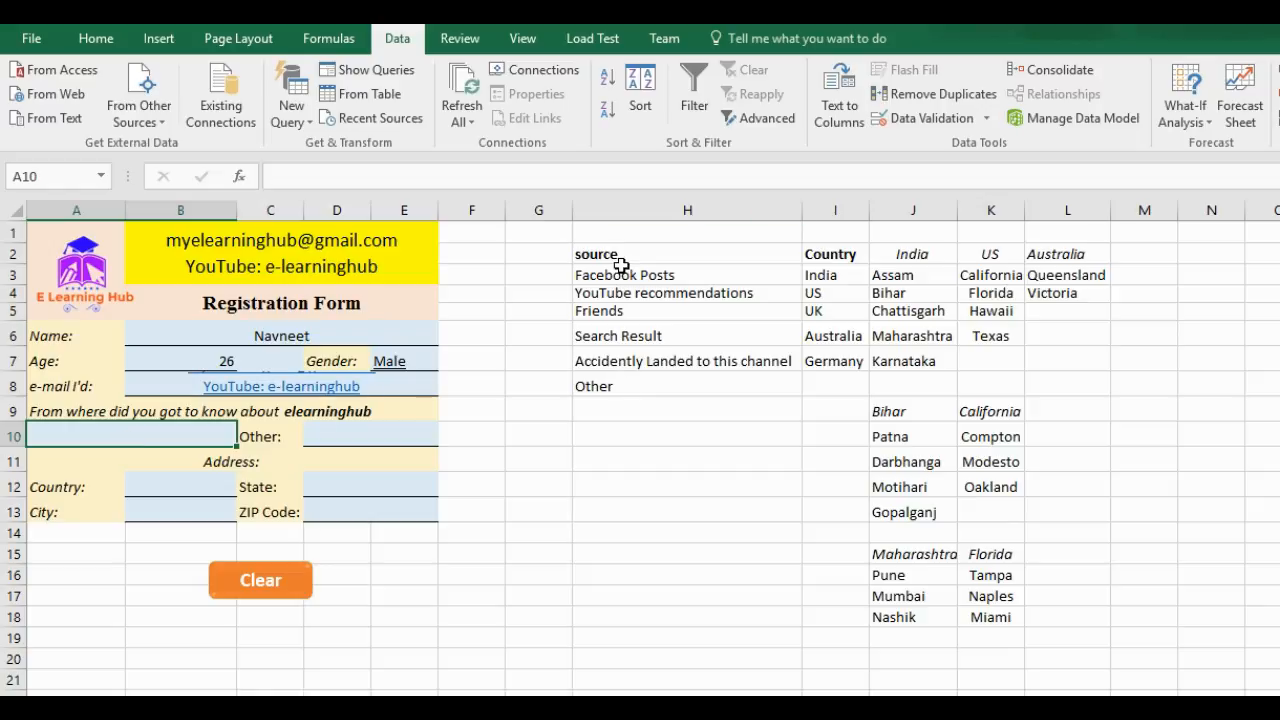
{"action": "mouse_move", "coordinate": [620, 268]}
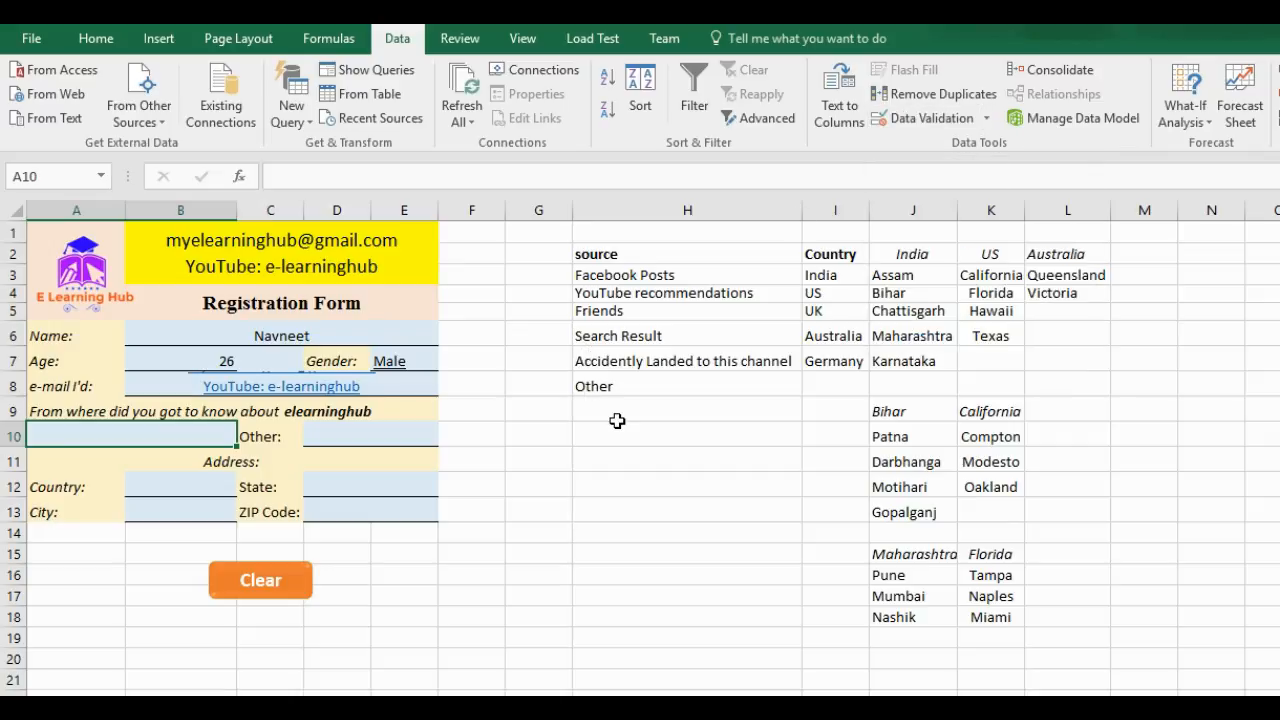
{"action": "mouse_move", "coordinate": [600, 292]}
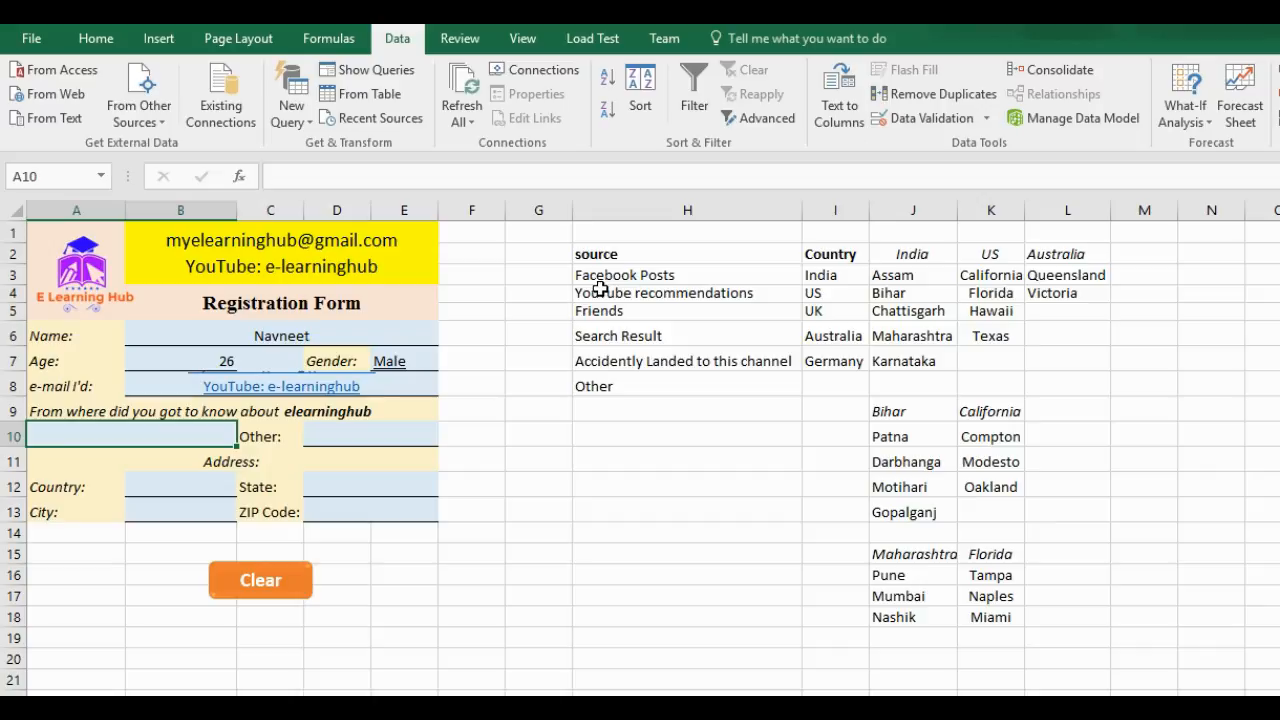
{"action": "mouse_move", "coordinate": [610, 280]}
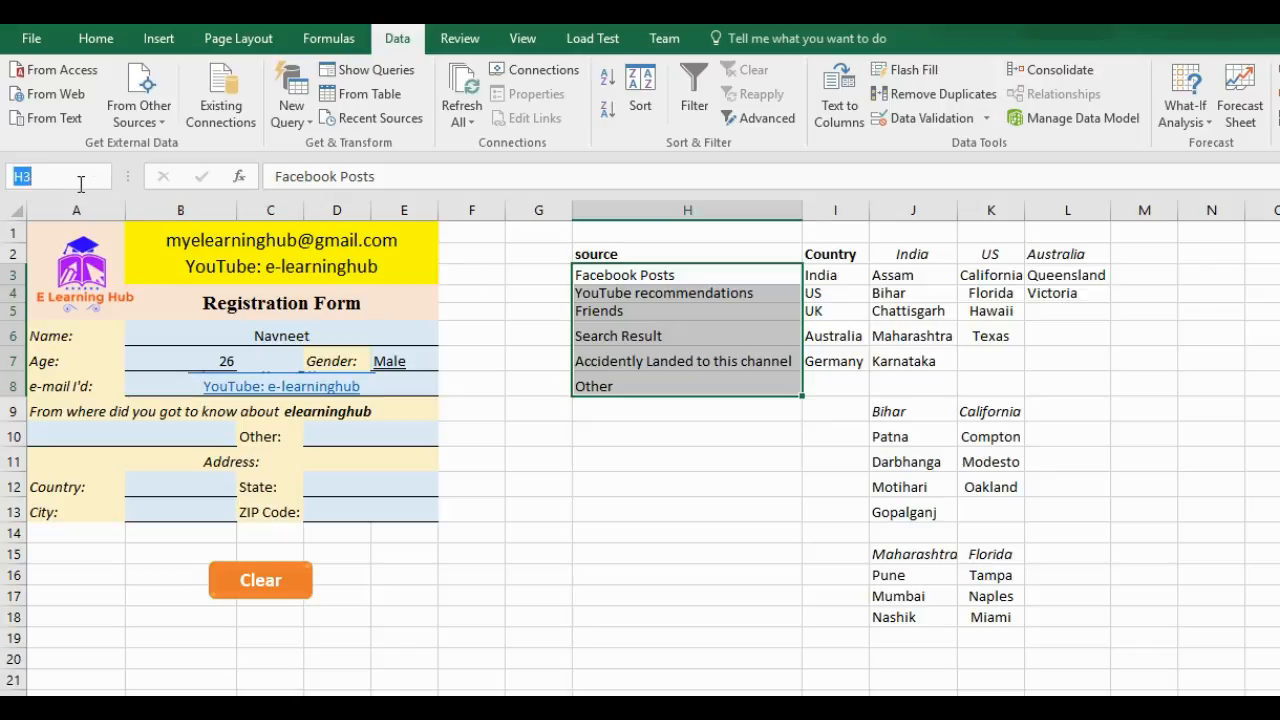
- Name the referral options H3:H8 as the range 'source' and deselect the list
{"action": "type", "text": "source"}
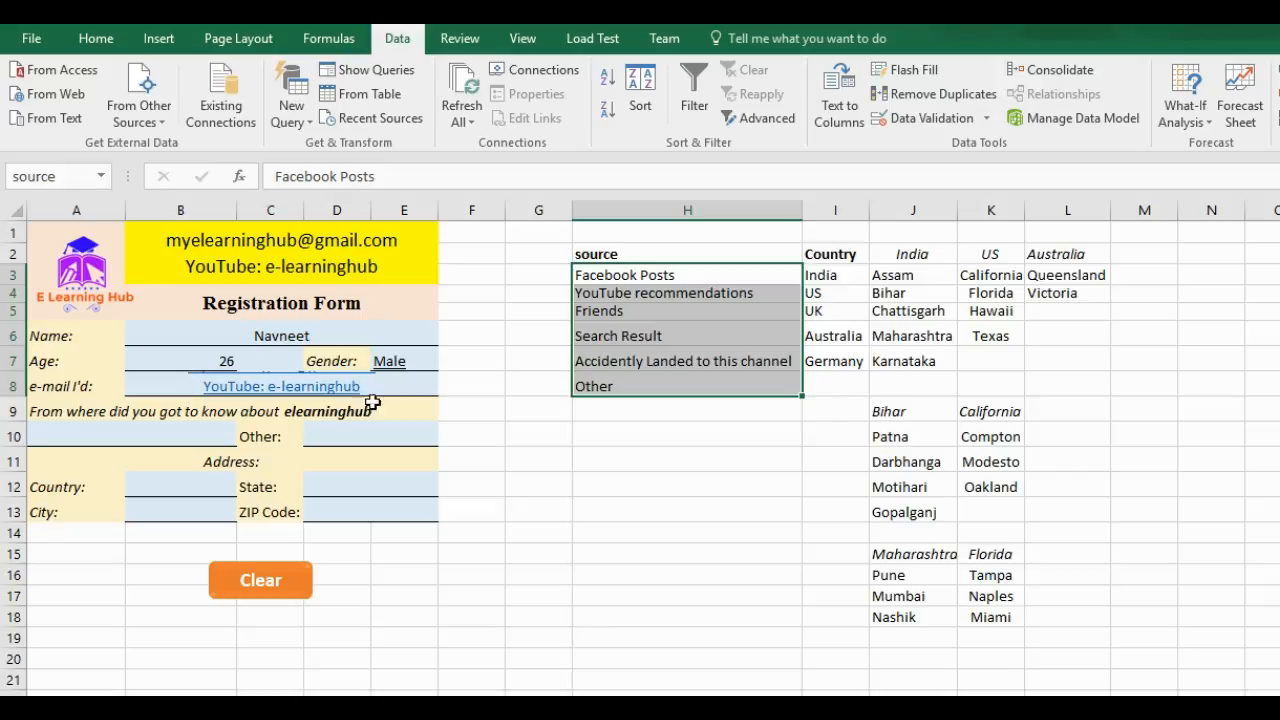
{"action": "left_click", "coordinate": [688, 486]}
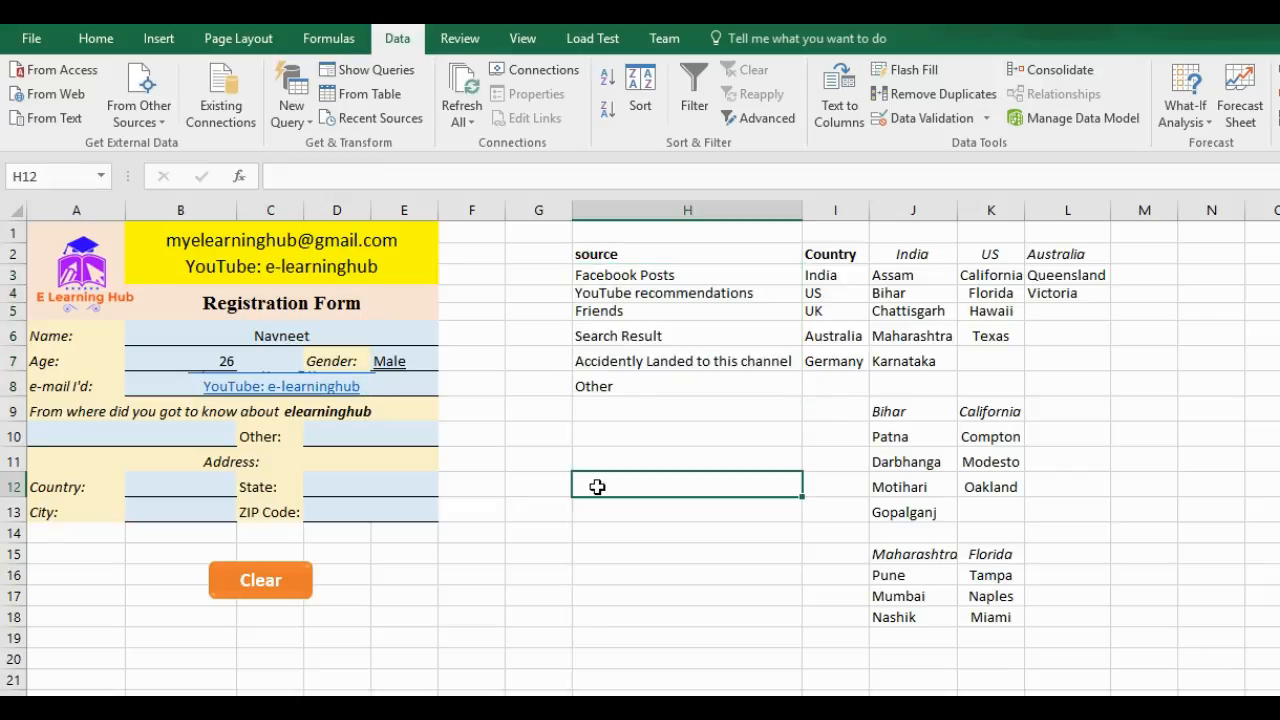
{"action": "mouse_move", "coordinate": [36, 162]}
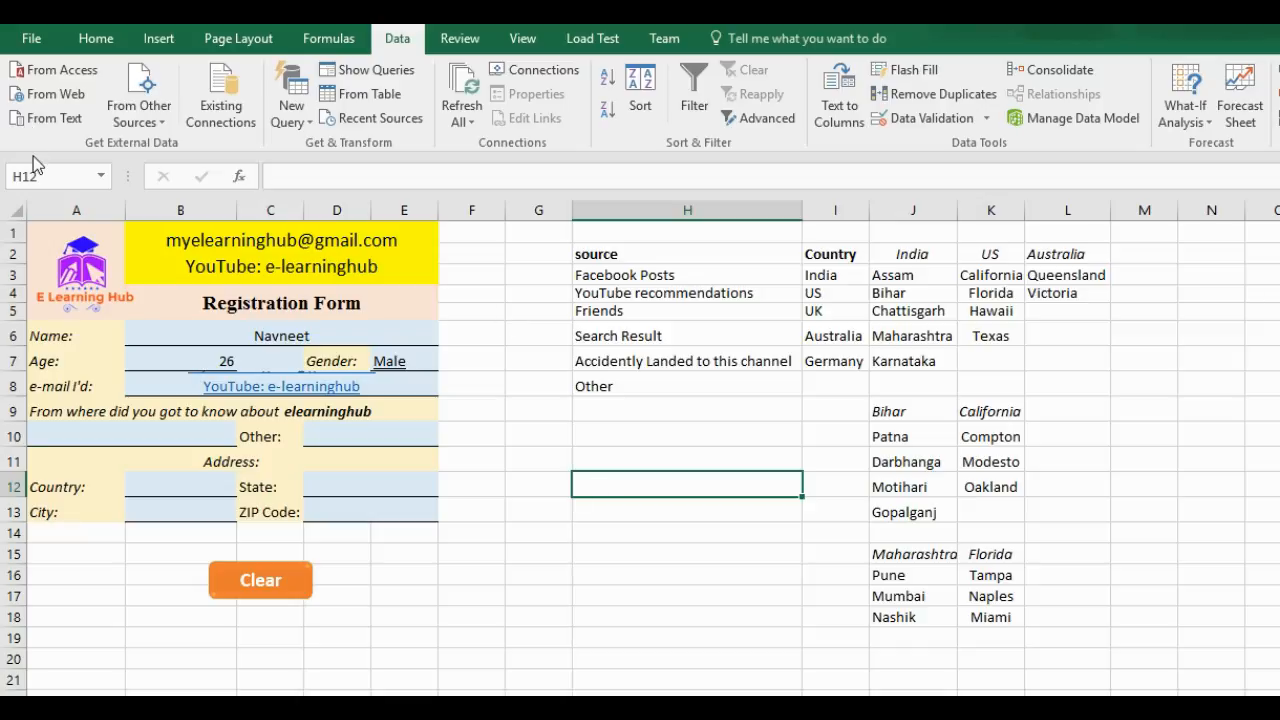
{"action": "type", "text": "source"}
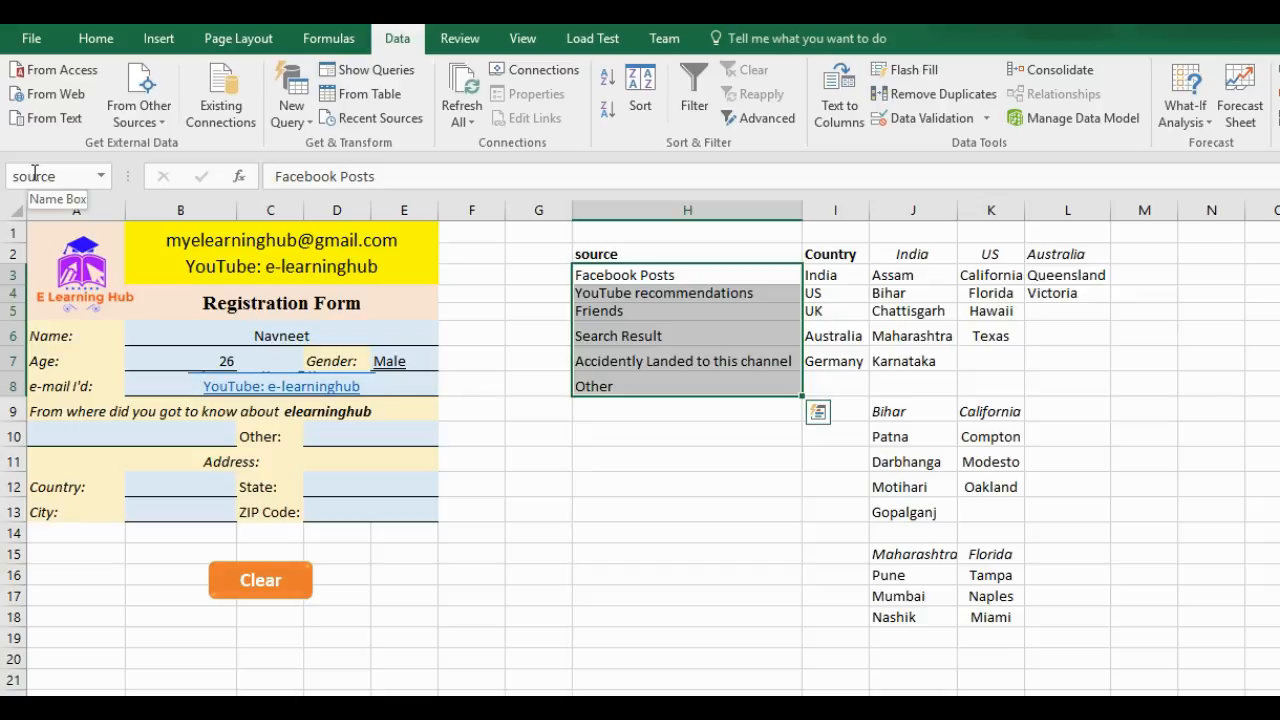
{"action": "mouse_move", "coordinate": [642, 524]}
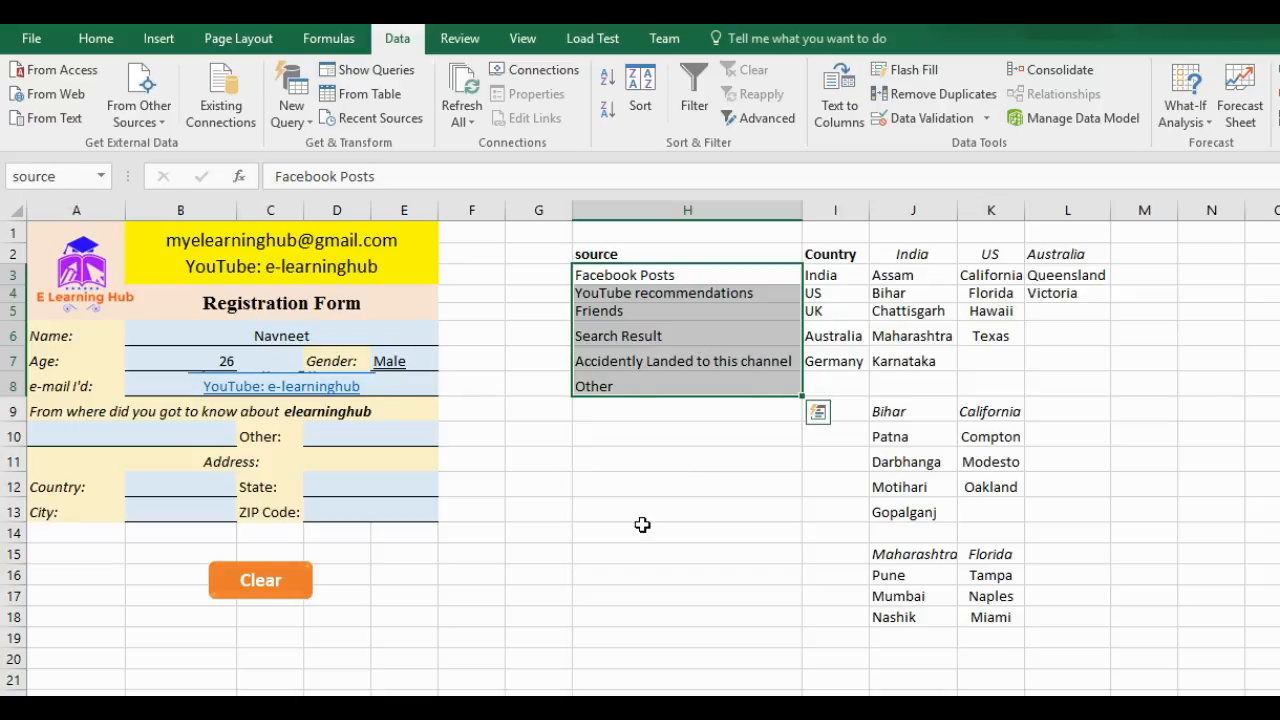
{"action": "left_click", "coordinate": [688, 532]}
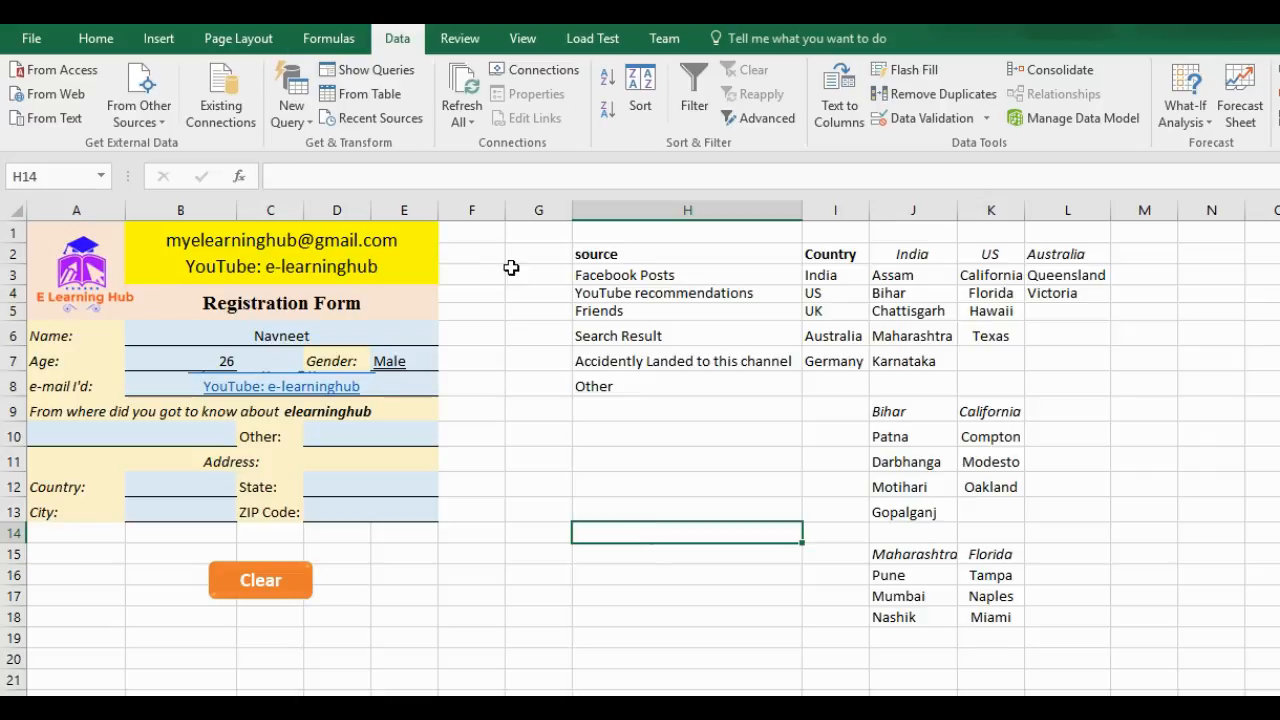
{"action": "mouse_move", "coordinate": [178, 436]}
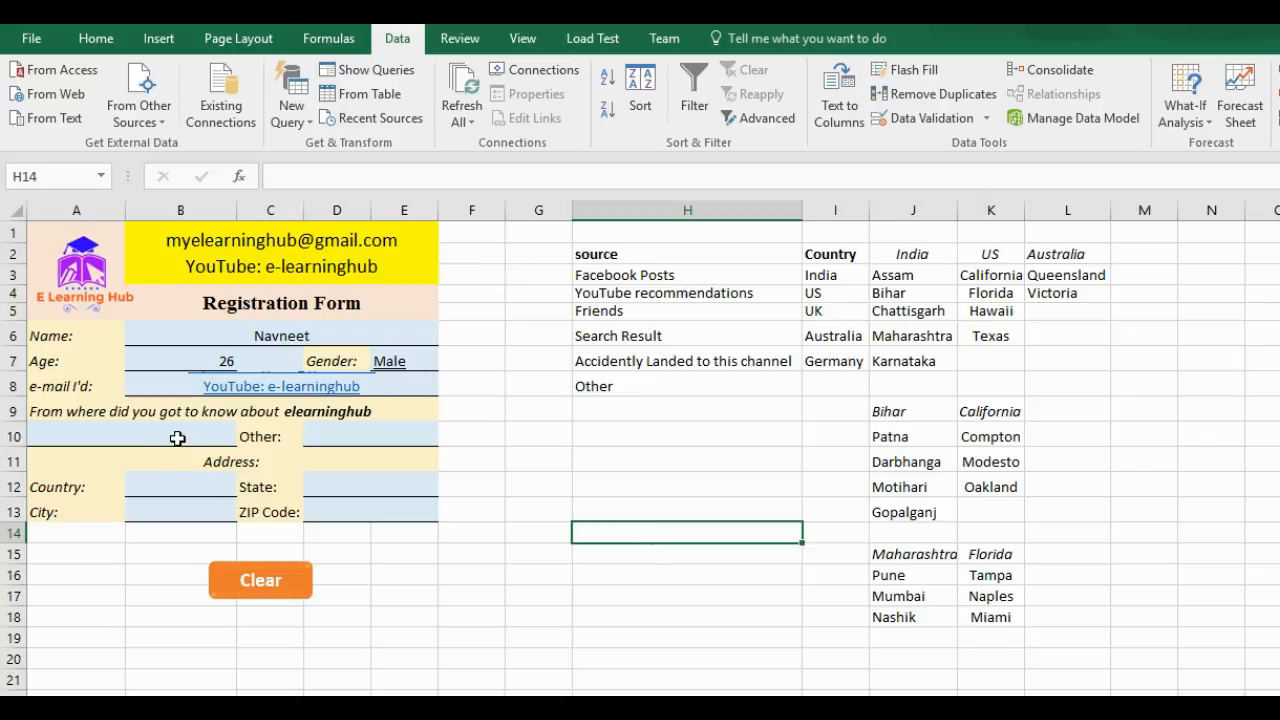
- Give the referral answer cell a list validation sourced from =source
{"action": "left_click", "coordinate": [130, 436]}
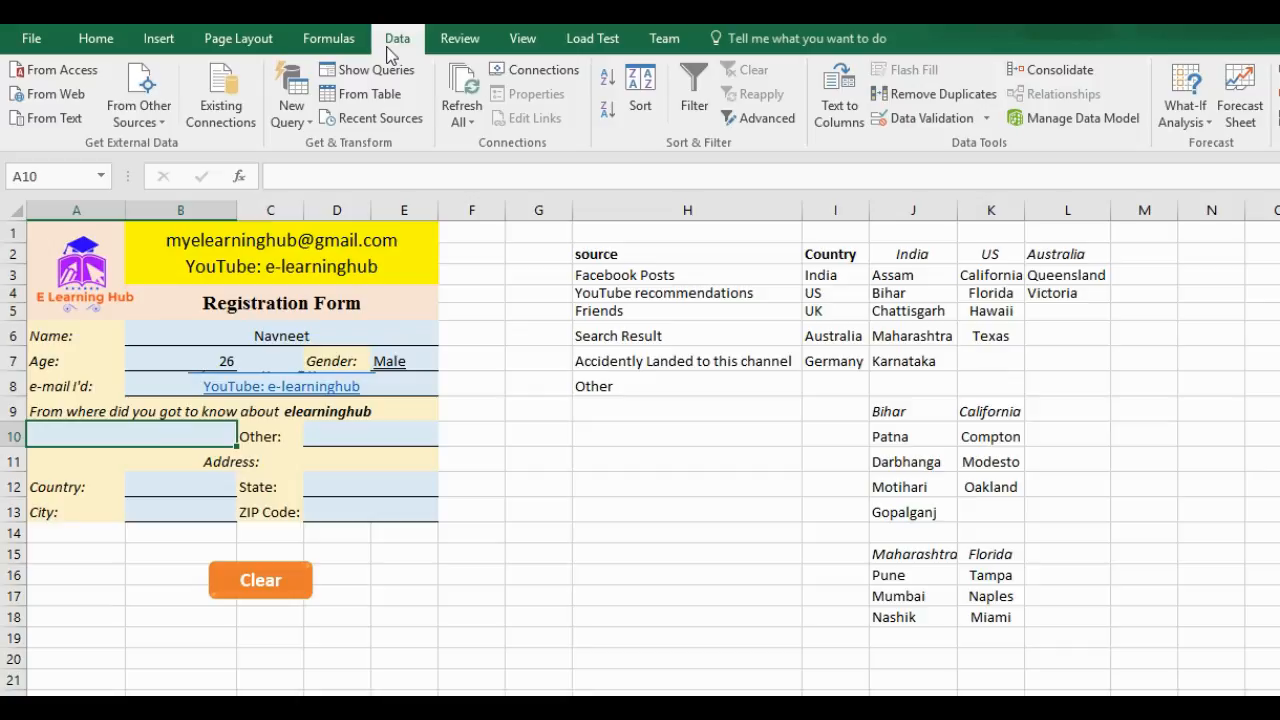
{"action": "left_click", "coordinate": [924, 118]}
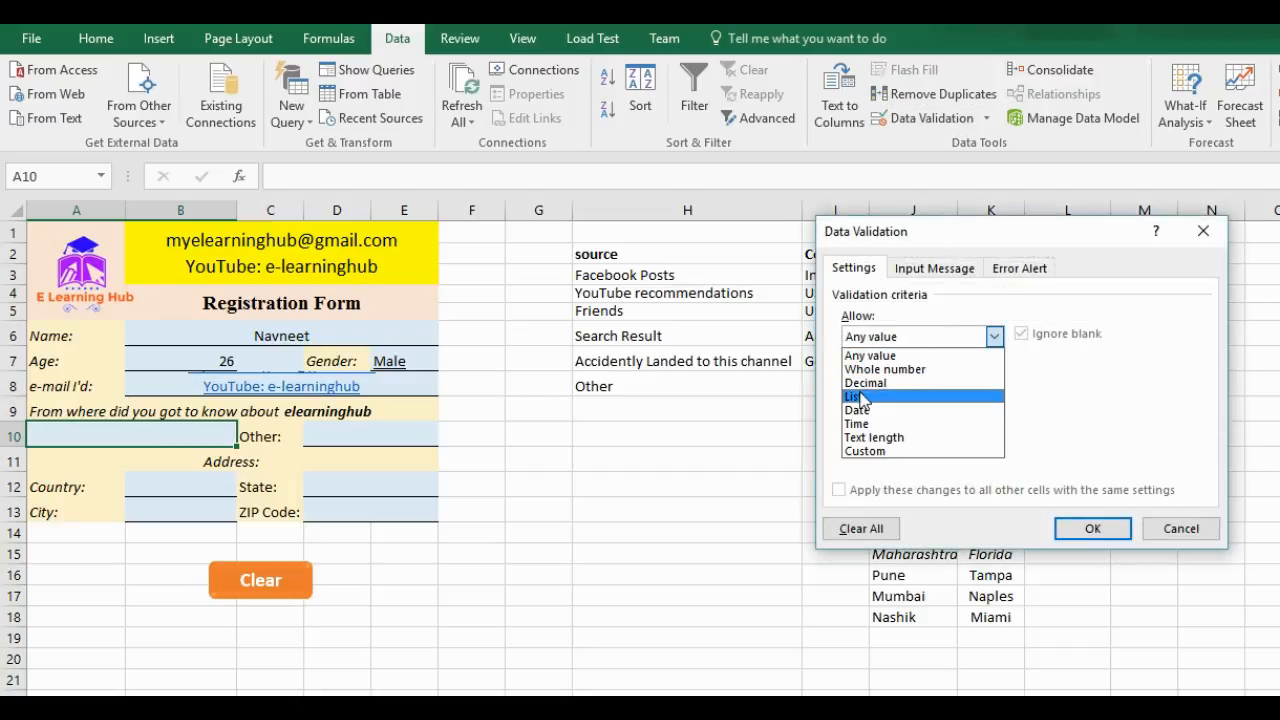
{"action": "left_click", "coordinate": [850, 396]}
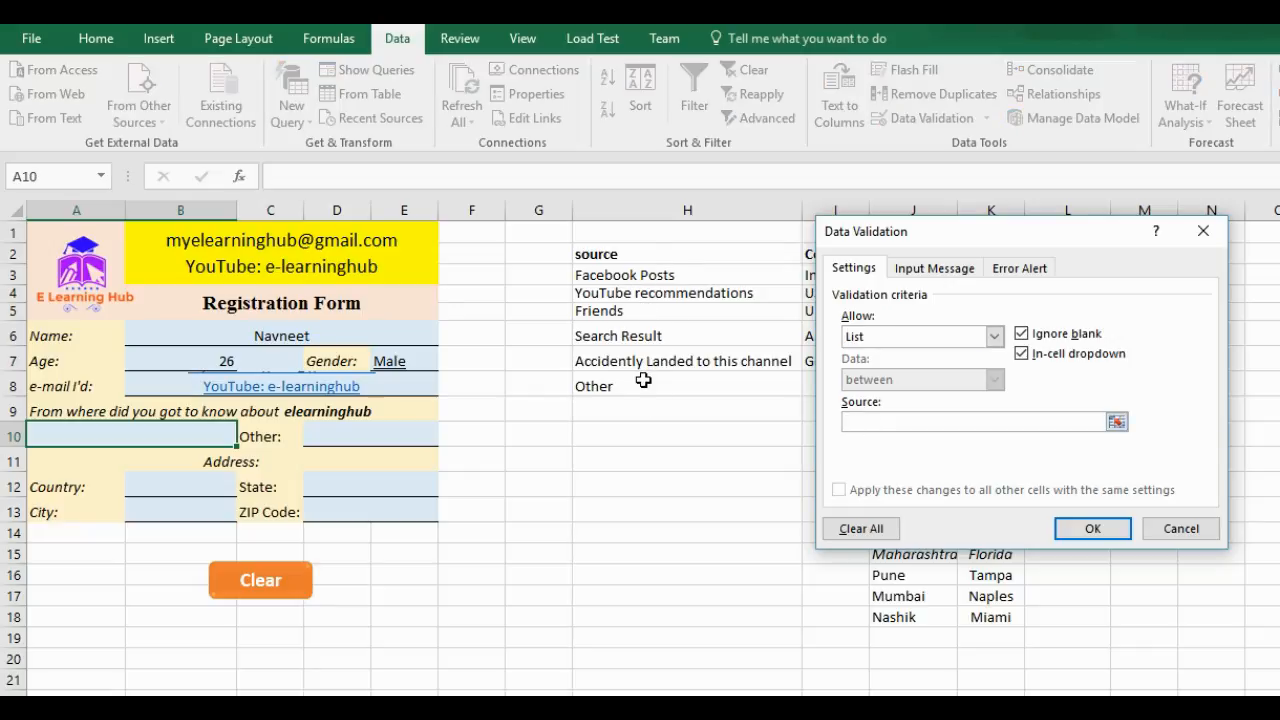
{"action": "type", "text": "="}
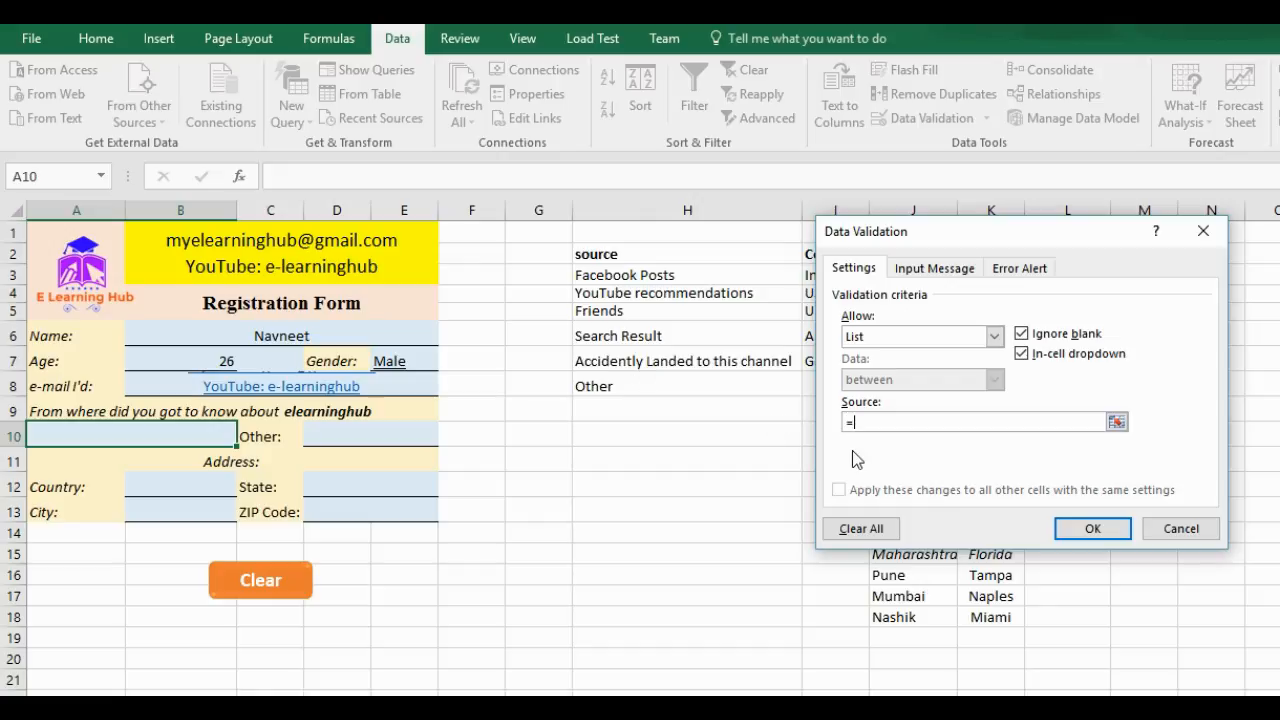
{"action": "type", "text": "source"}
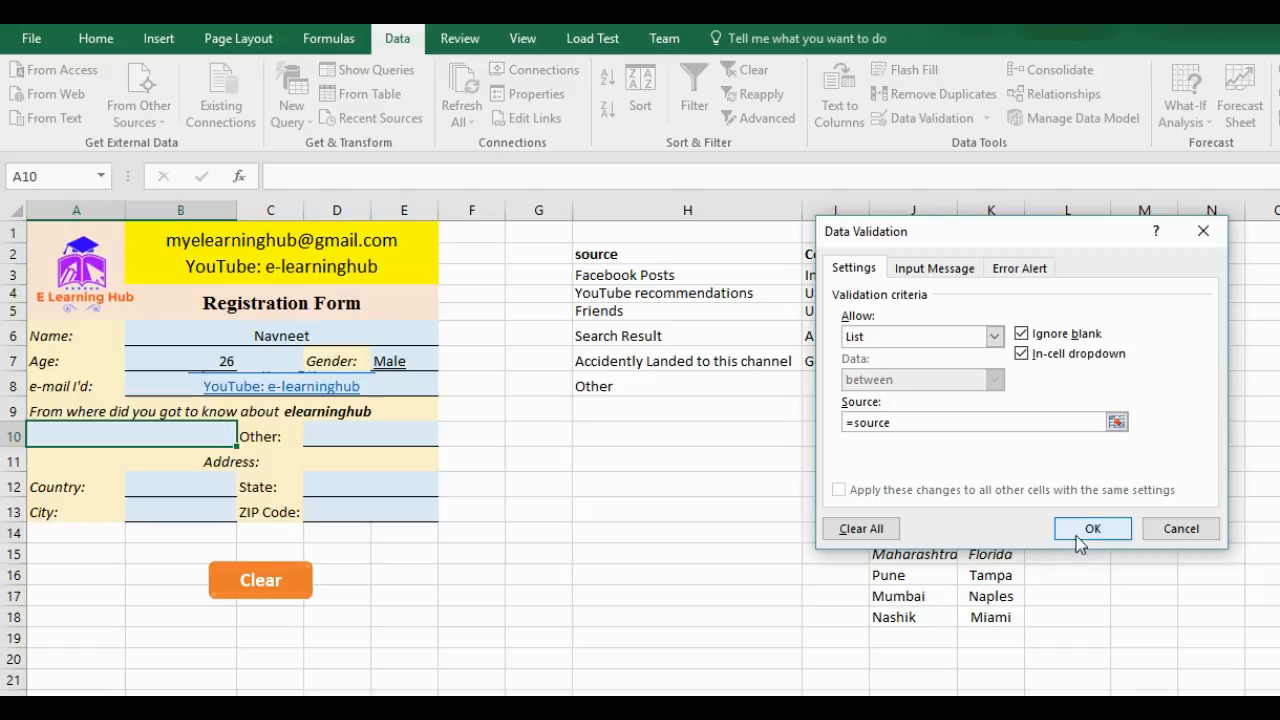
{"action": "left_click", "coordinate": [1092, 528]}
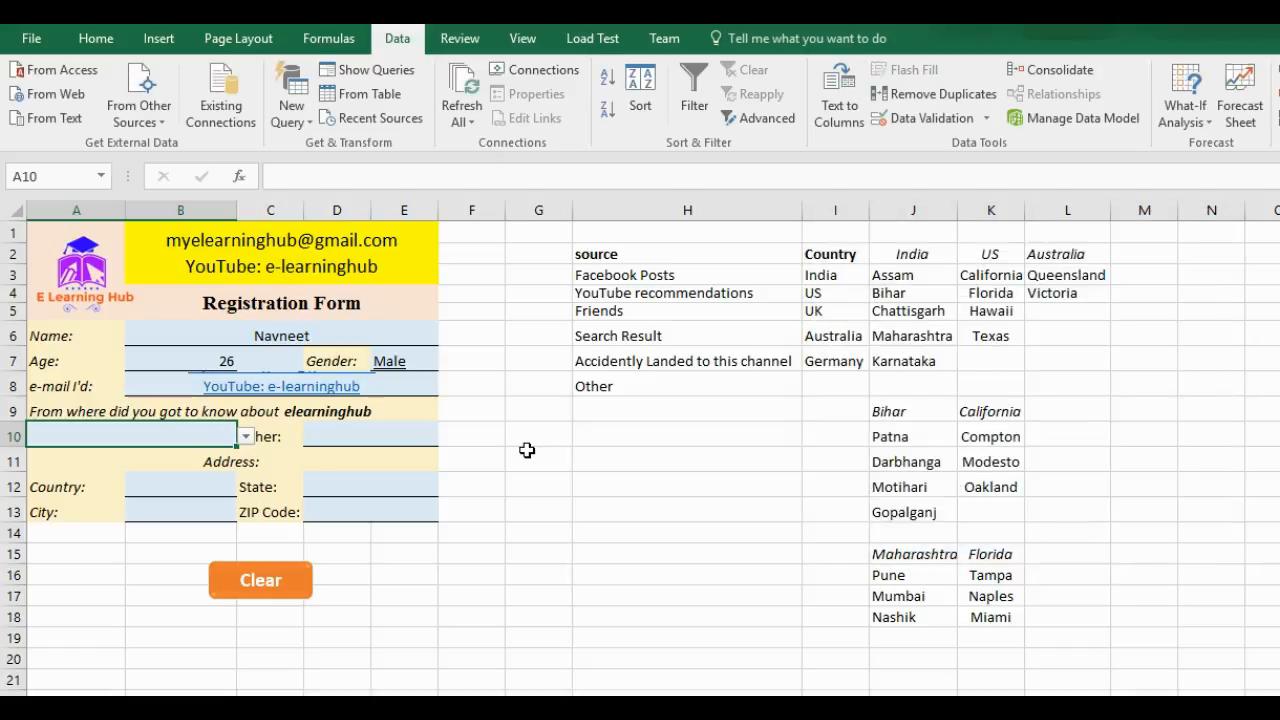
- Pick YouTube recommendations from the referral drop-down
{"action": "left_click", "coordinate": [244, 436]}
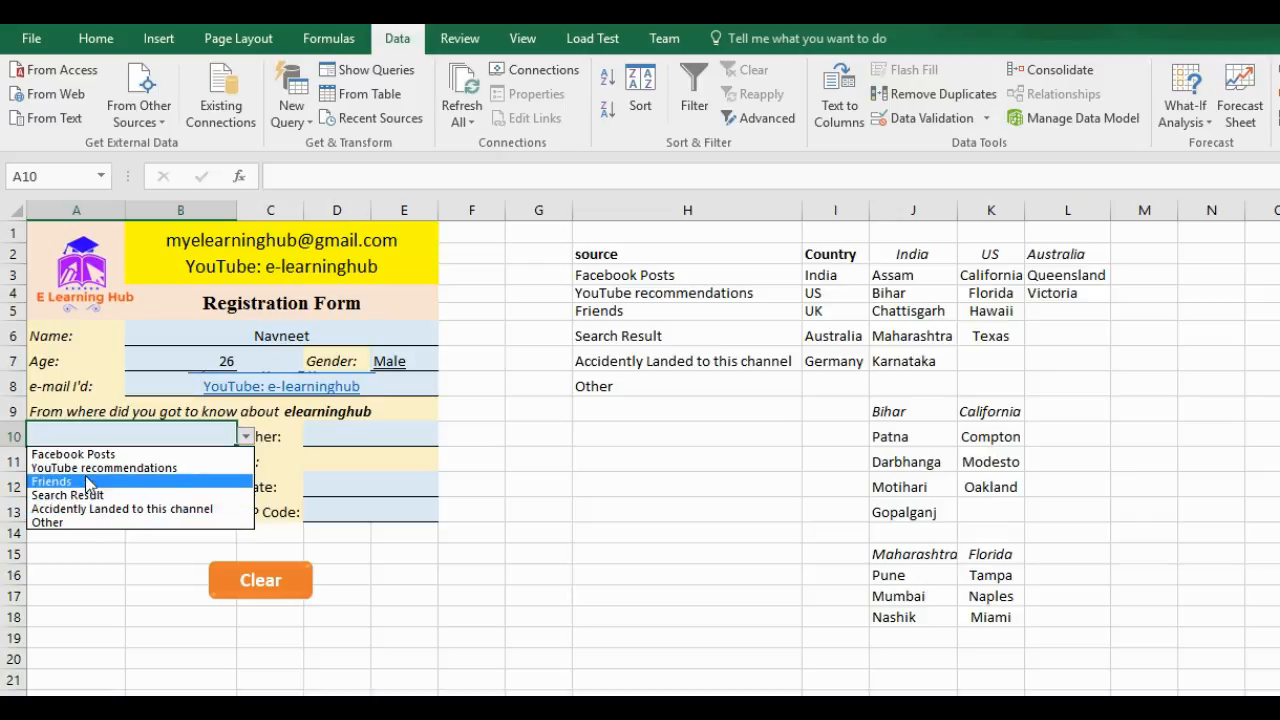
{"action": "left_click", "coordinate": [104, 468]}
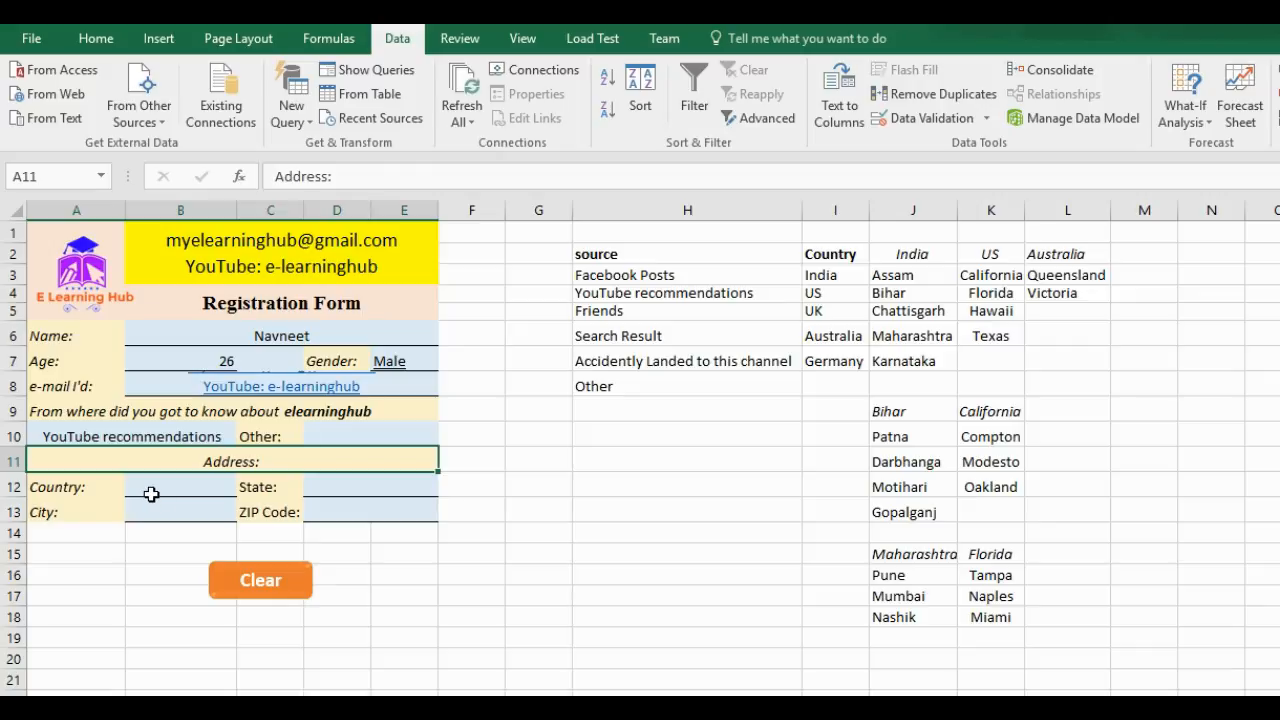
{"action": "mouse_move", "coordinate": [152, 492]}
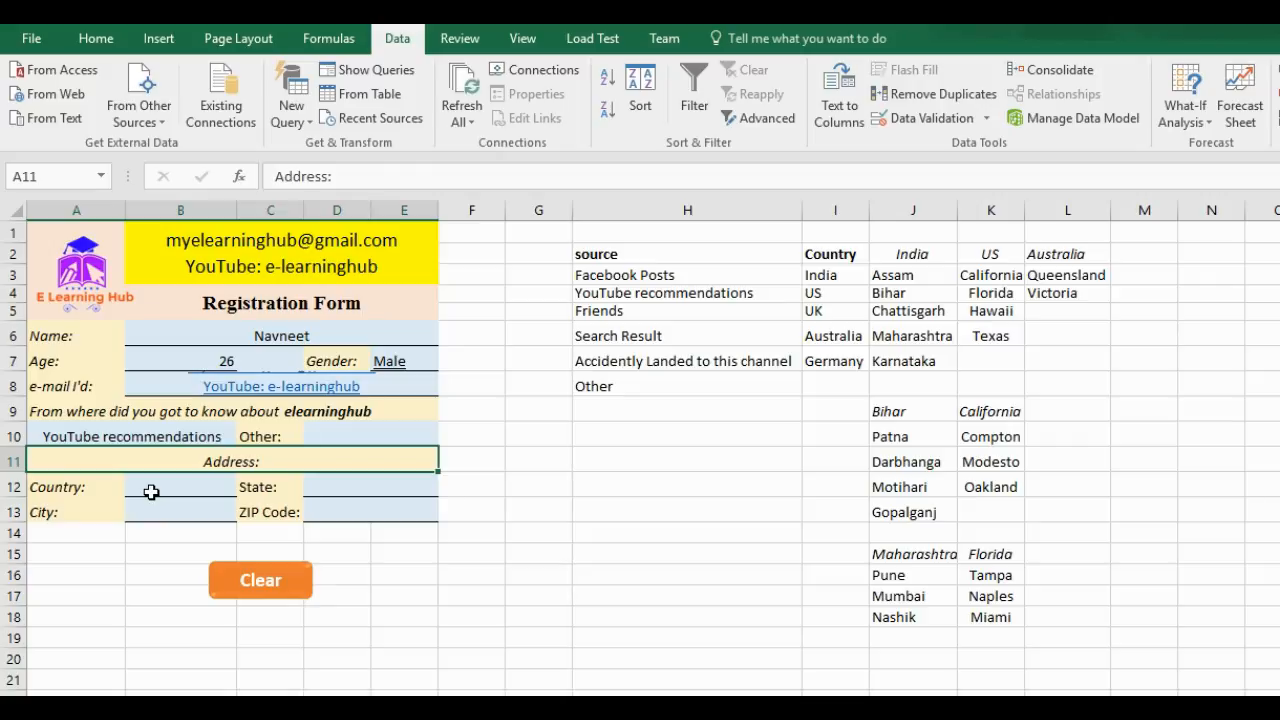
{"action": "left_click", "coordinate": [152, 488]}
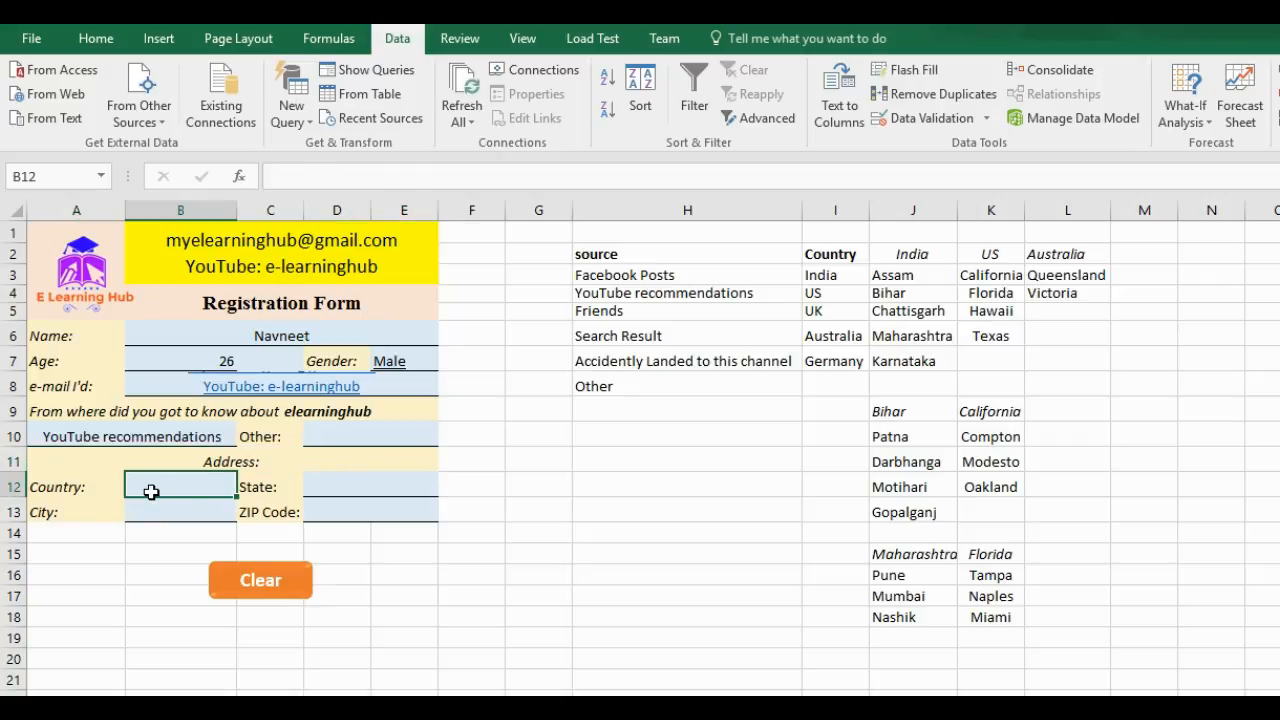
{"action": "left_click", "coordinate": [160, 512]}
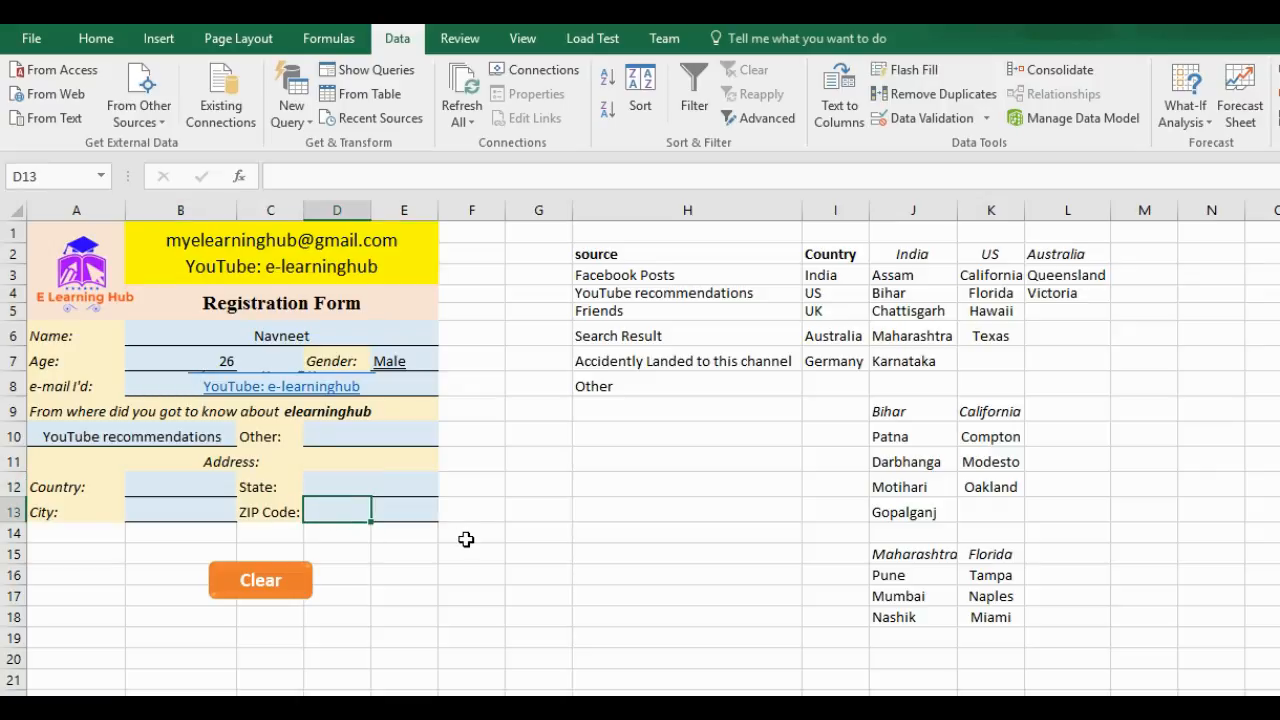
{"action": "left_click", "coordinate": [180, 488]}
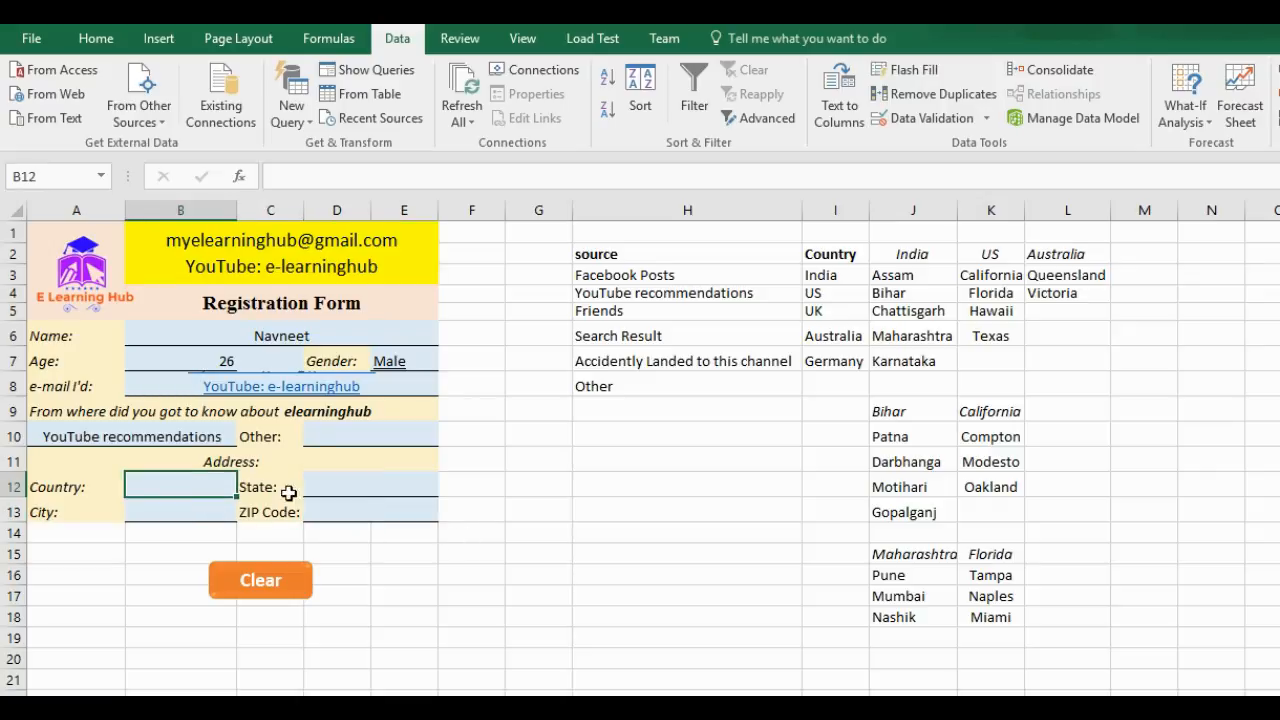
{"action": "mouse_move", "coordinate": [130, 436]}
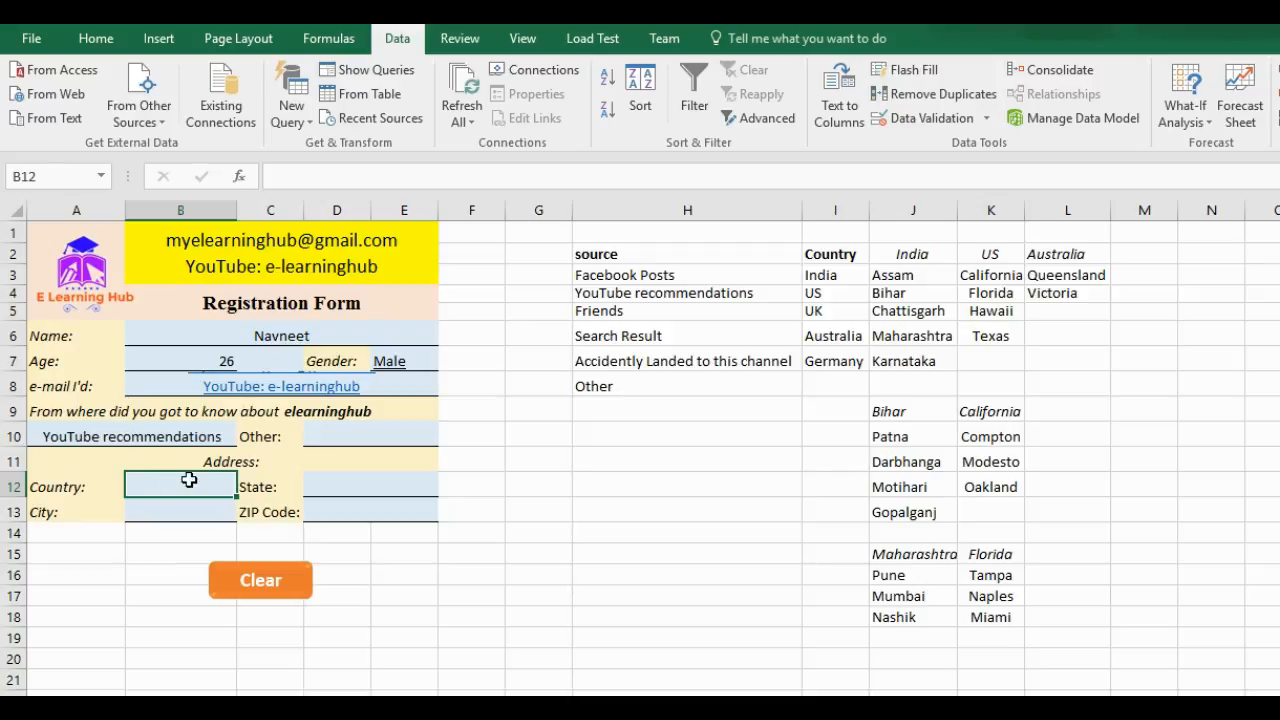
{"action": "mouse_move", "coordinate": [360, 512]}
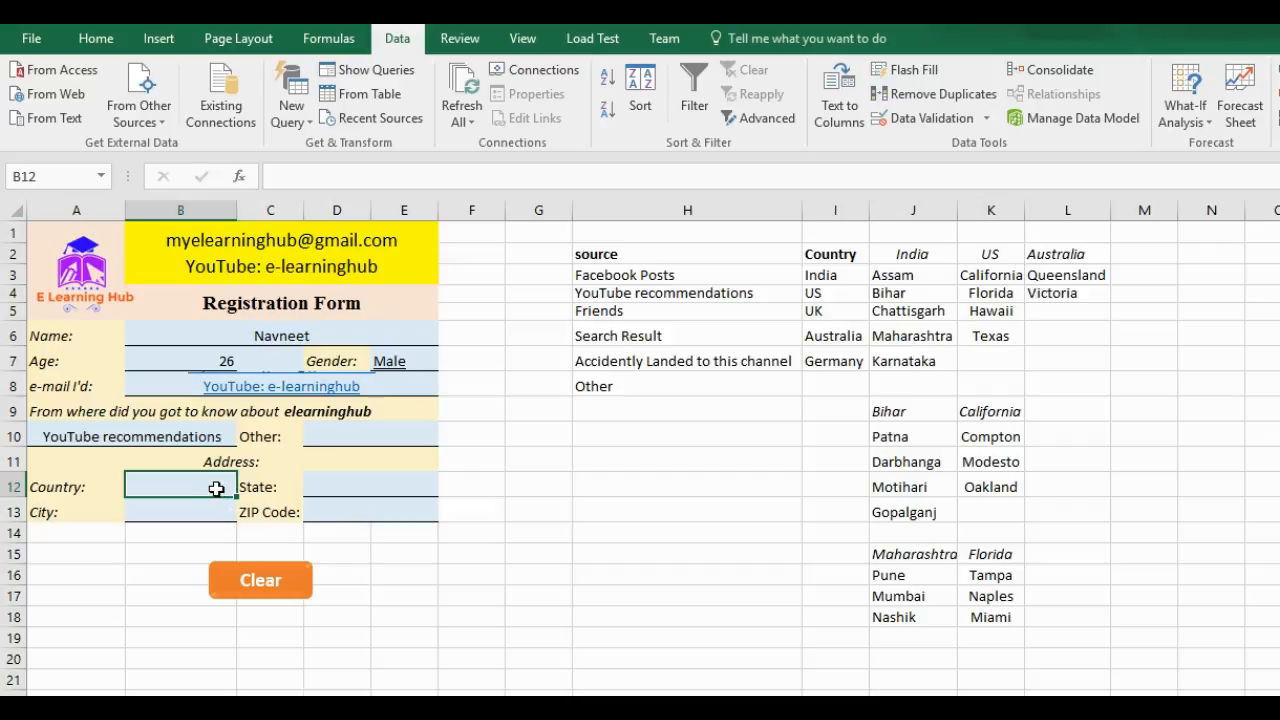
{"action": "mouse_move", "coordinate": [316, 492]}
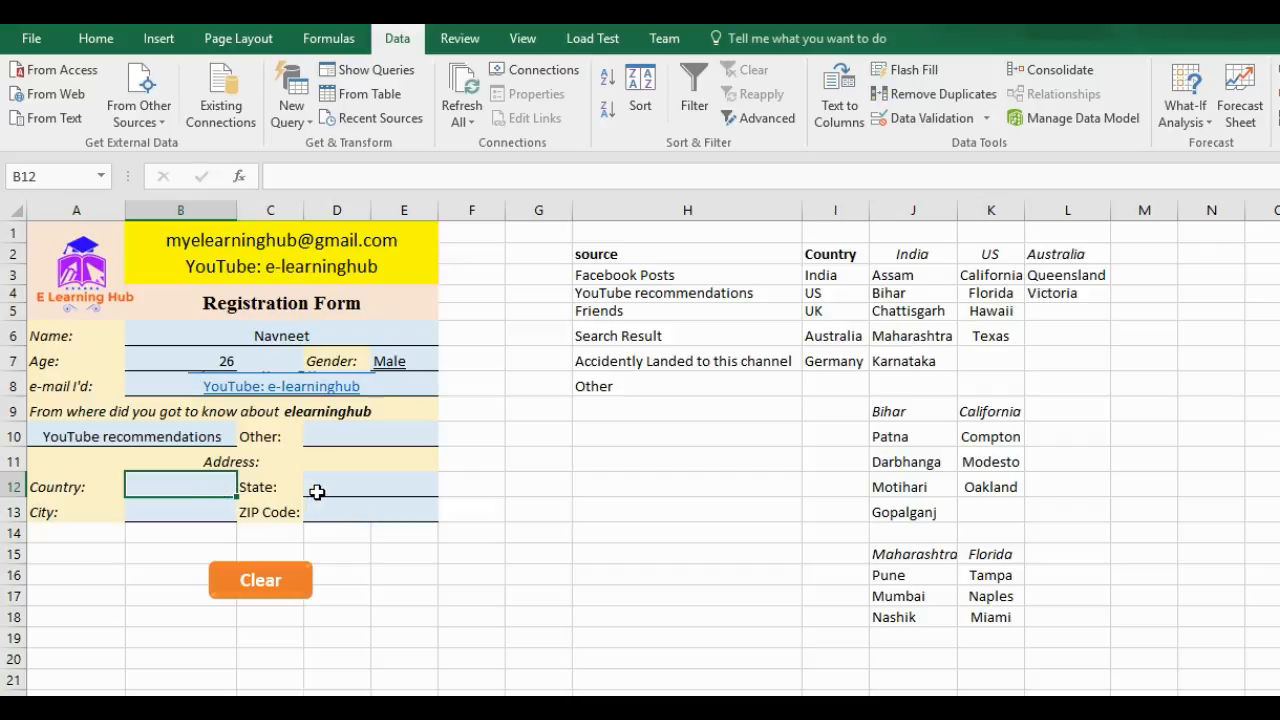
{"action": "mouse_move", "coordinate": [902, 272]}
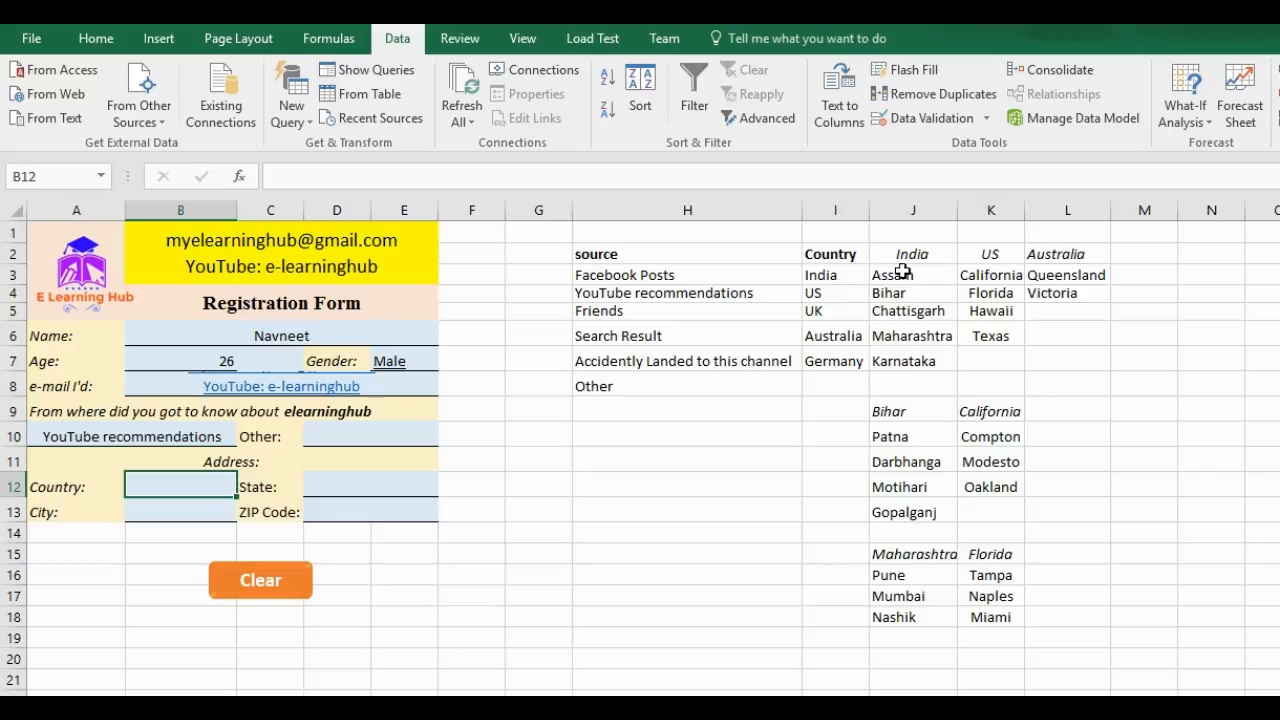
{"action": "mouse_move", "coordinate": [908, 272]}
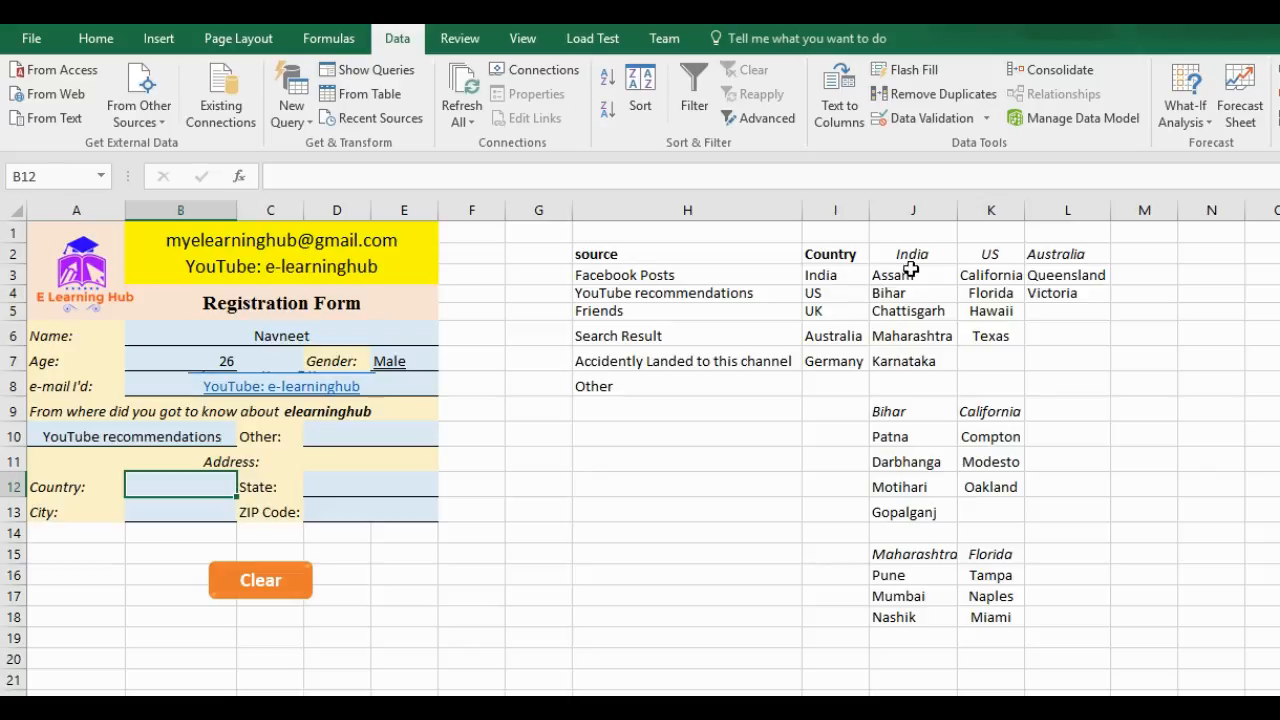
{"action": "mouse_move", "coordinate": [844, 278]}
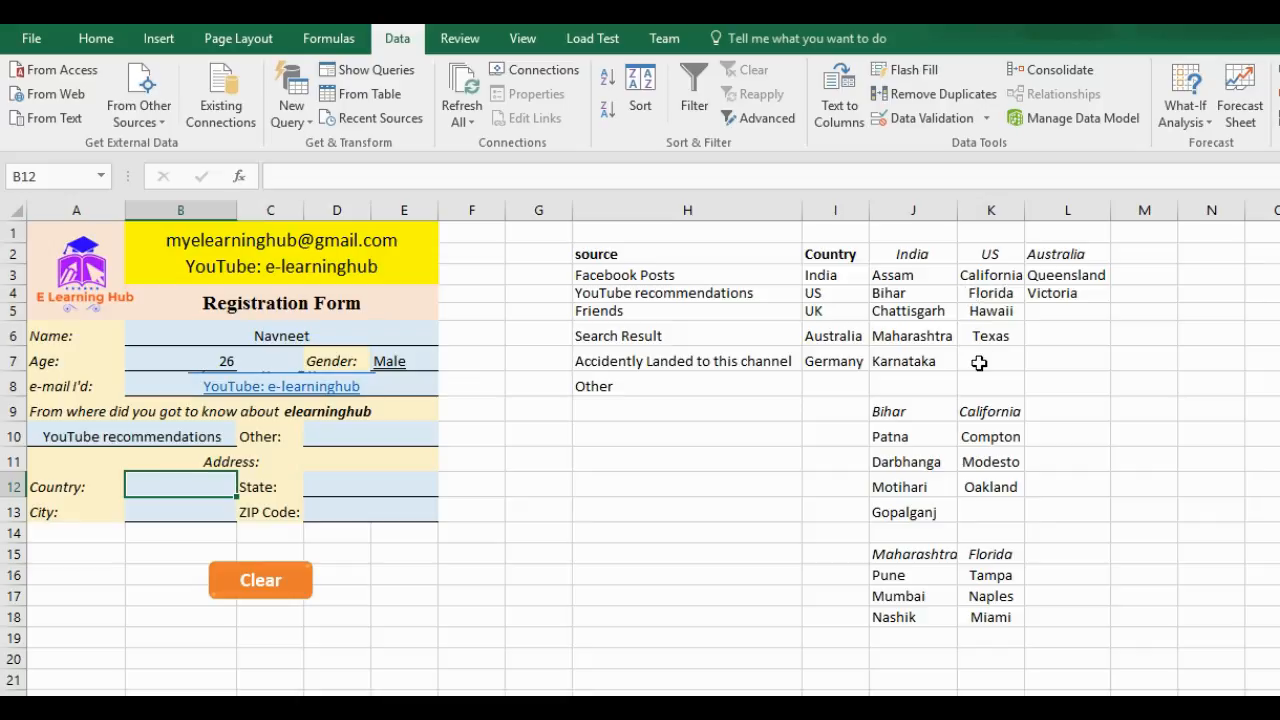
{"action": "mouse_move", "coordinate": [1044, 292]}
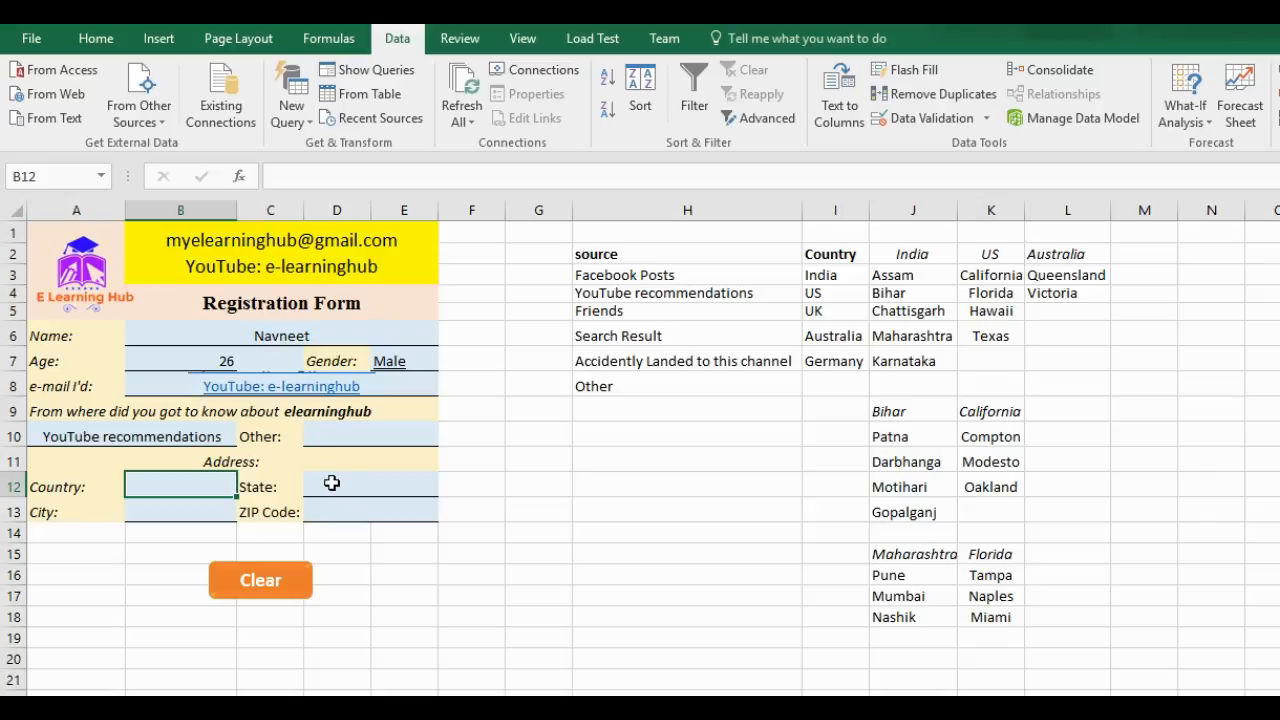
{"action": "mouse_move", "coordinate": [366, 484]}
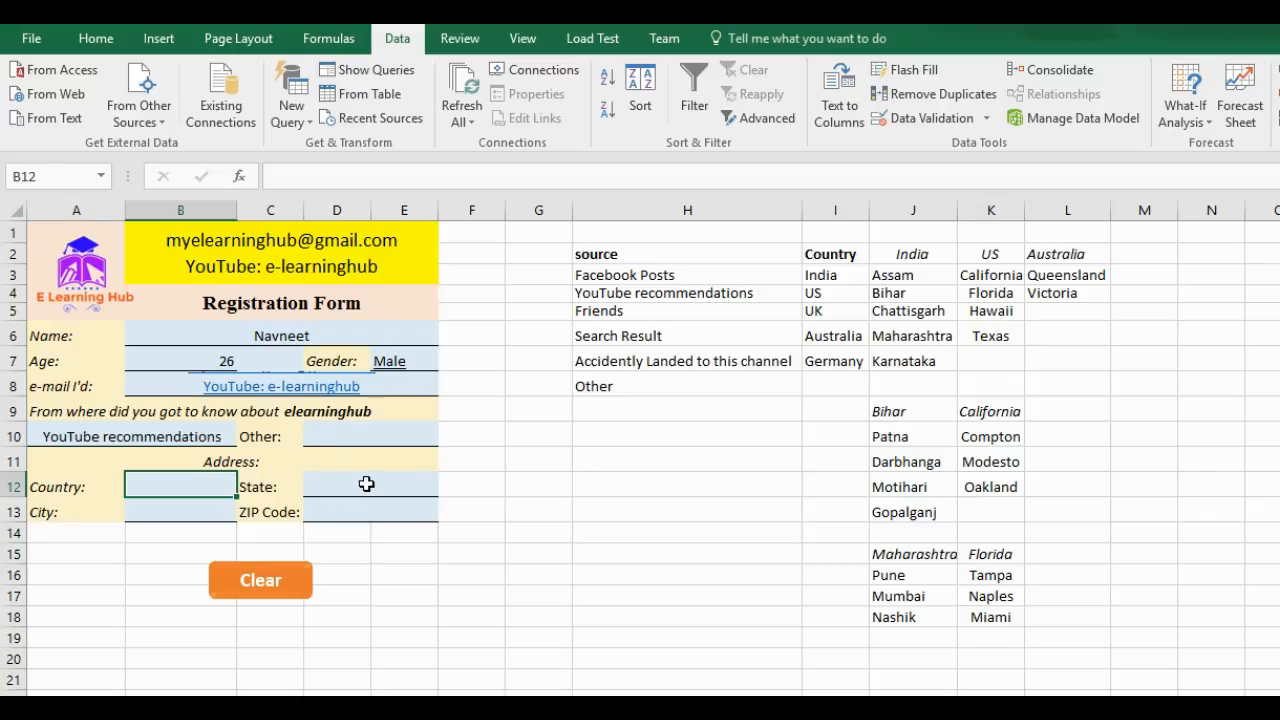
{"action": "mouse_move", "coordinate": [936, 312]}
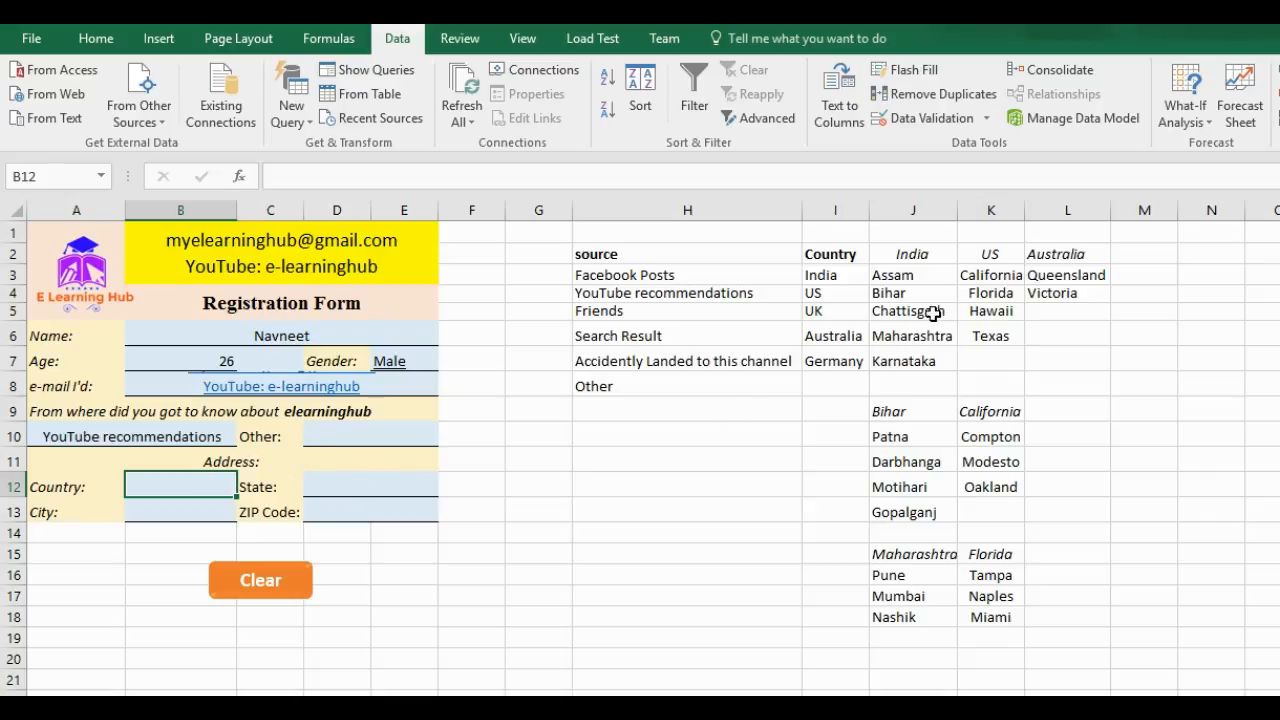
{"action": "mouse_move", "coordinate": [996, 296]}
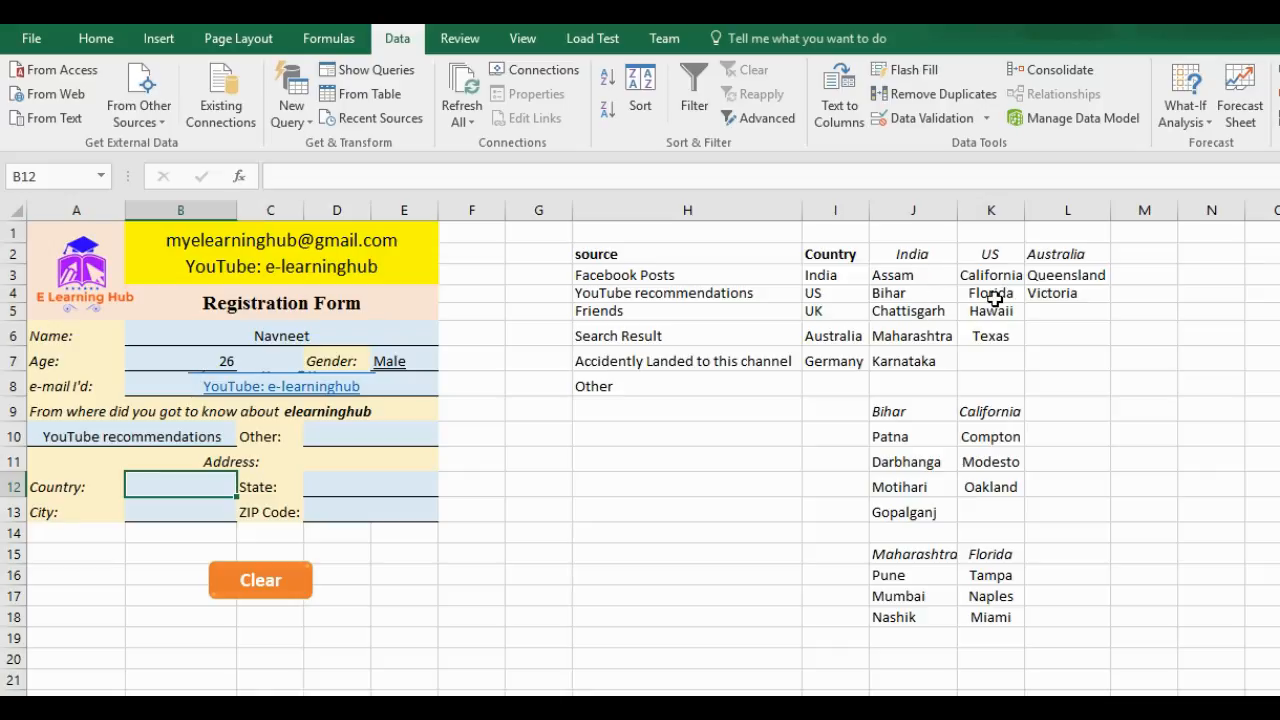
{"action": "mouse_move", "coordinate": [1032, 300]}
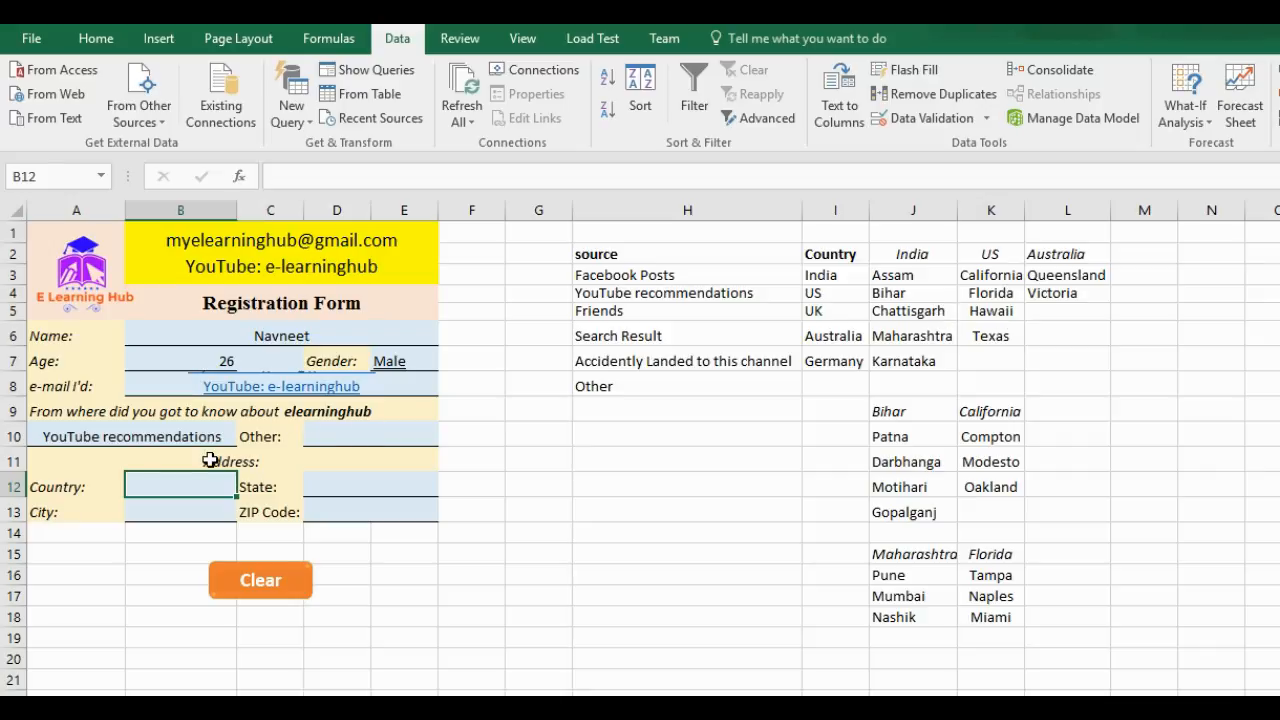
{"action": "mouse_move", "coordinate": [172, 512]}
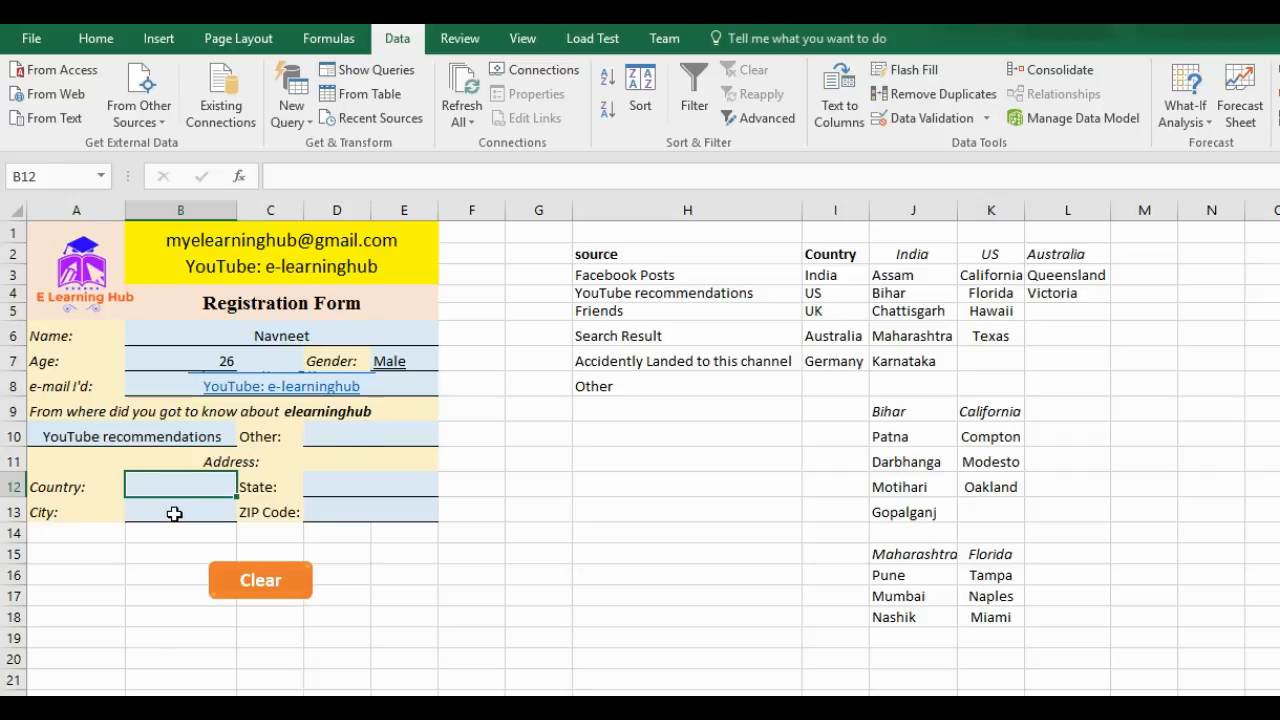
{"action": "mouse_move", "coordinate": [224, 512]}
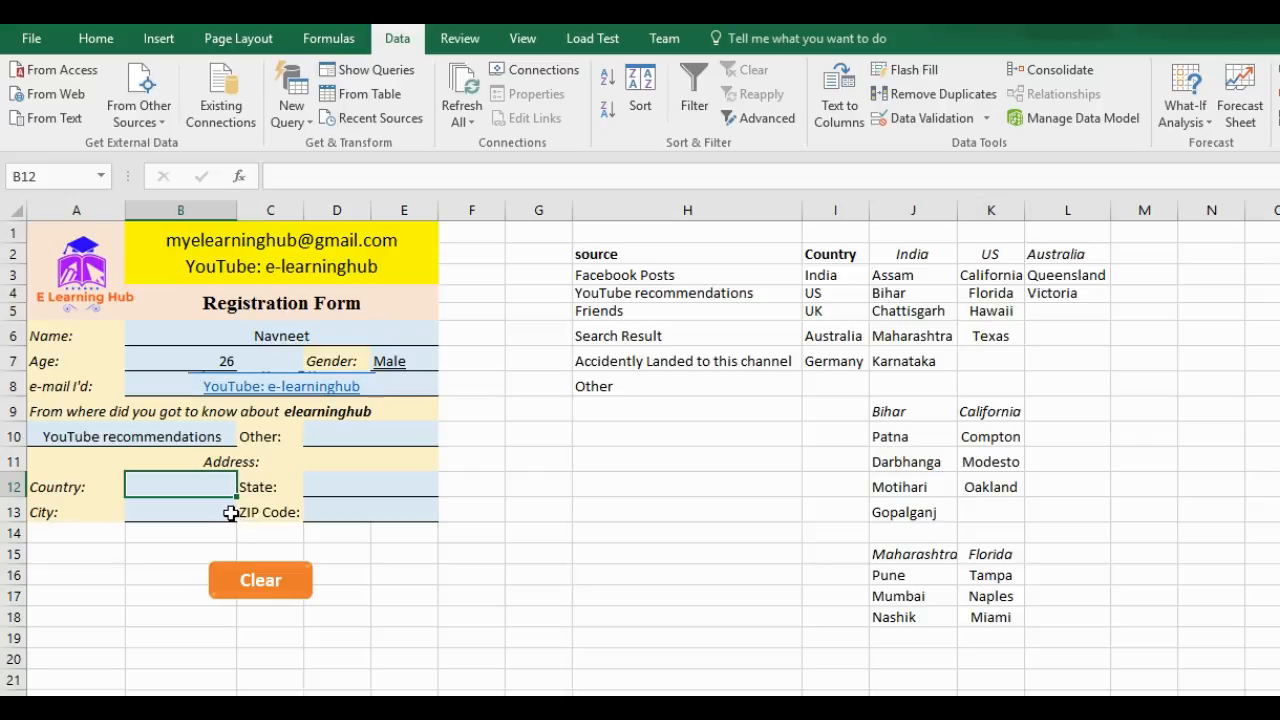
{"action": "mouse_move", "coordinate": [1106, 416]}
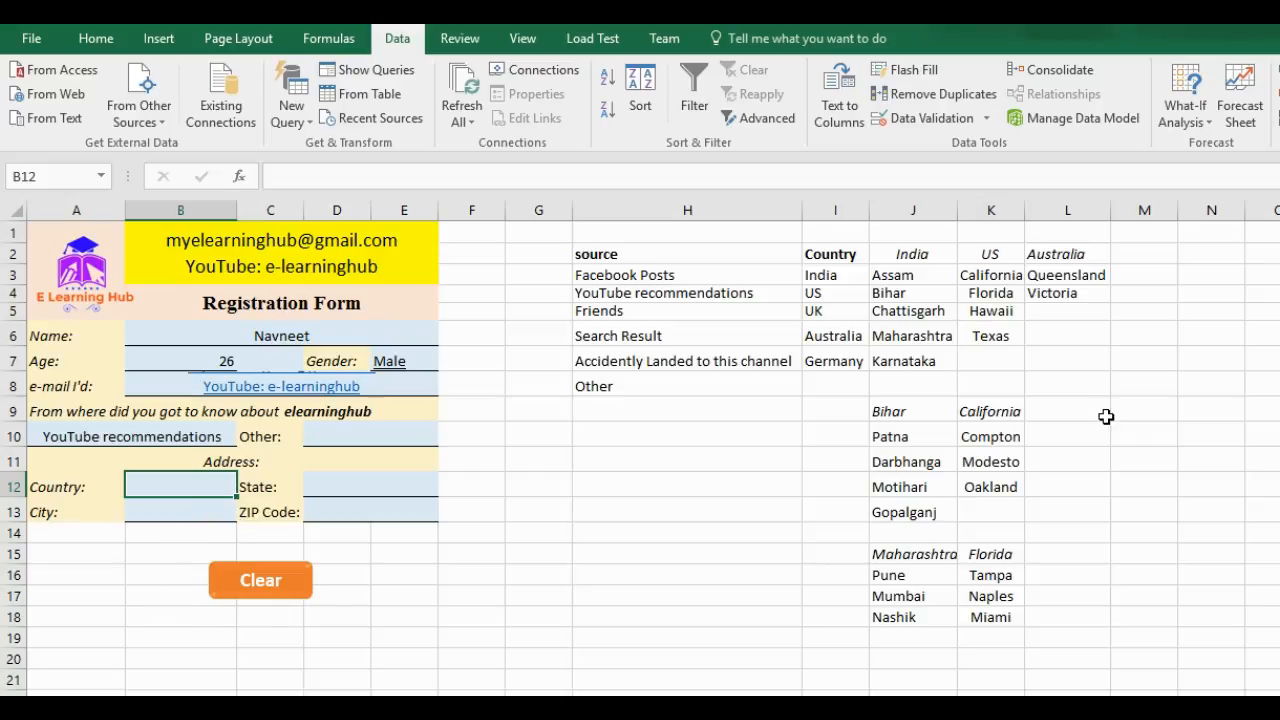
{"action": "mouse_move", "coordinate": [288, 496]}
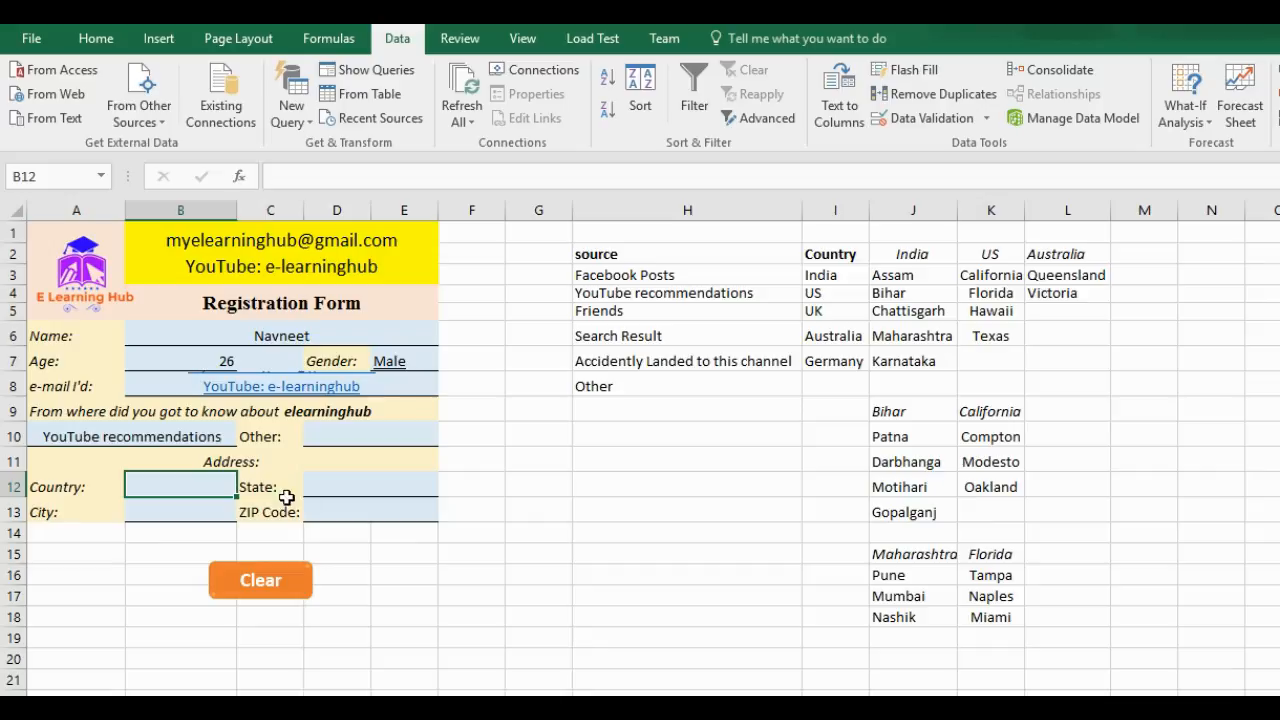
{"action": "mouse_move", "coordinate": [308, 488]}
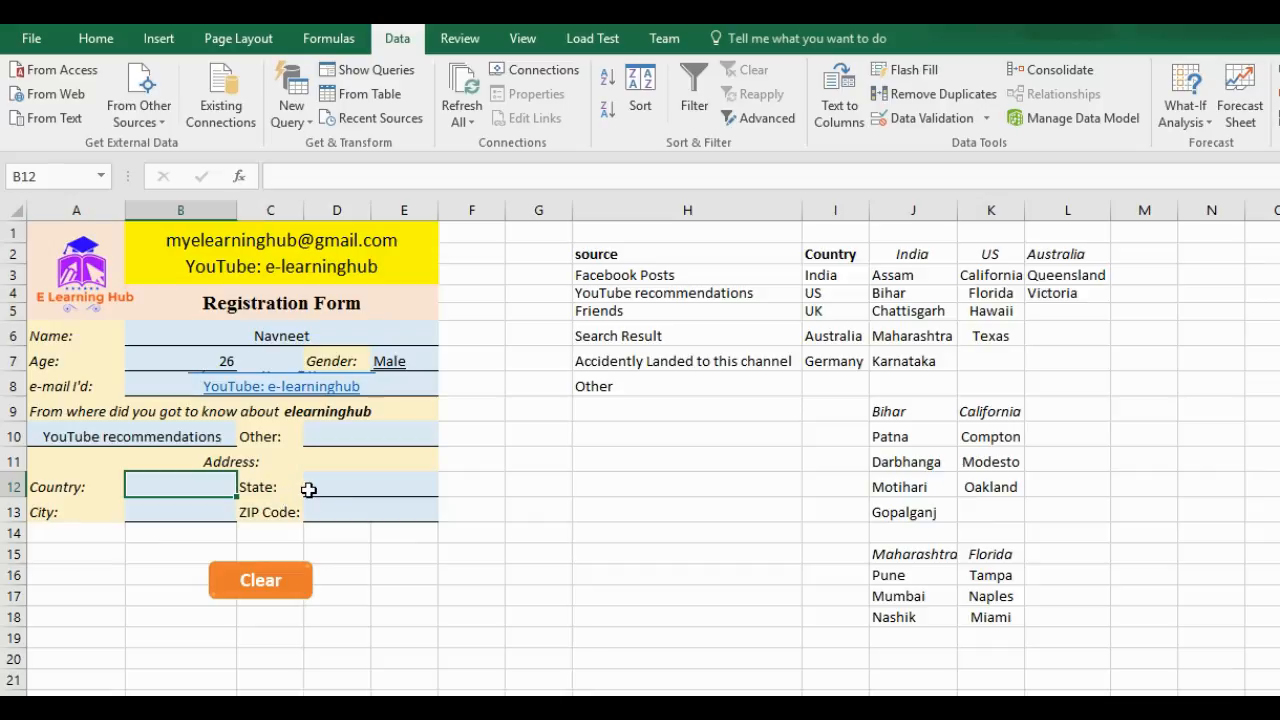
{"action": "mouse_move", "coordinate": [560, 486]}
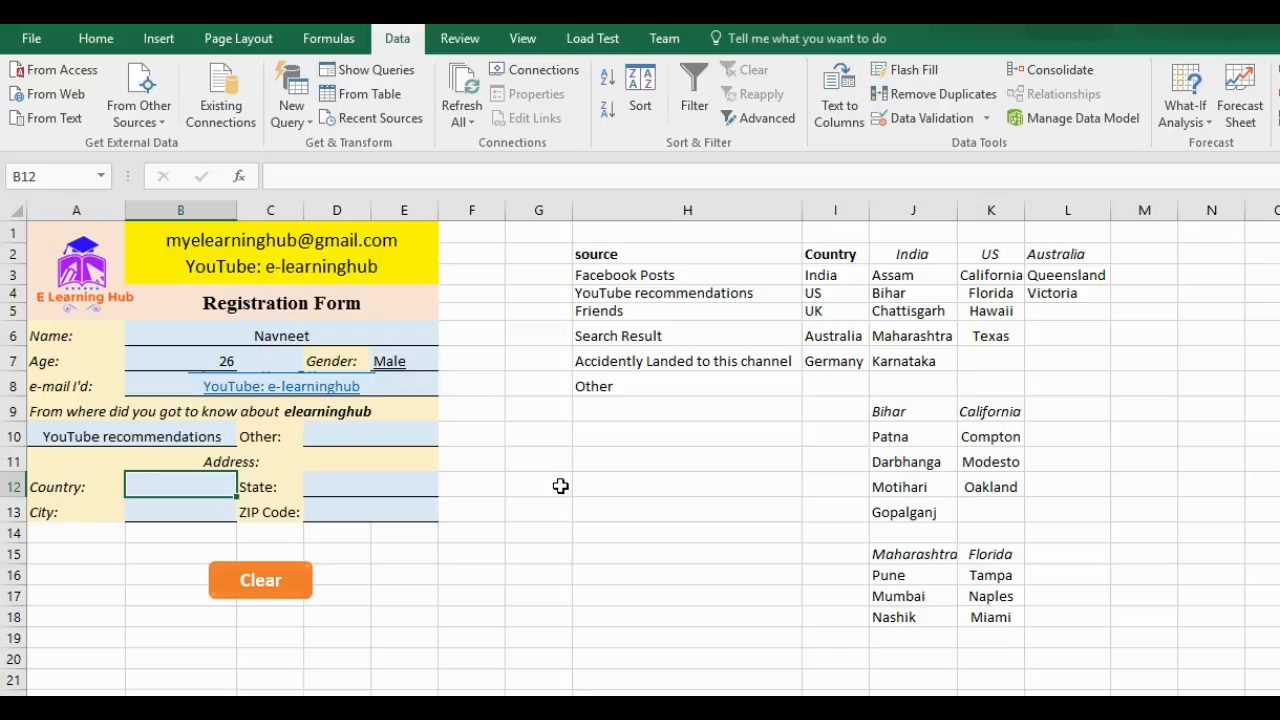
{"action": "mouse_move", "coordinate": [852, 458]}
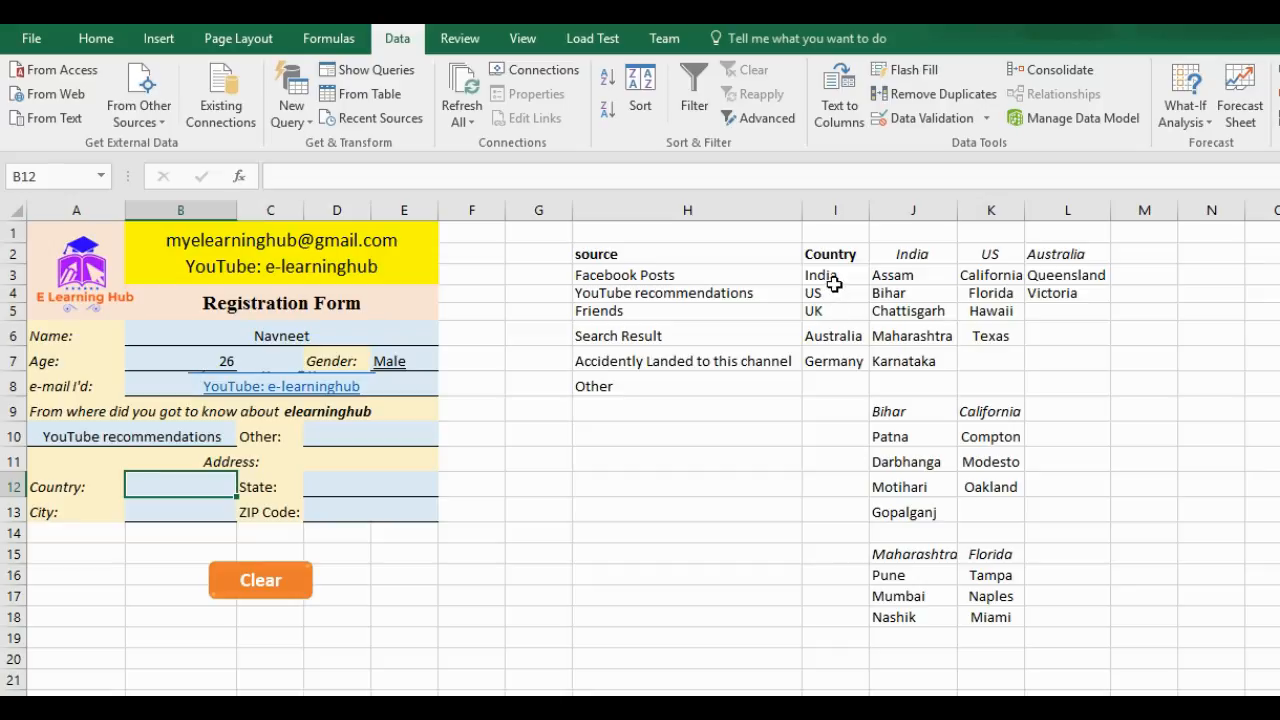
{"action": "mouse_move", "coordinate": [796, 474]}
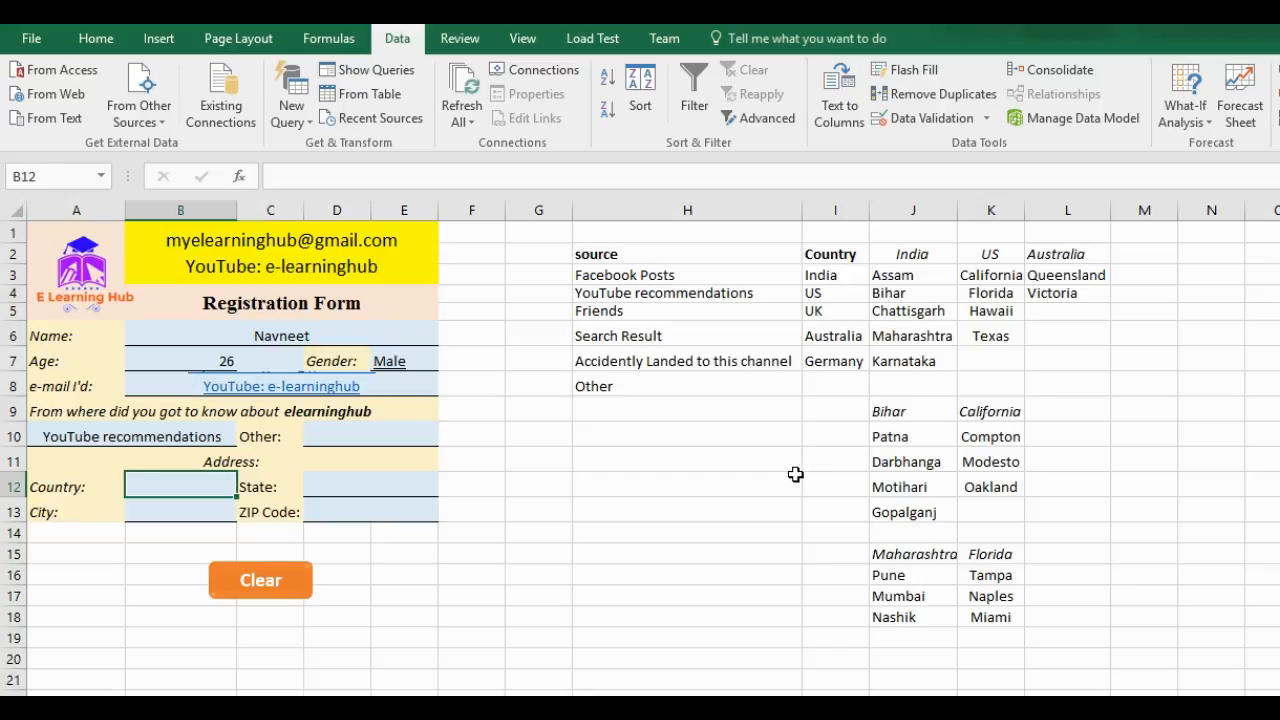
{"action": "left_click", "coordinate": [538, 460]}
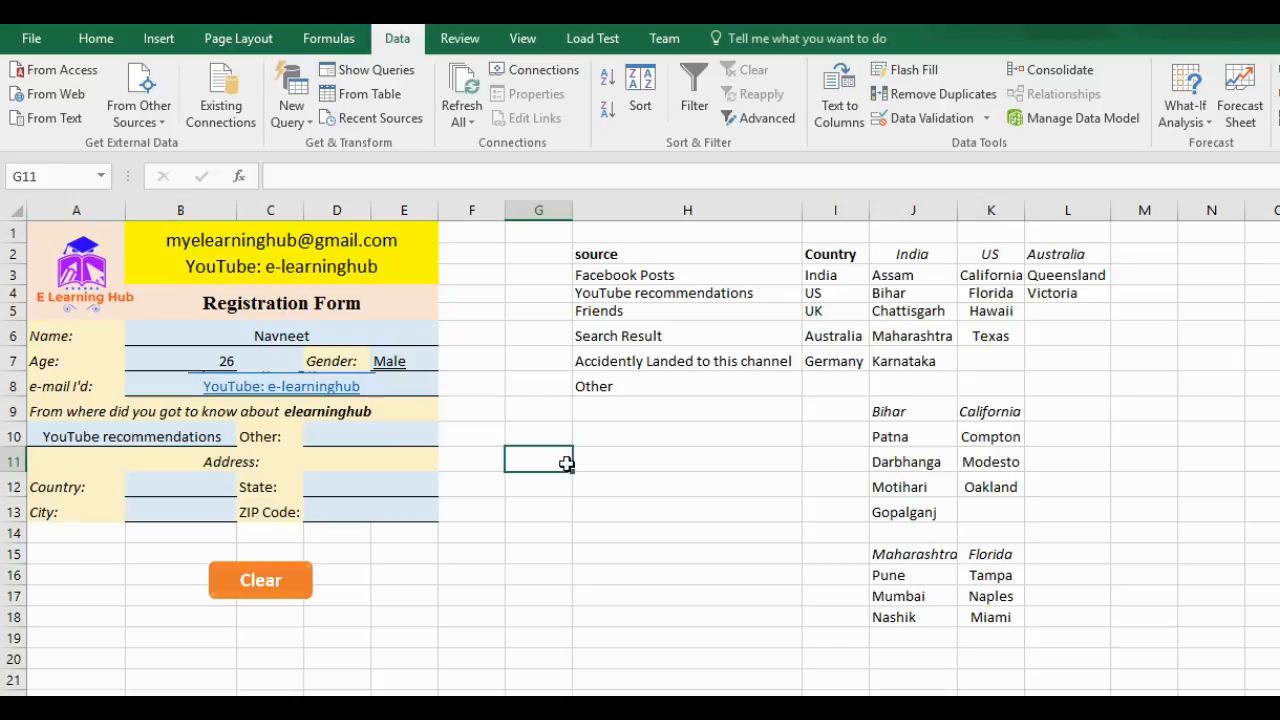
{"action": "mouse_move", "coordinate": [992, 356]}
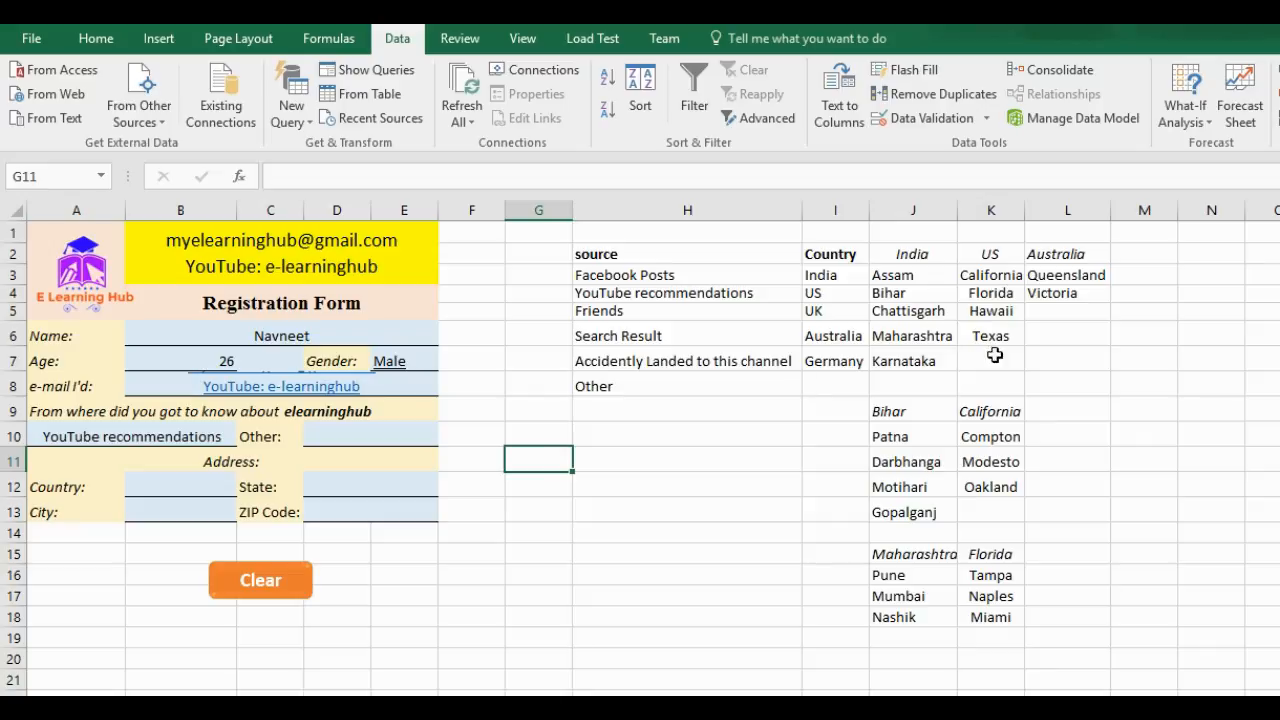
{"action": "mouse_move", "coordinate": [940, 312]}
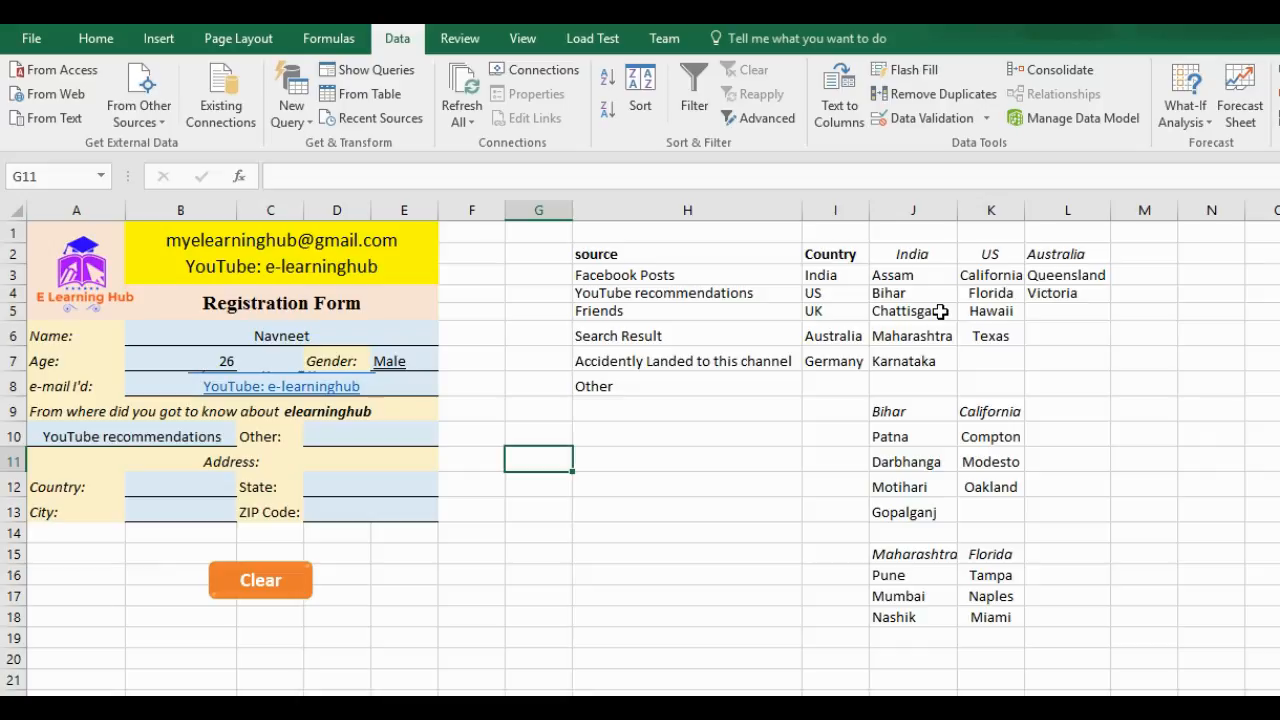
{"action": "mouse_move", "coordinate": [944, 332]}
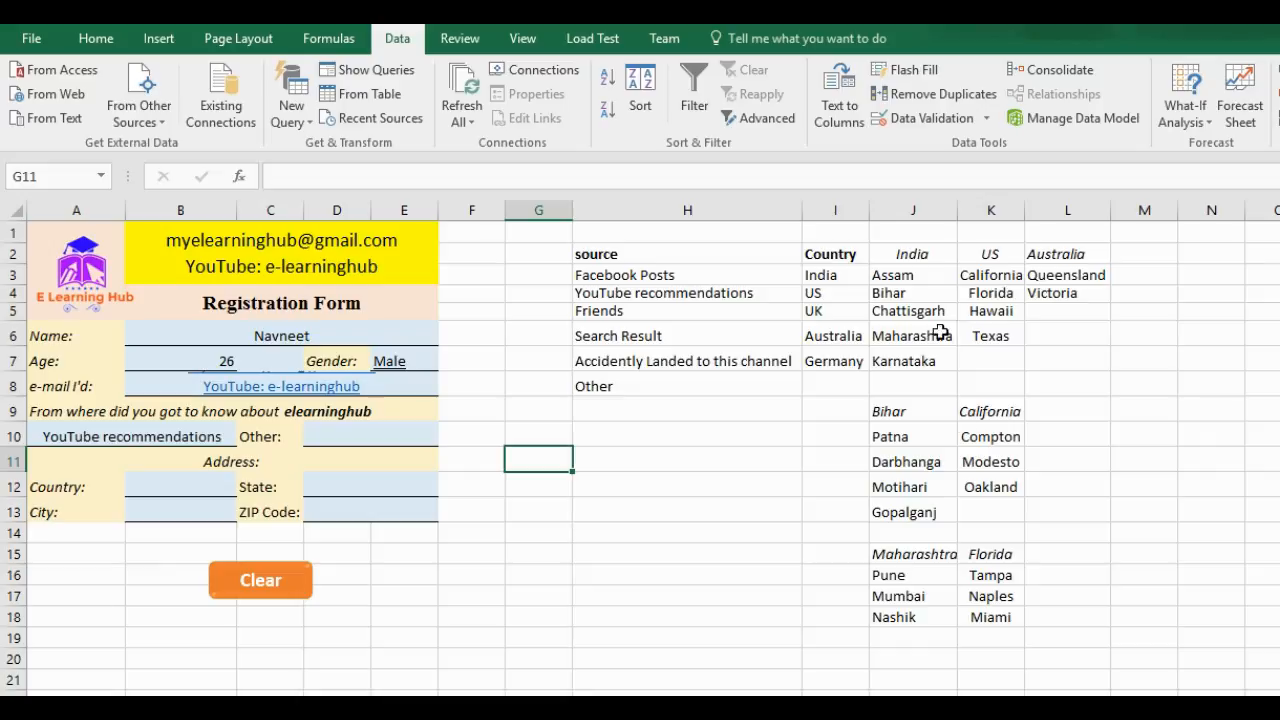
{"action": "mouse_move", "coordinate": [1030, 318]}
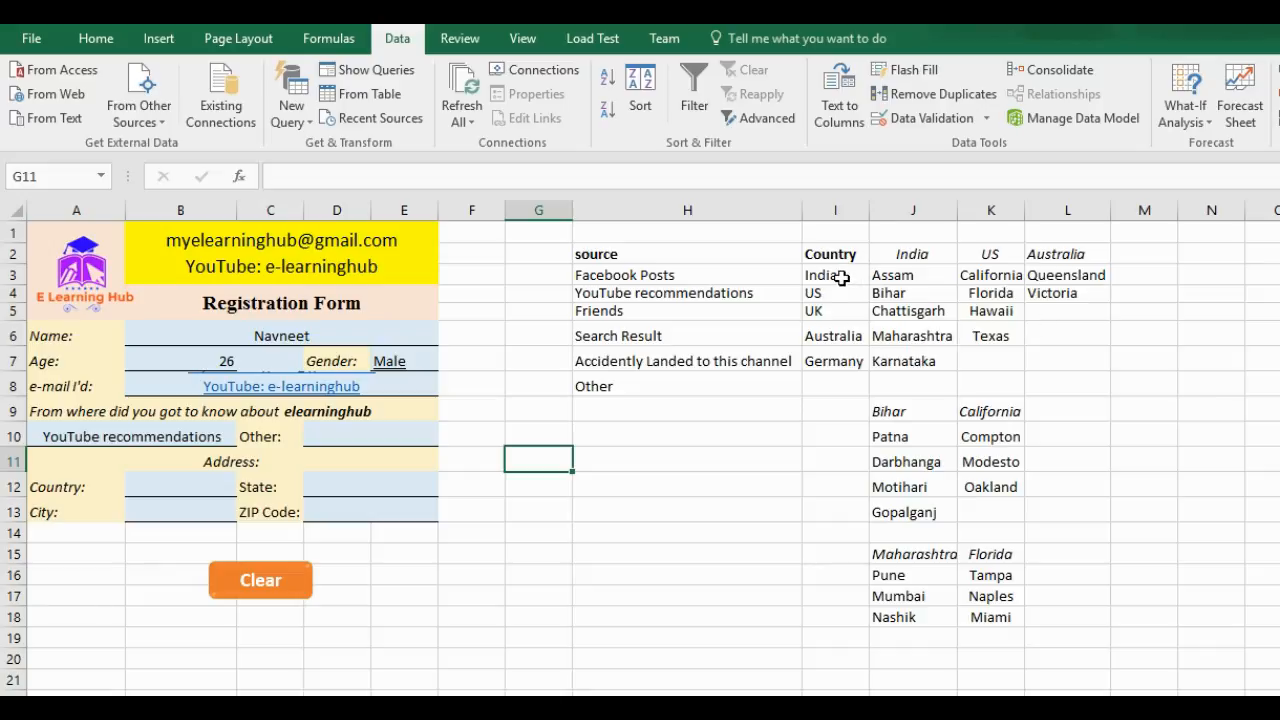
- Name the country list India through Germany as the range 'country'
{"action": "left_click_drag", "start_coordinate": [834, 276], "coordinate": [834, 360]}
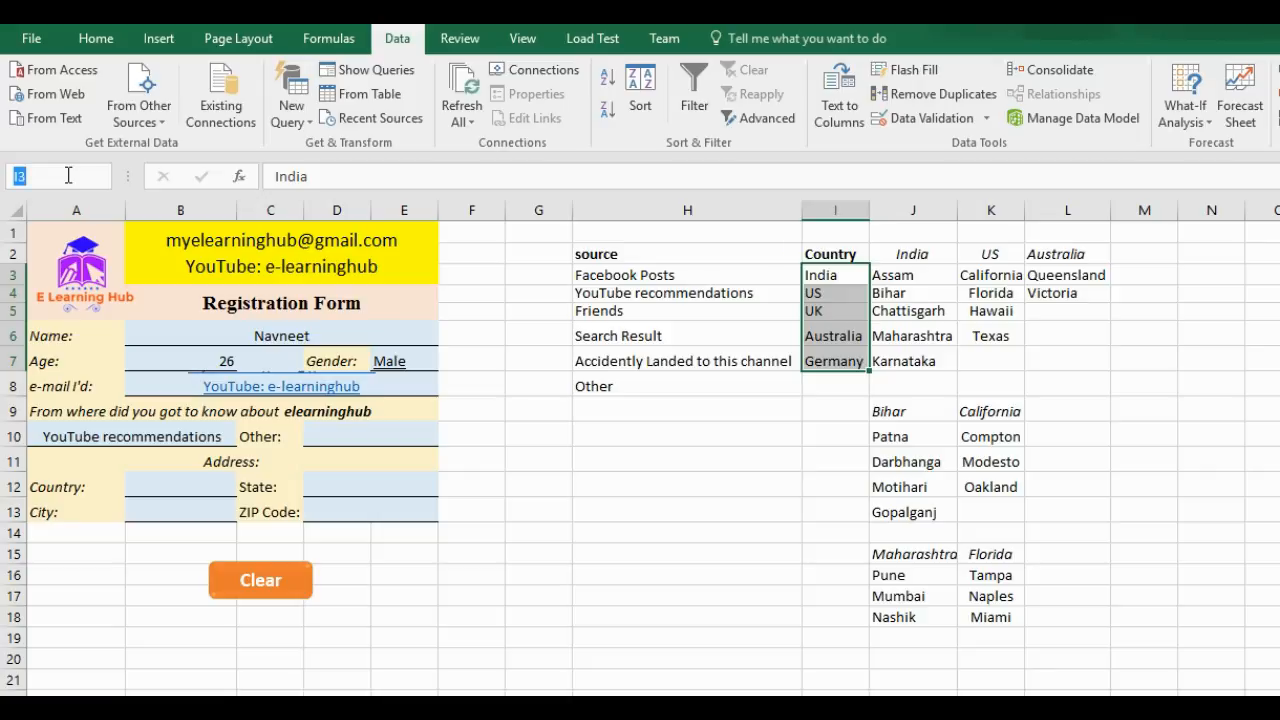
{"action": "type", "text": "country"}
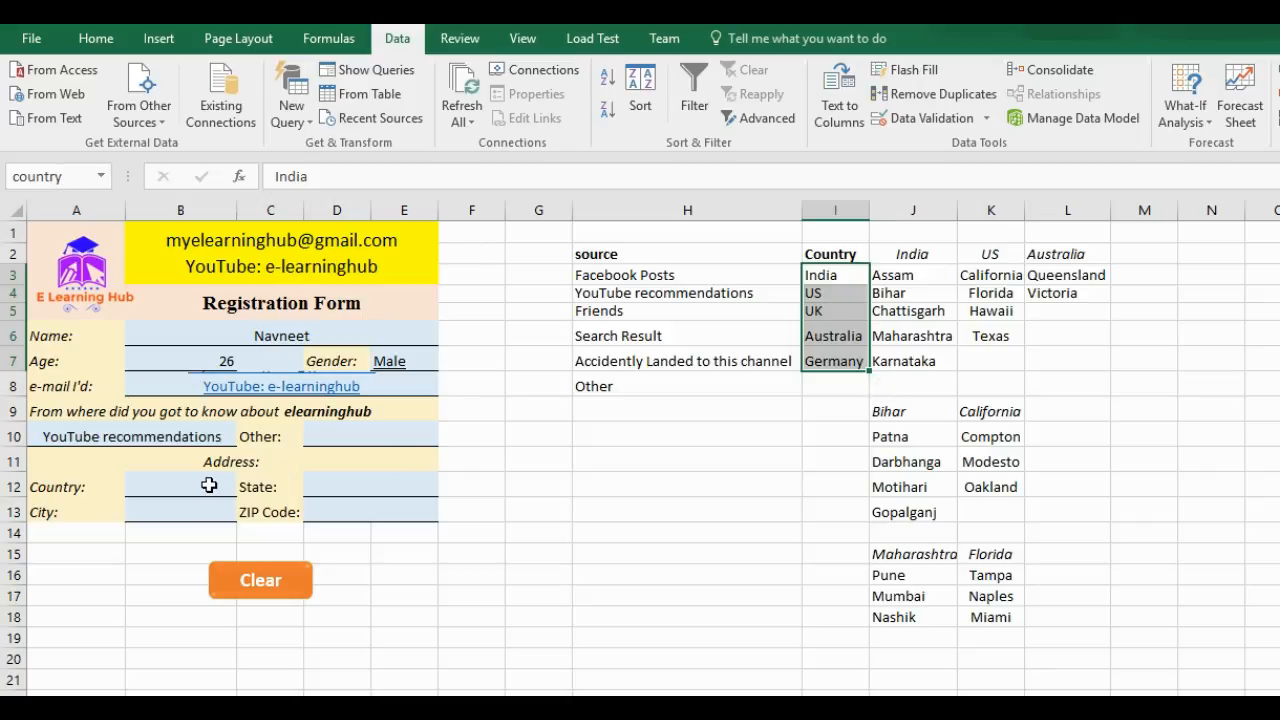
{"action": "left_click", "coordinate": [180, 488]}
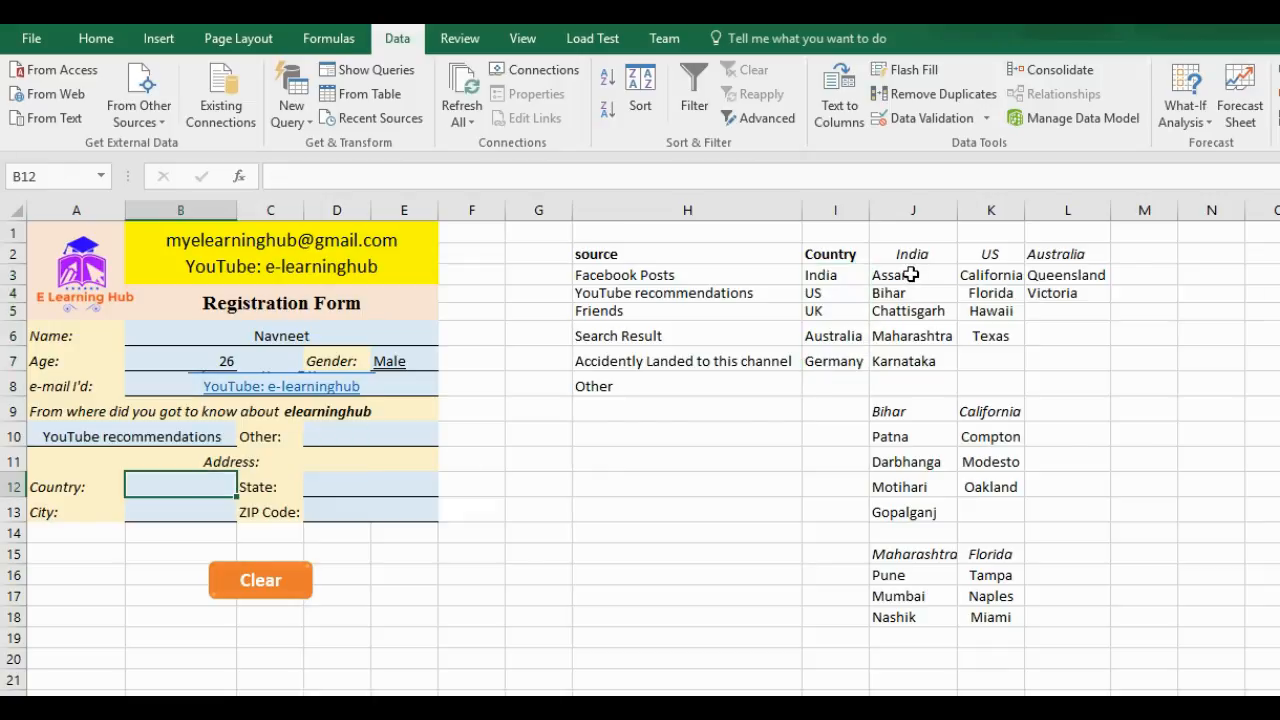
- Name the Indian and Australian state lists as ranges India and Australia
{"action": "left_click_drag", "start_coordinate": [896, 276], "coordinate": [910, 336]}
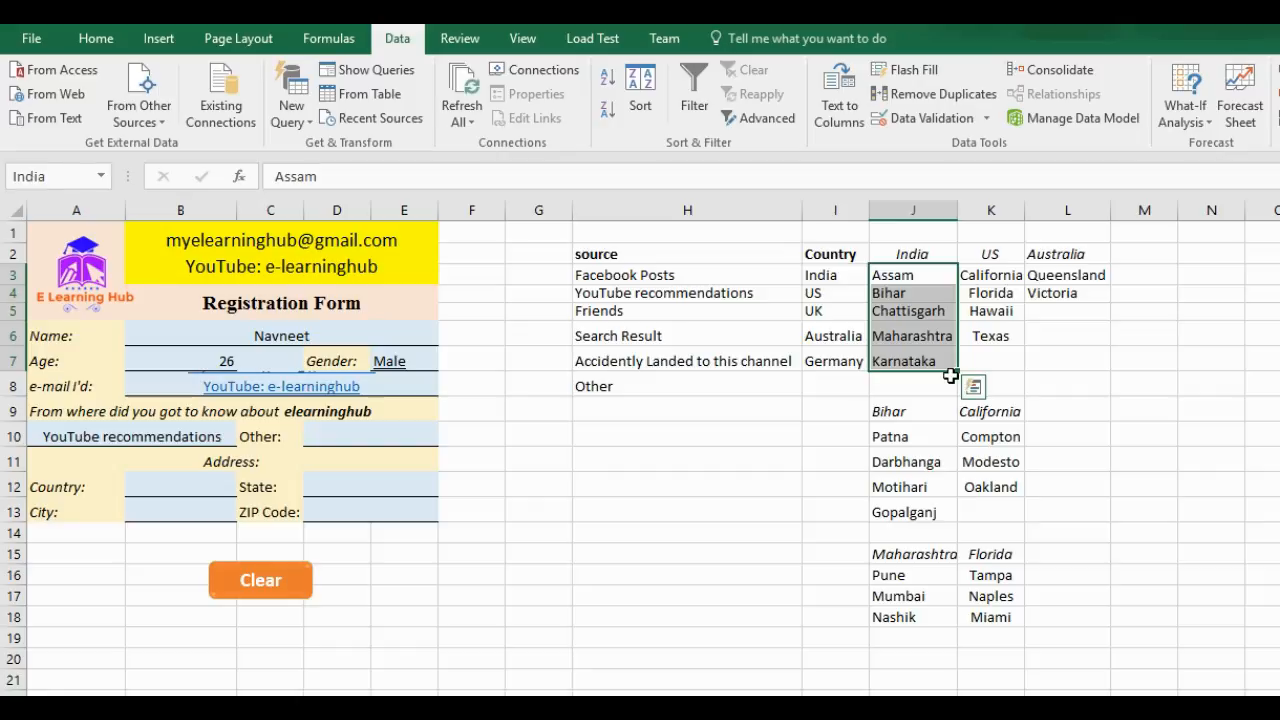
{"action": "mouse_move", "coordinate": [990, 276]}
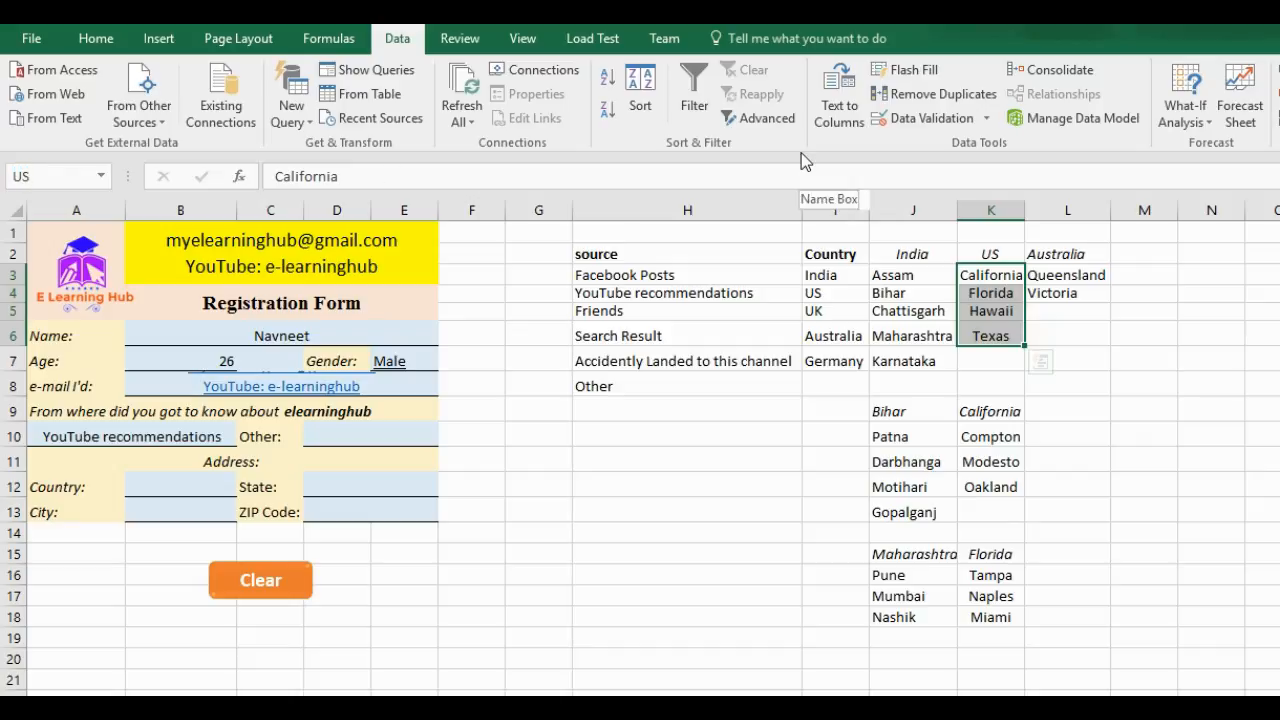
{"action": "left_click", "coordinate": [1068, 276]}
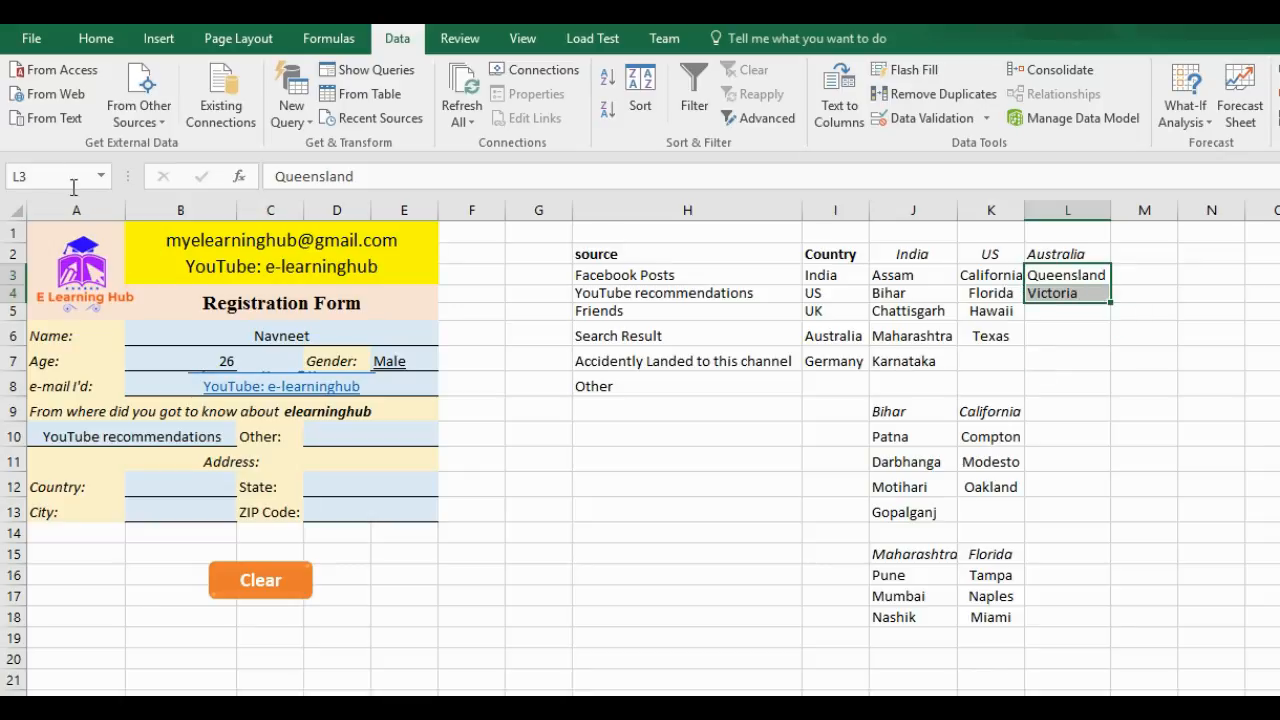
{"action": "type", "text": "Australia"}
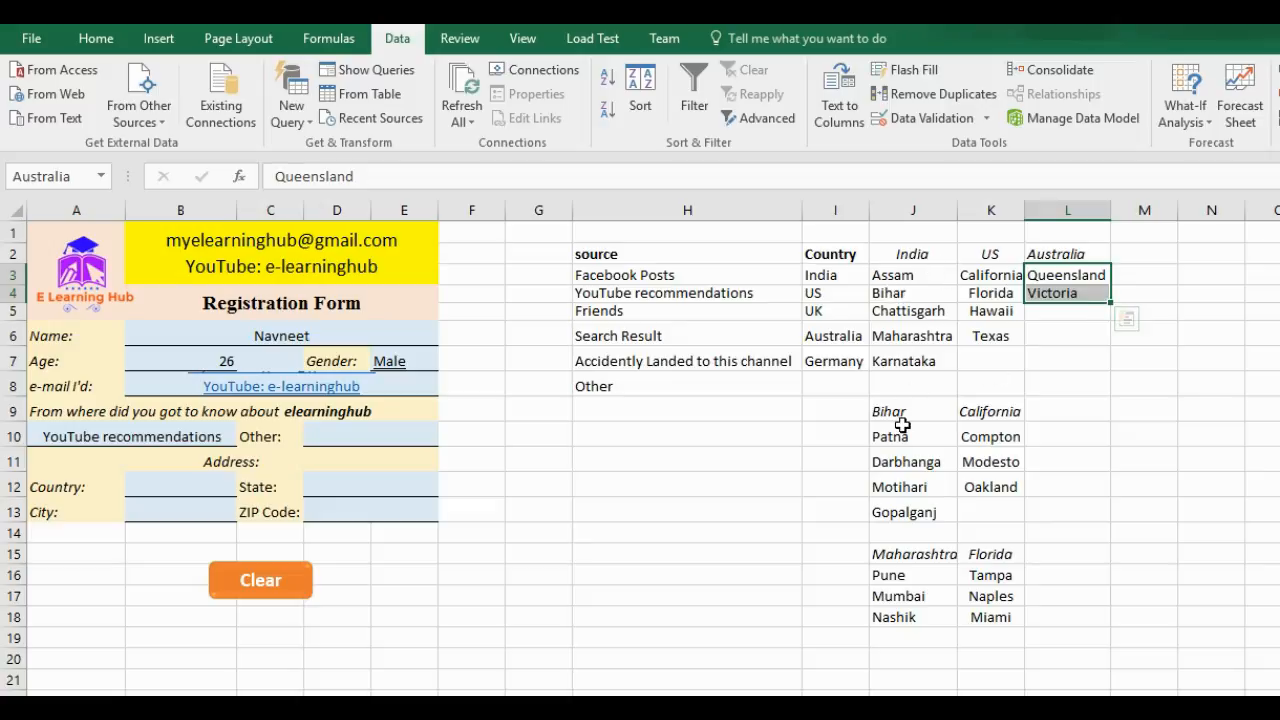
{"action": "mouse_move", "coordinate": [888, 512]}
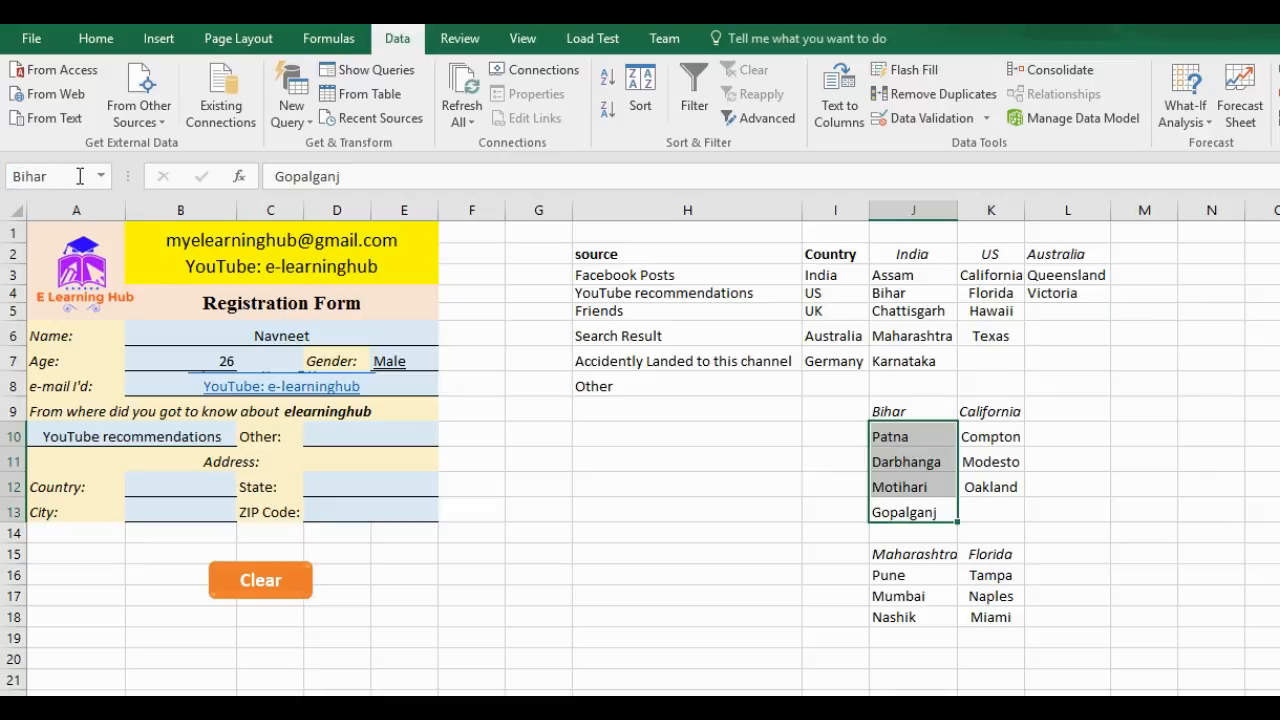
{"action": "mouse_move", "coordinate": [56, 176]}
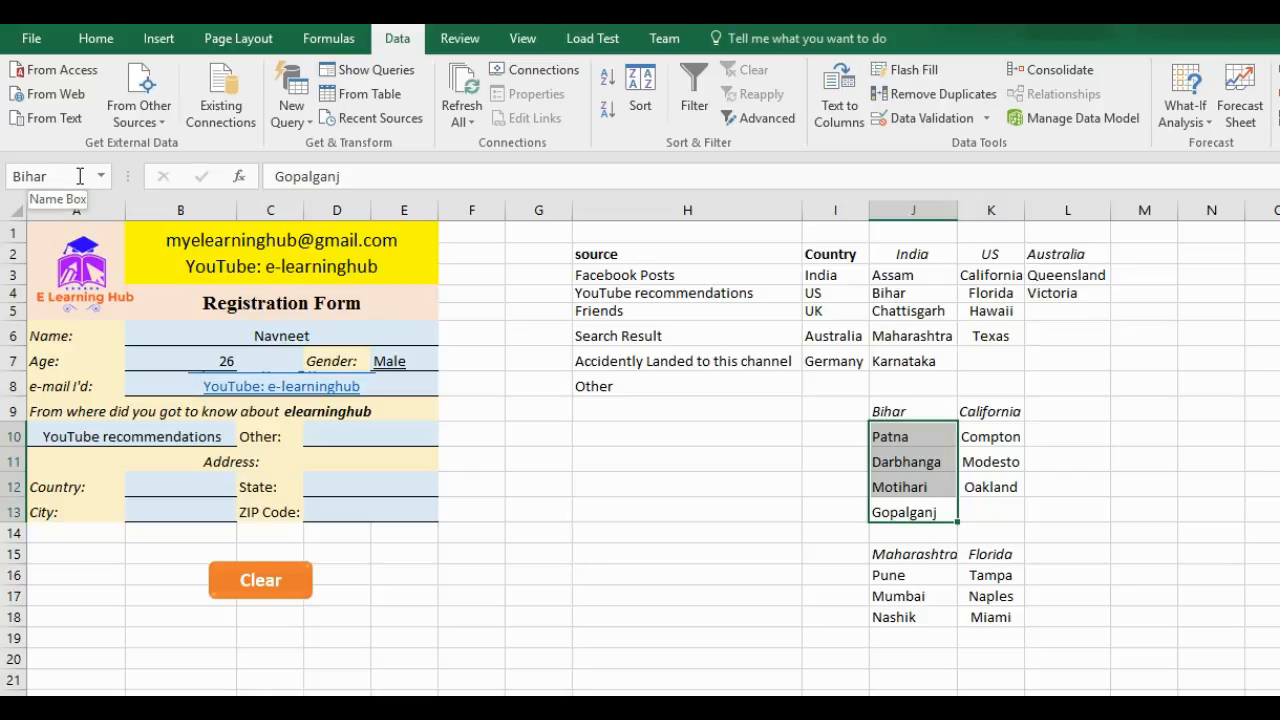
{"action": "mouse_move", "coordinate": [492, 430]}
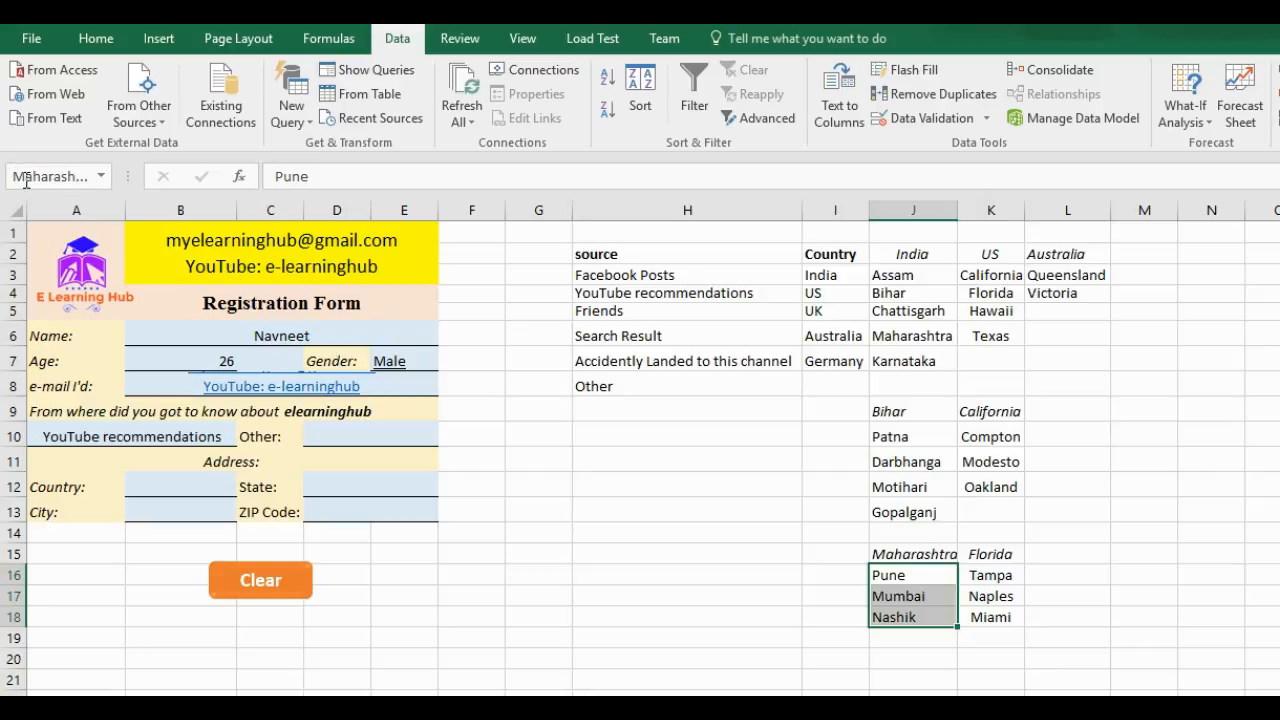
- Select the city list Compton through Oakland to name it after its state
{"action": "left_click", "coordinate": [990, 436]}
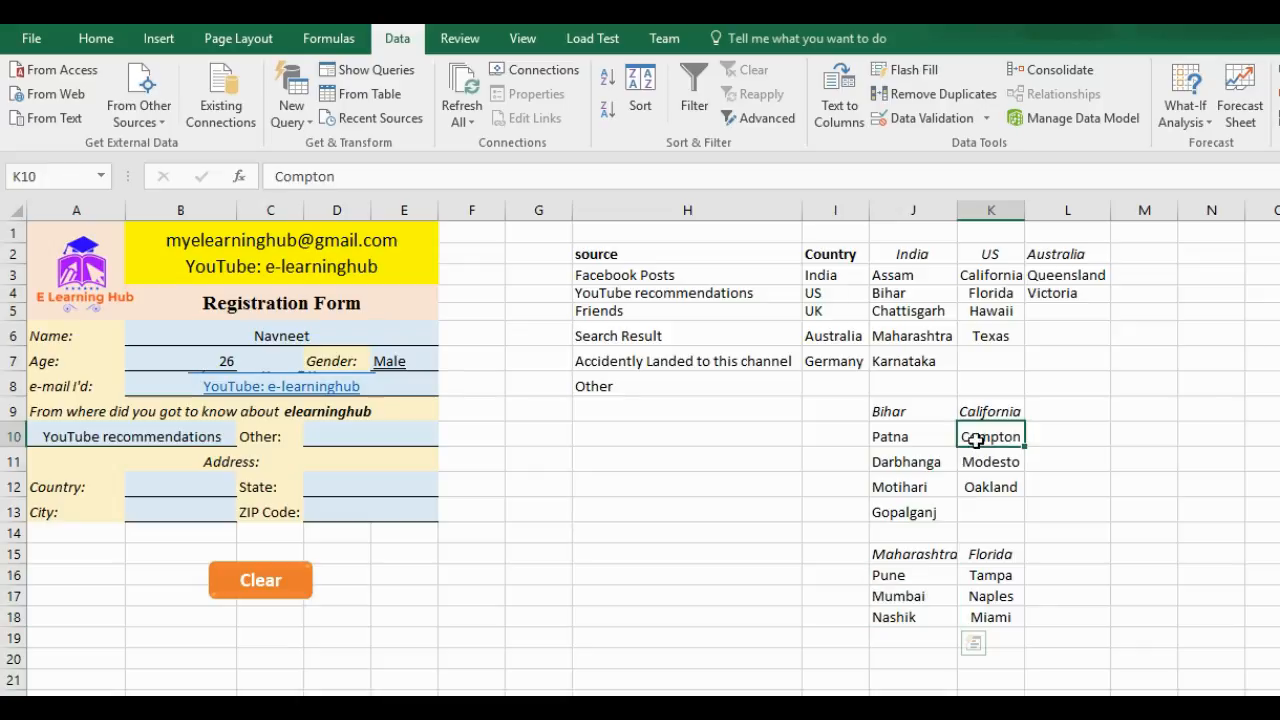
{"action": "left_click_drag", "start_coordinate": [990, 436], "coordinate": [990, 488]}
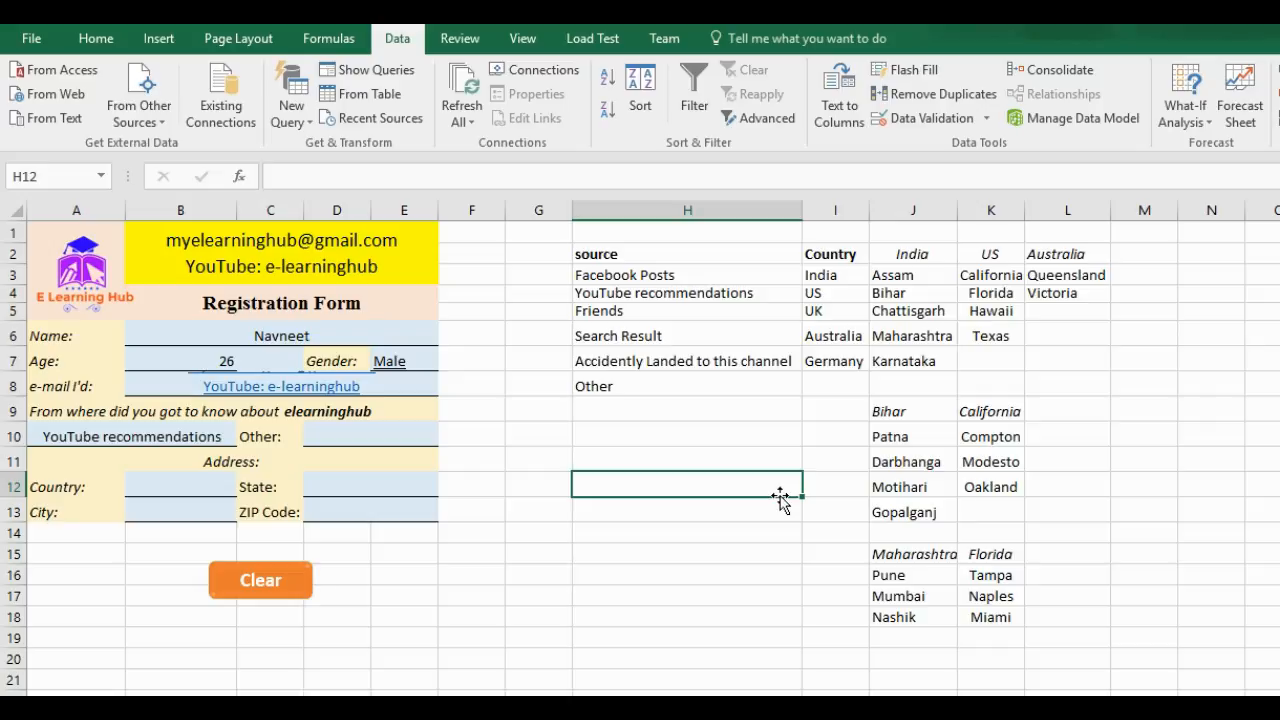
{"action": "mouse_move", "coordinate": [476, 374]}
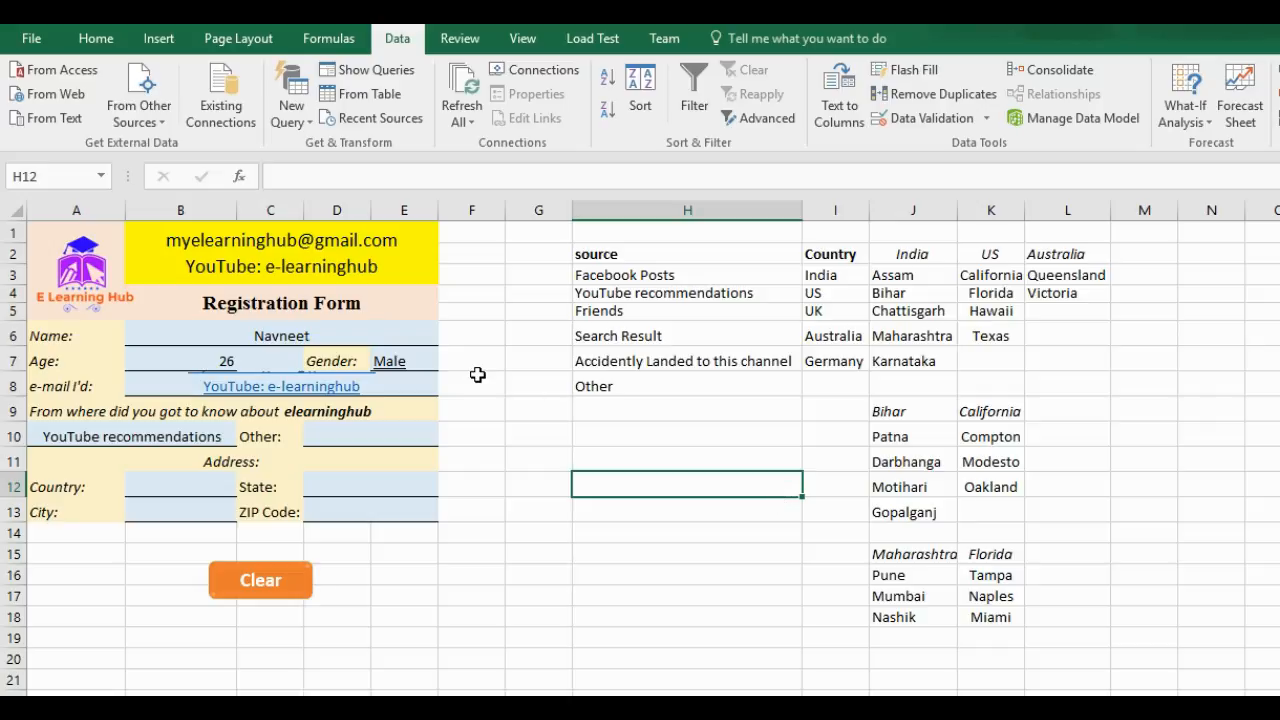
{"action": "mouse_move", "coordinate": [400, 528]}
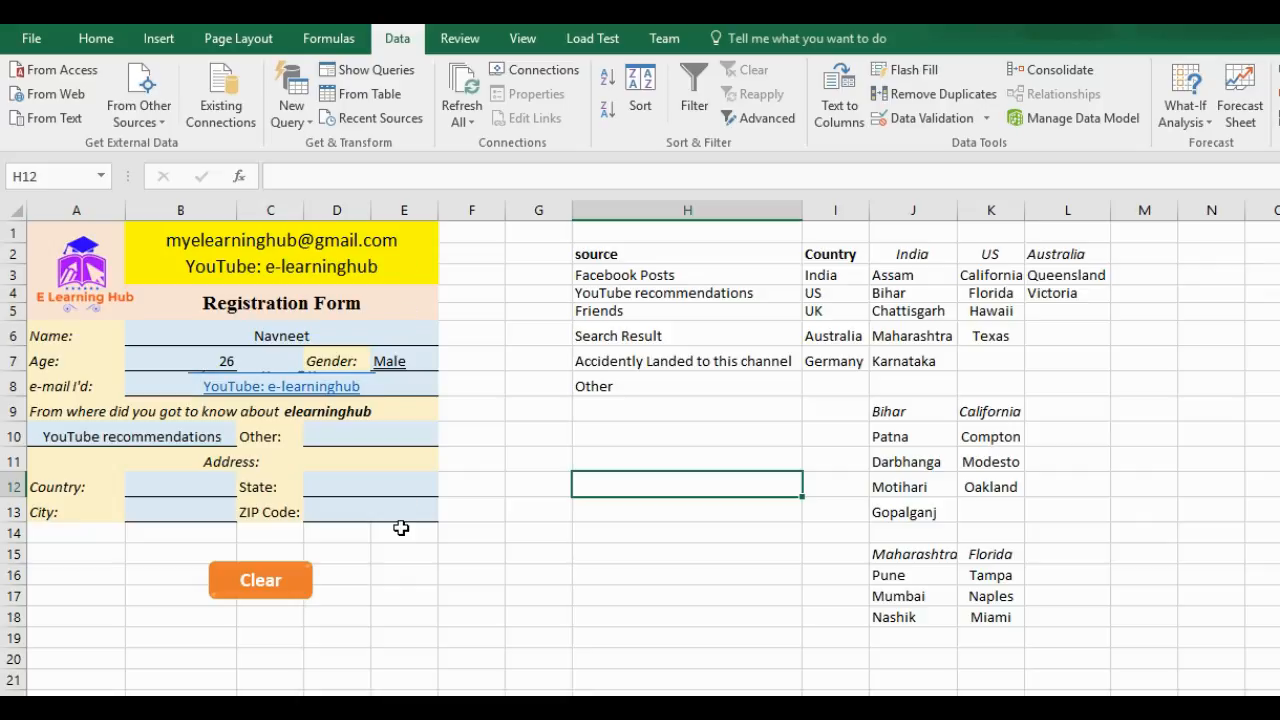
{"action": "mouse_move", "coordinate": [1080, 452]}
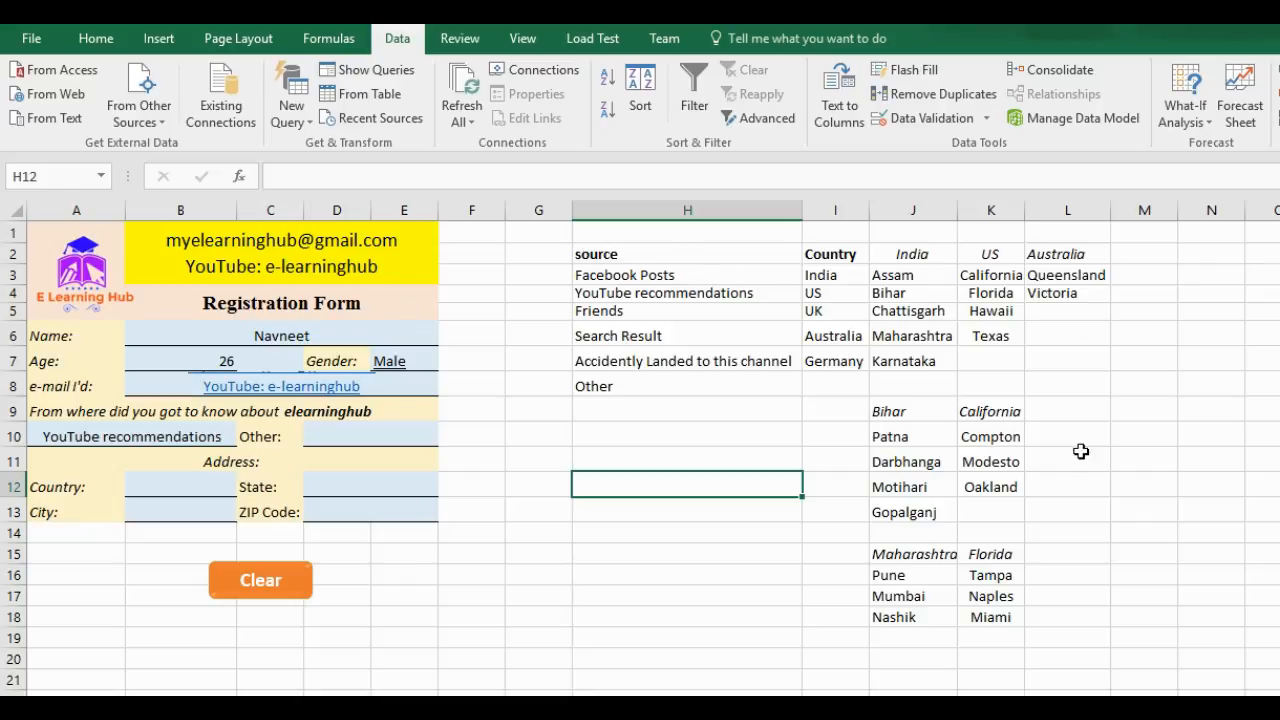
{"action": "mouse_move", "coordinate": [1066, 644]}
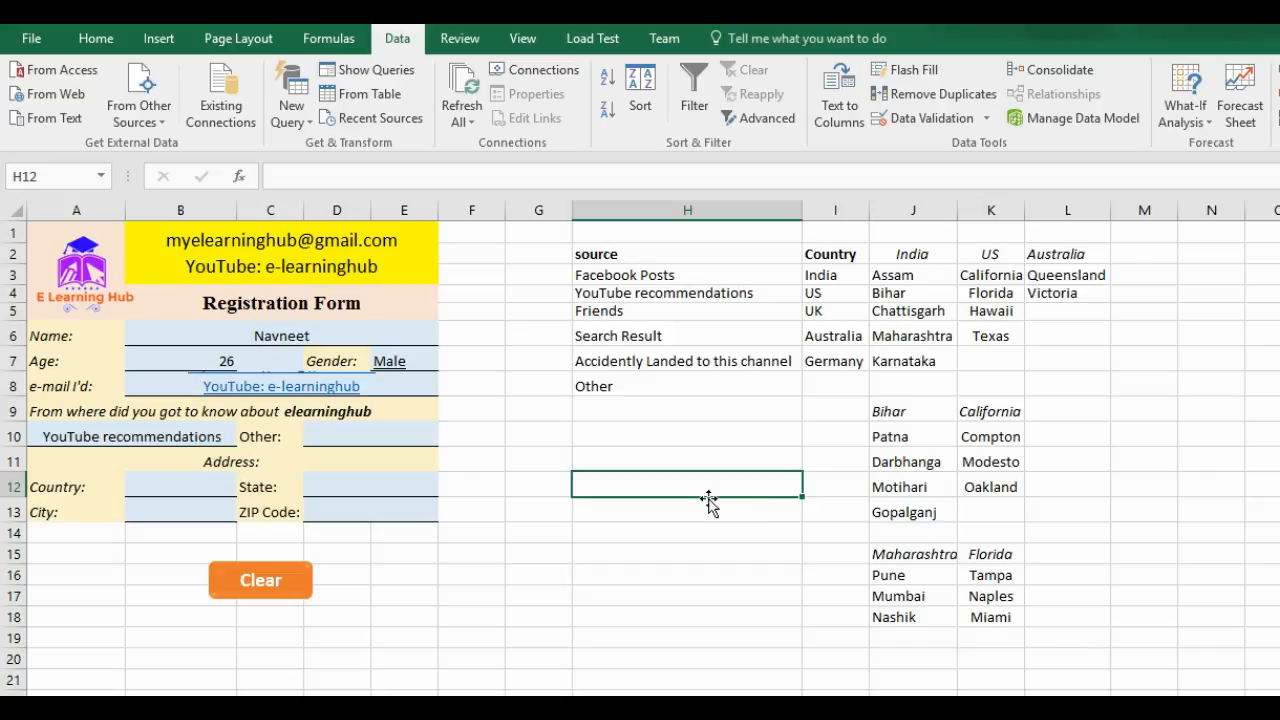
{"action": "mouse_move", "coordinate": [776, 482]}
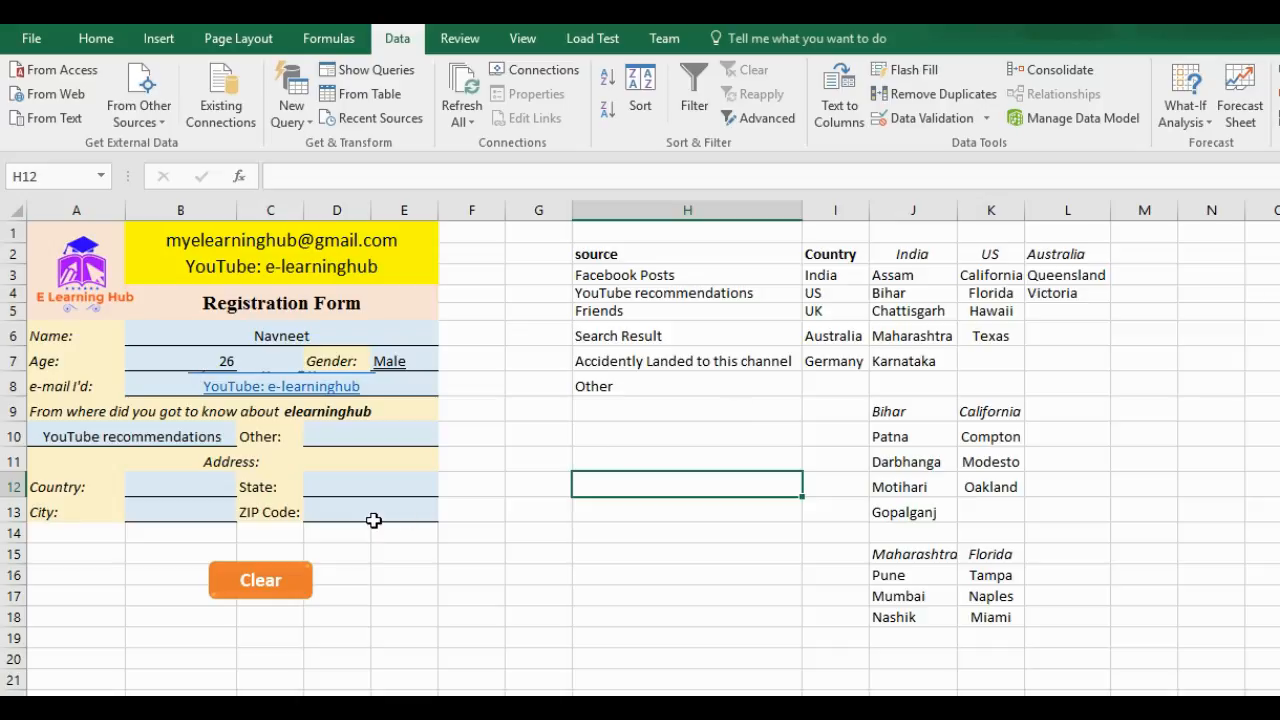
{"action": "mouse_move", "coordinate": [678, 264]}
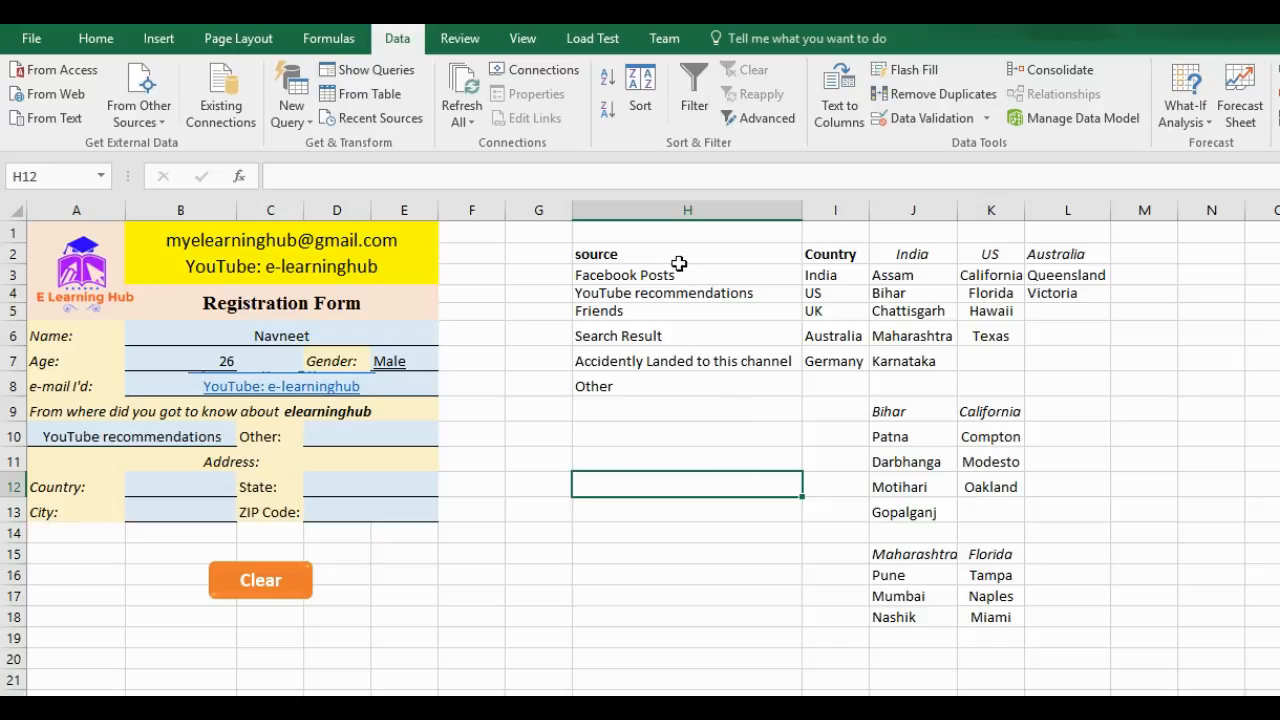
{"action": "mouse_move", "coordinate": [176, 482]}
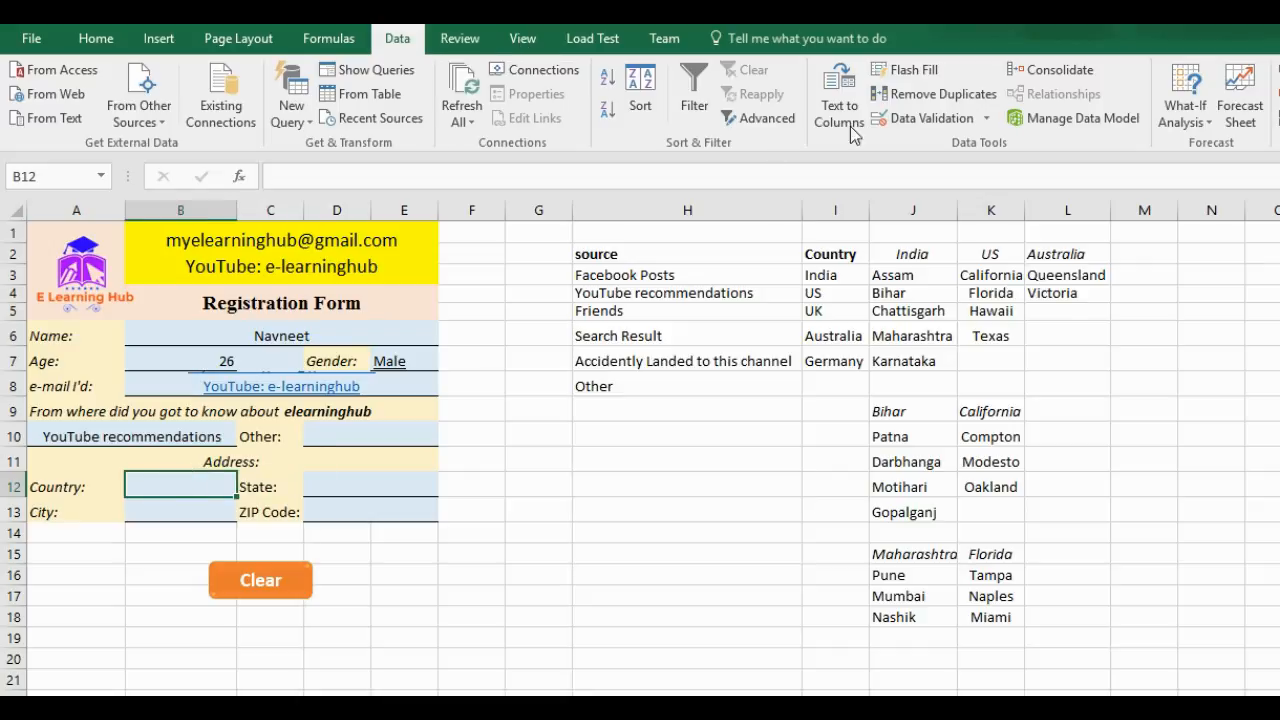
- Give the Country cell a list validation sourced from =country
{"action": "left_click", "coordinate": [924, 118]}
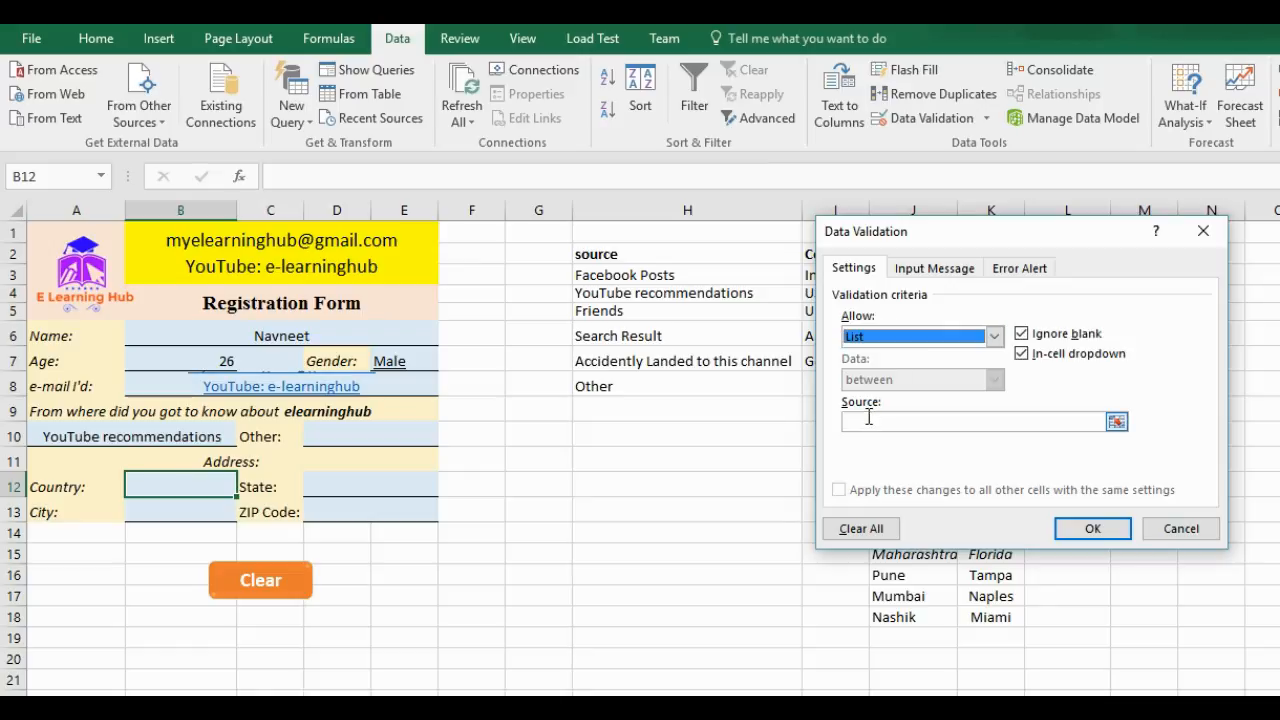
{"action": "type", "text": "=country"}
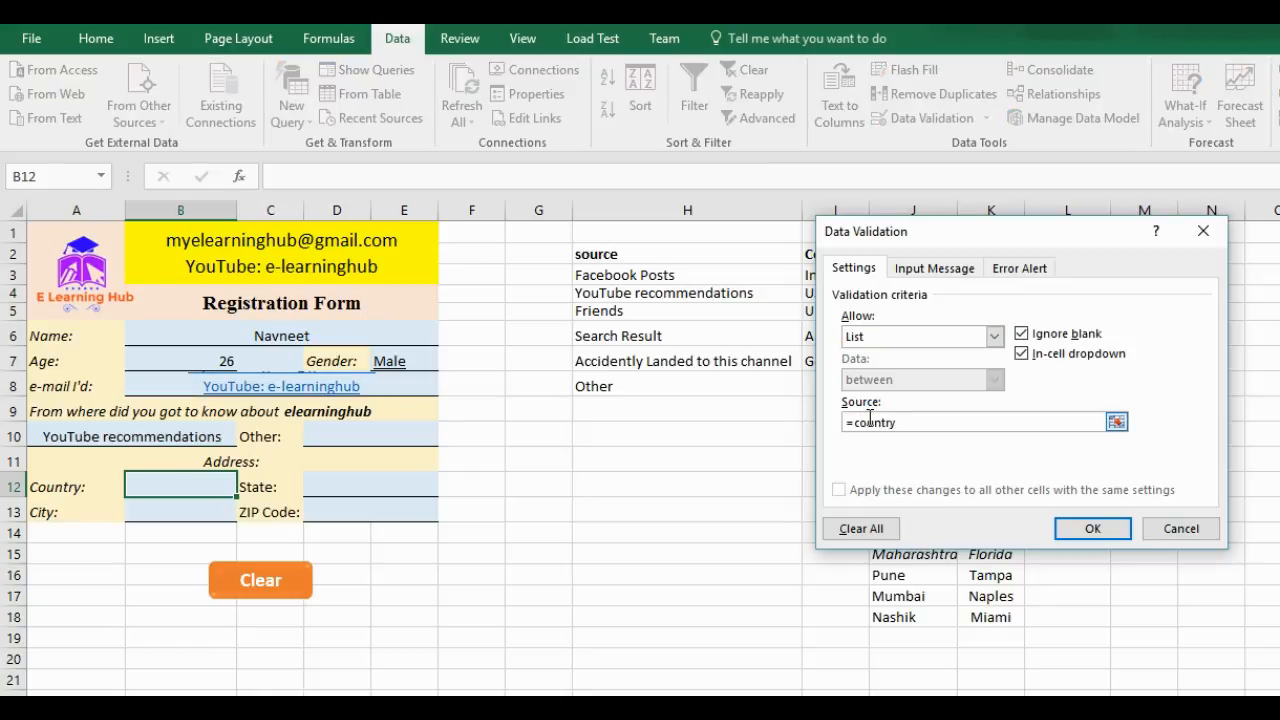
{"action": "left_click", "coordinate": [1092, 528]}
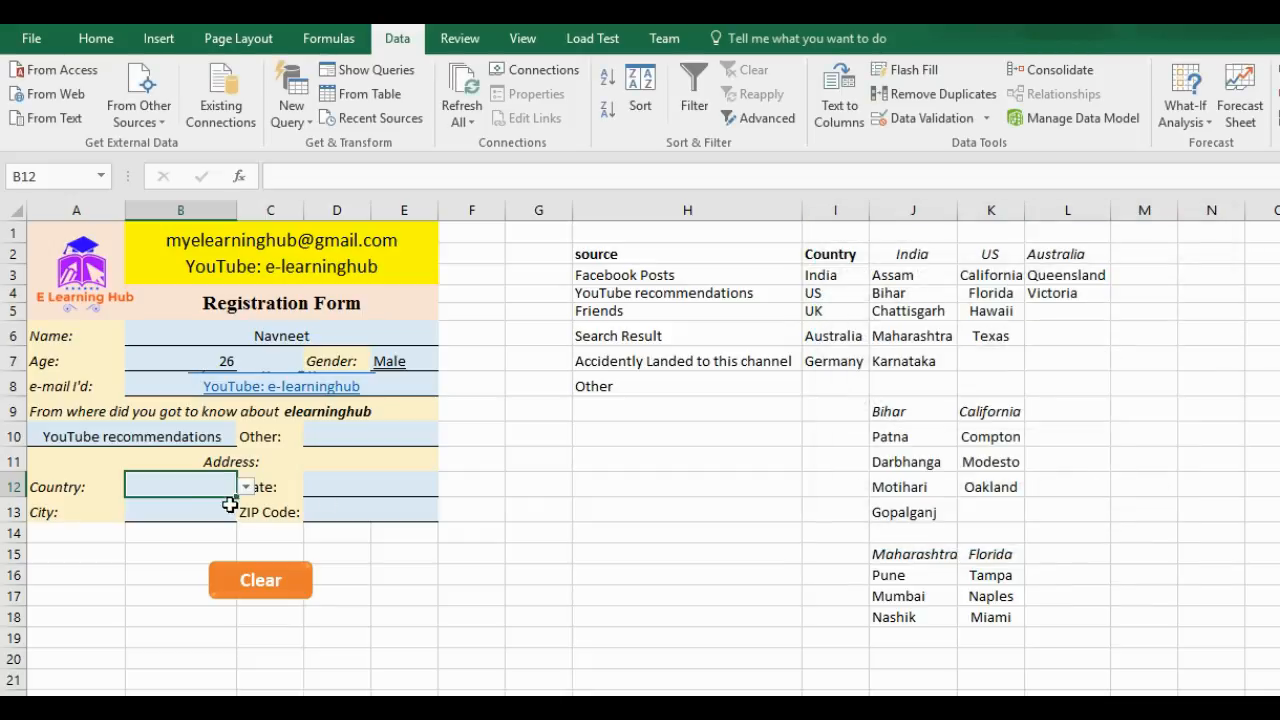
- Write the note 'indirect' in a spare cell
{"action": "left_click", "coordinate": [244, 488]}
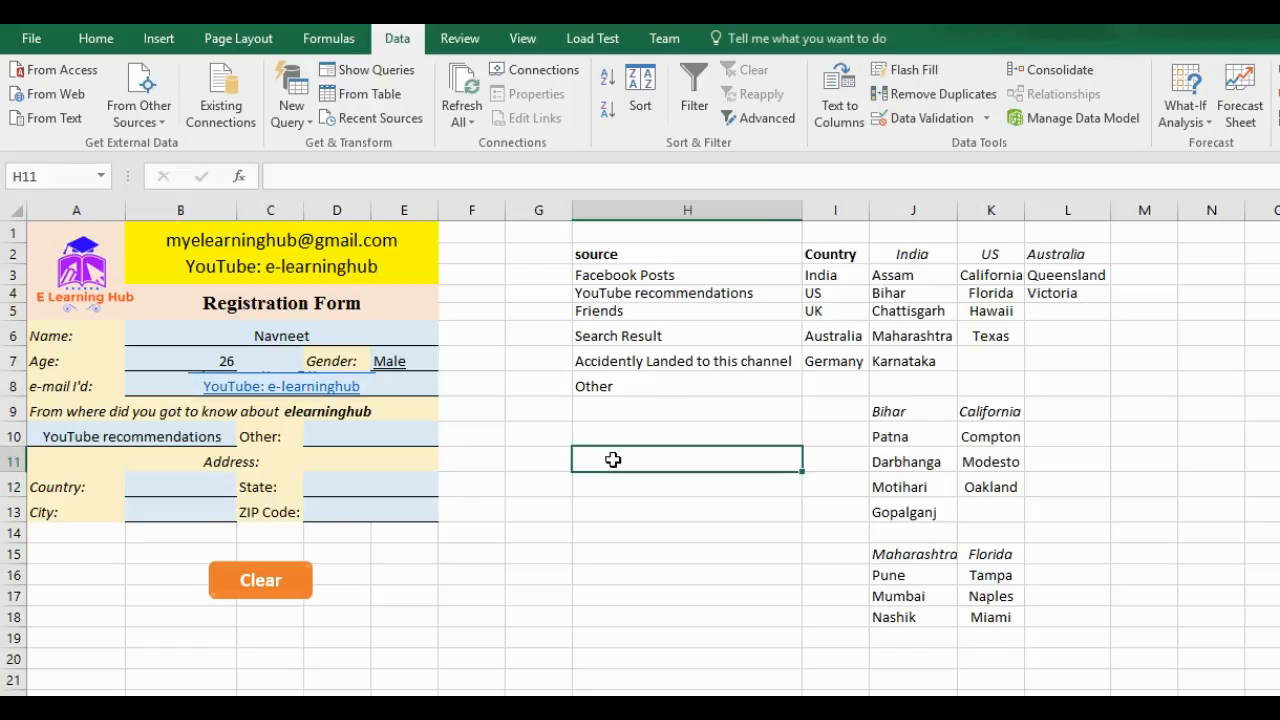
{"action": "type", "text": "indirect"}
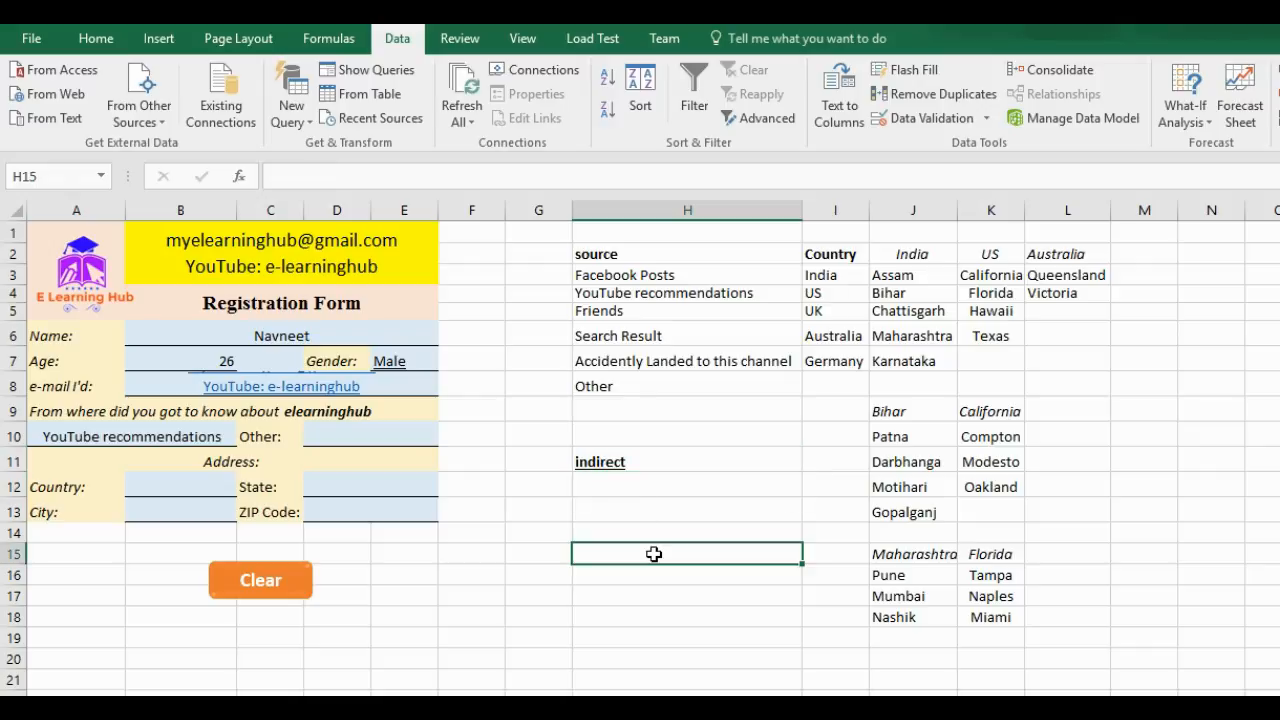
- Give the State cell a list validation with source =INDIRECT($B$12), accepting the error warning
{"action": "left_click", "coordinate": [370, 484]}
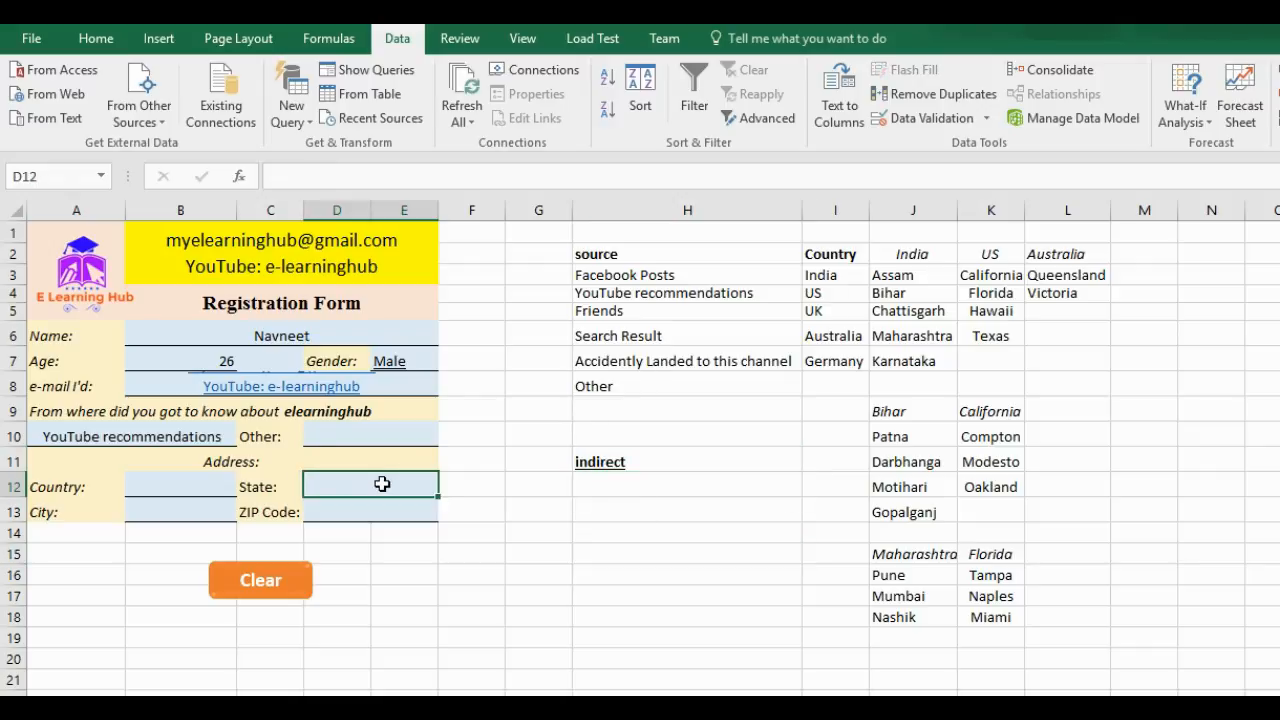
{"action": "left_click", "coordinate": [928, 116]}
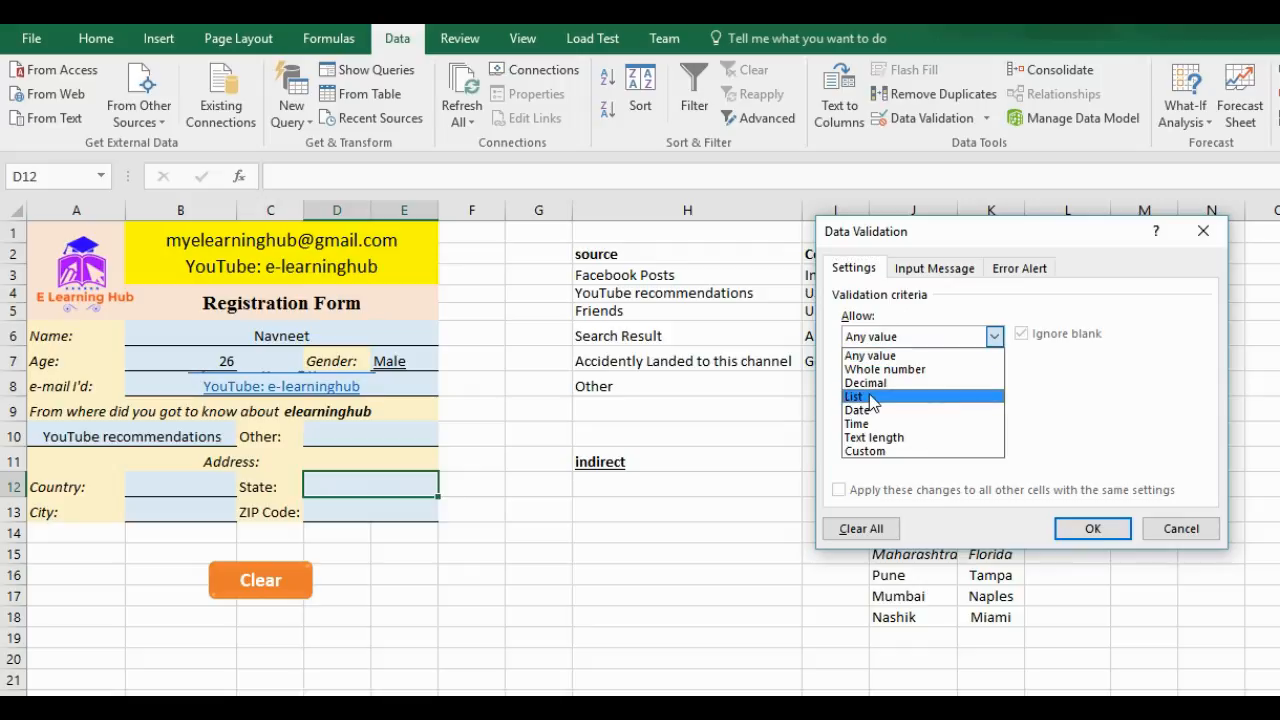
{"action": "left_click", "coordinate": [854, 396]}
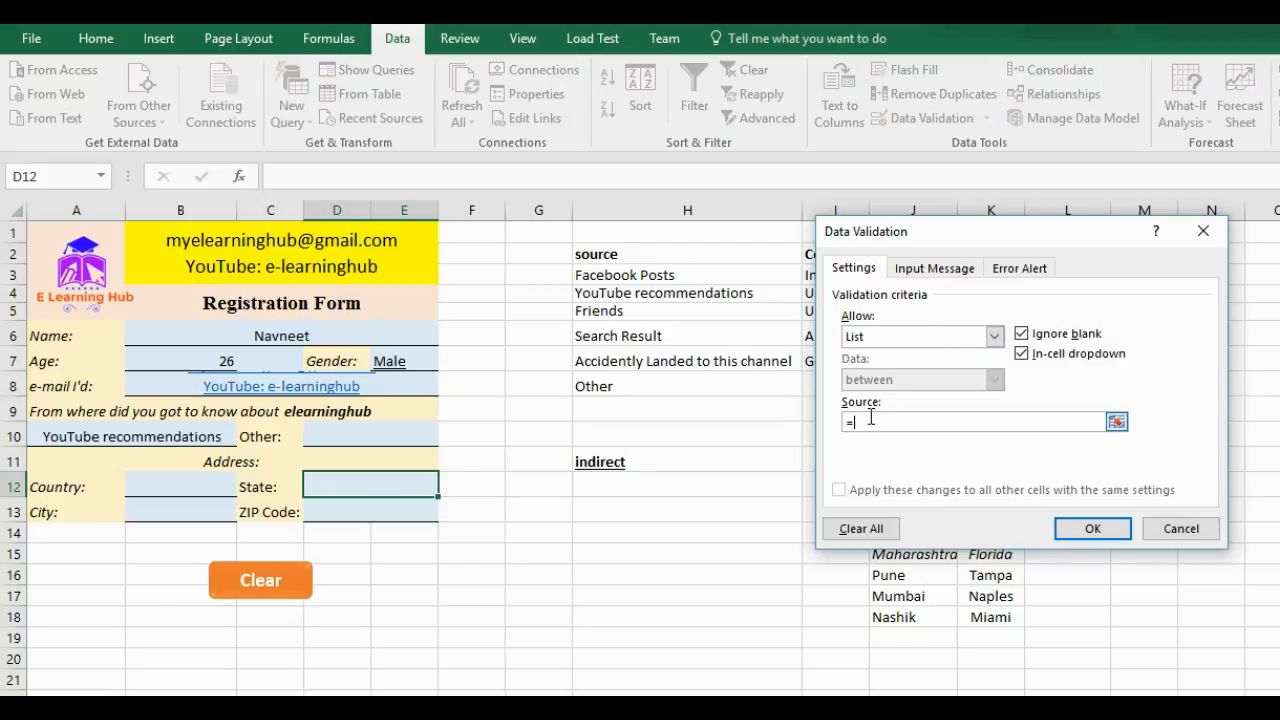
{"action": "type", "text": "indired"}
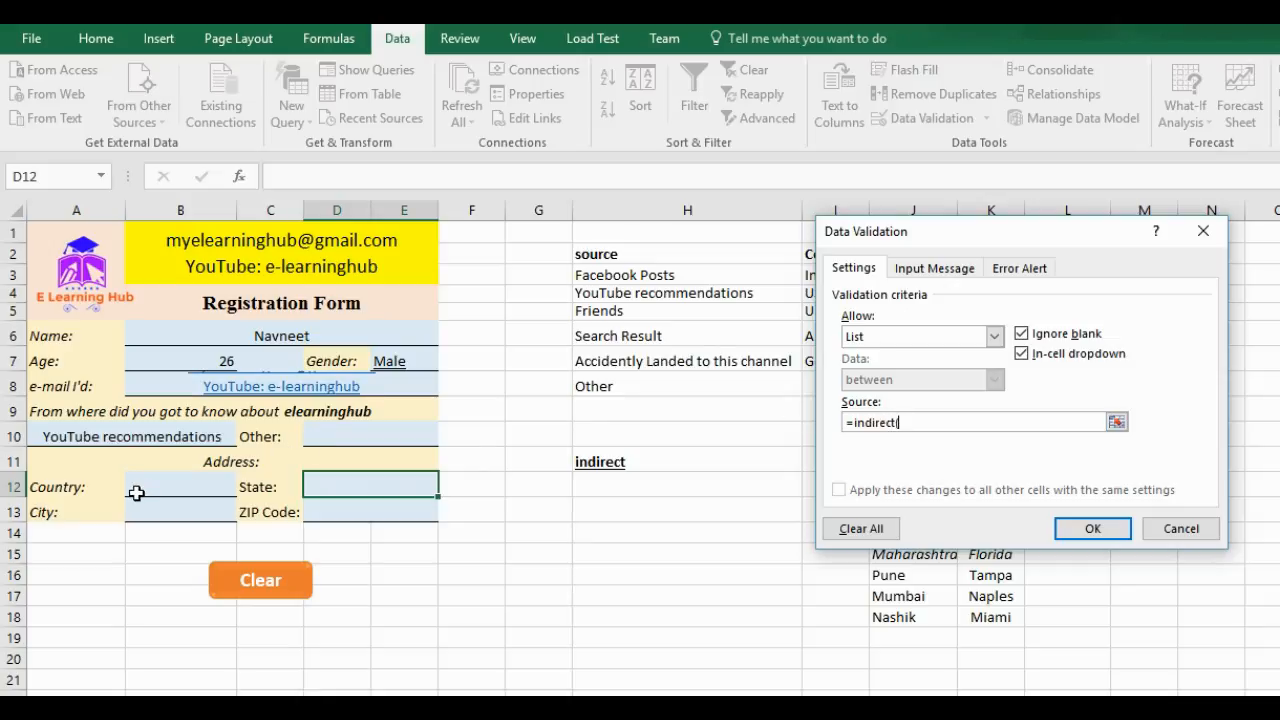
{"action": "left_click", "coordinate": [180, 488]}
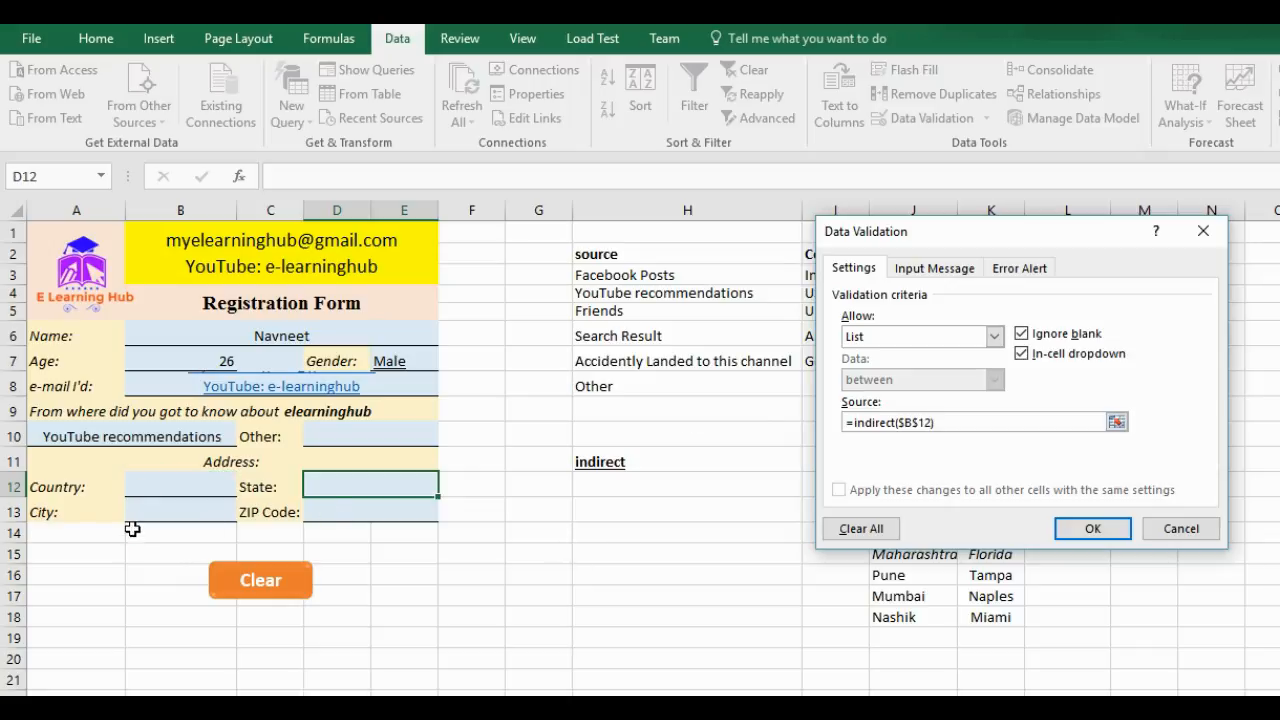
{"action": "left_click", "coordinate": [852, 422]}
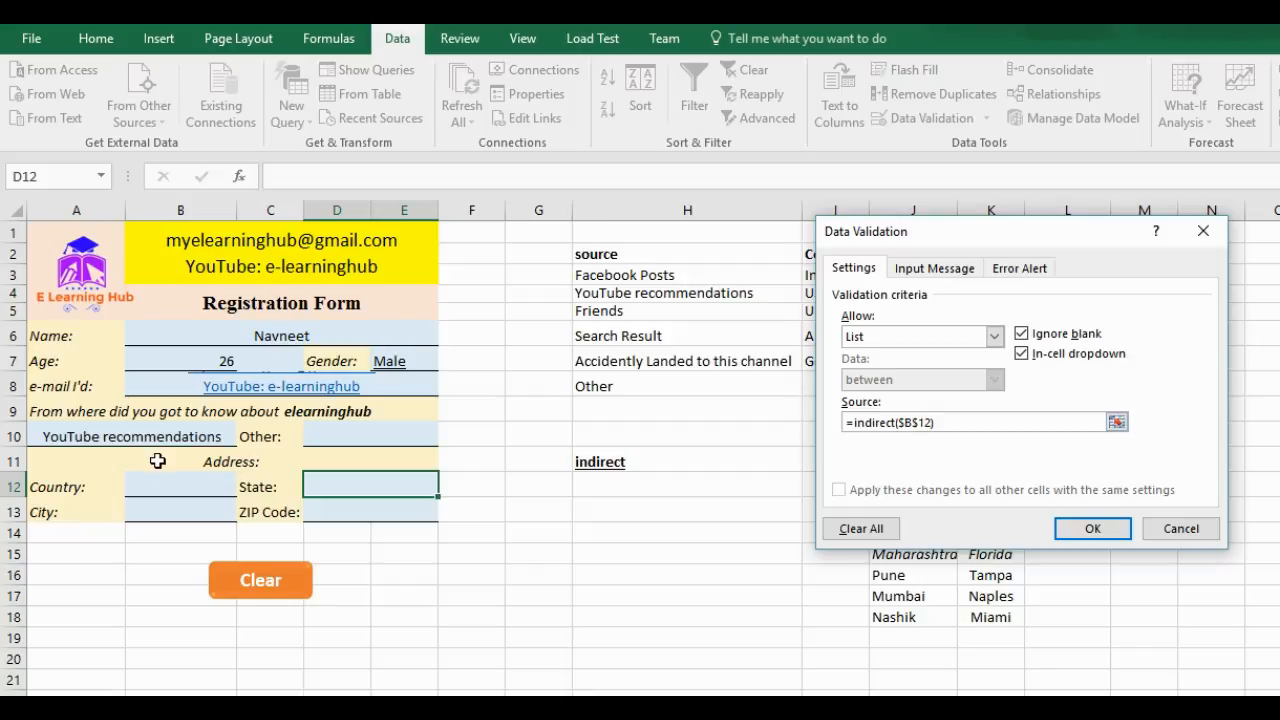
{"action": "mouse_move", "coordinate": [162, 482]}
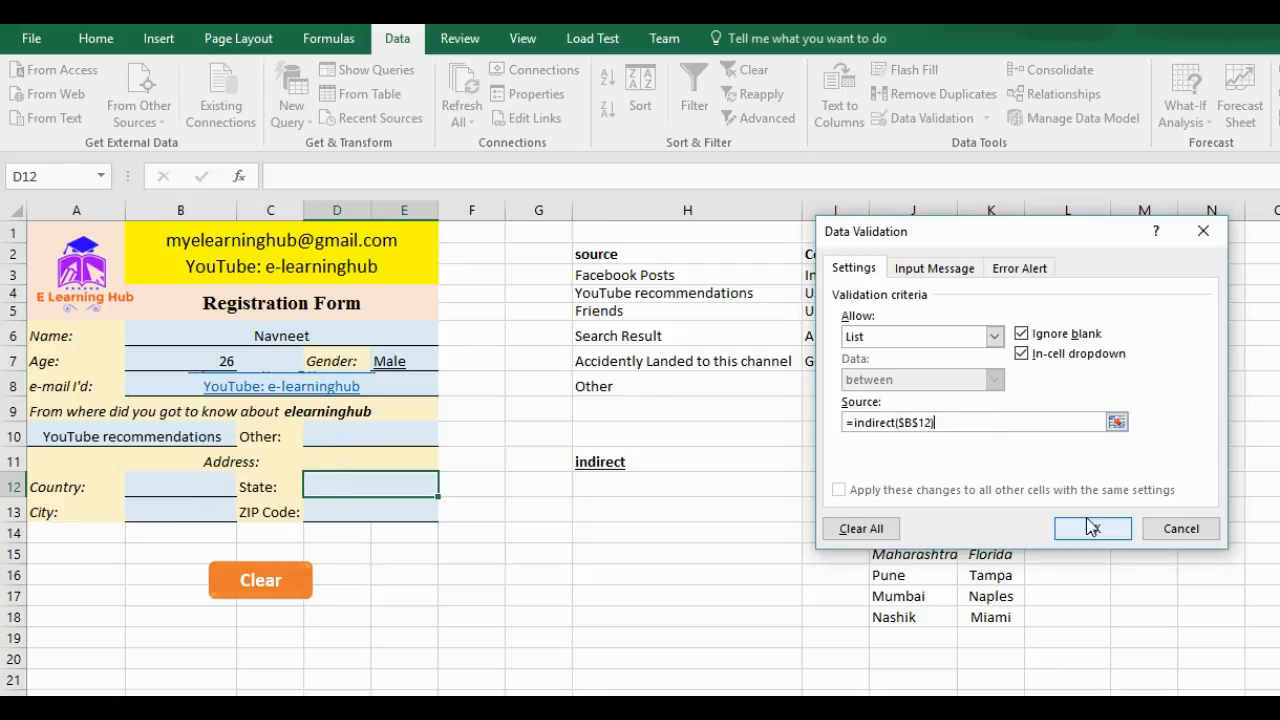
{"action": "left_click", "coordinate": [1092, 528]}
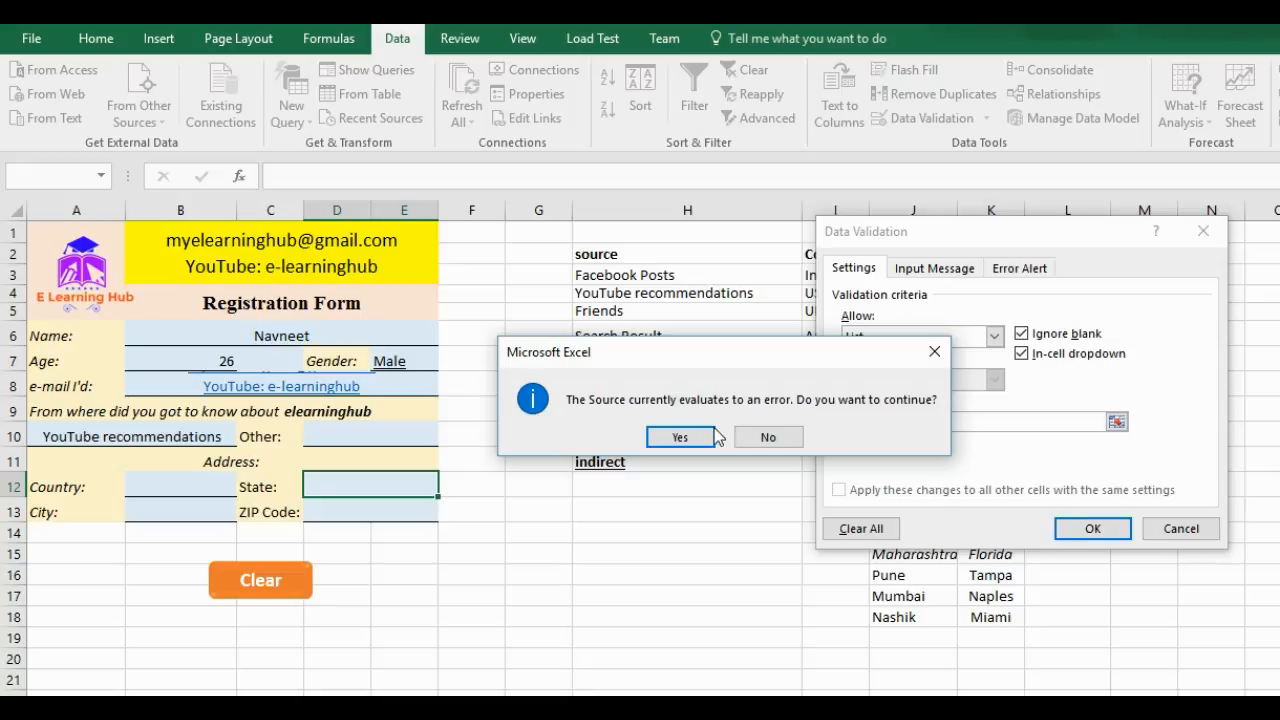
{"action": "left_click", "coordinate": [680, 436]}
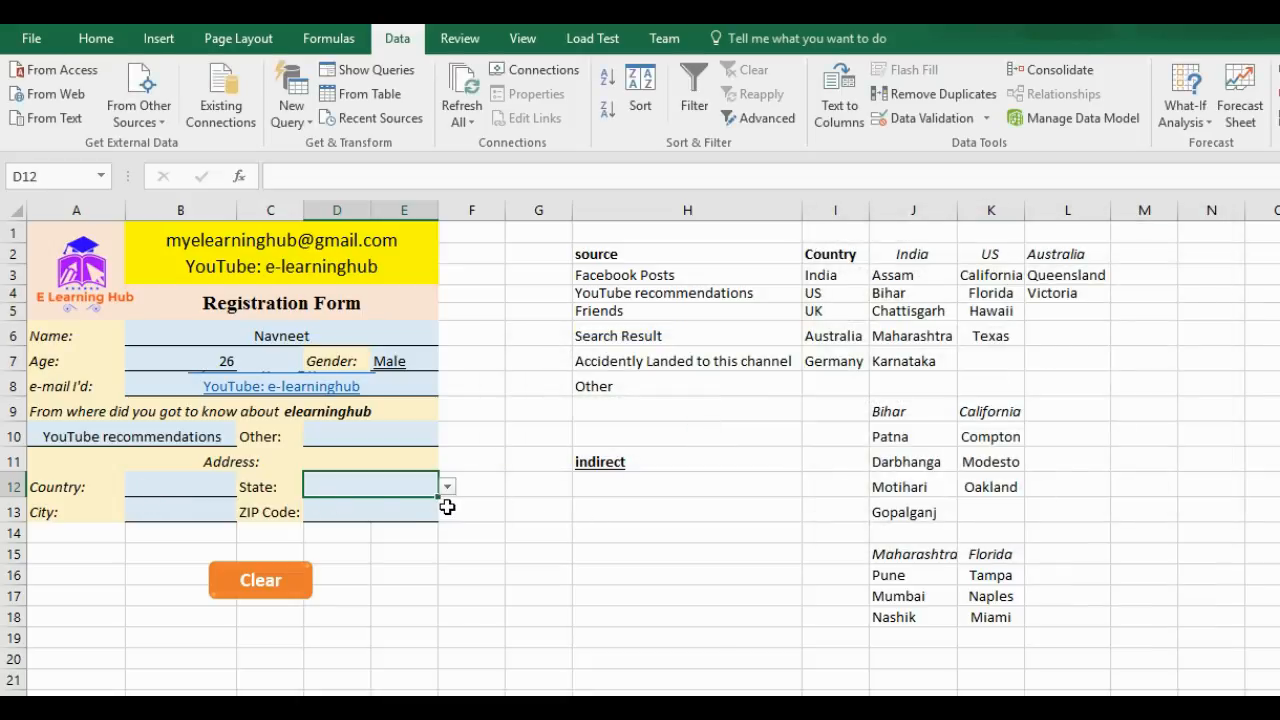
{"action": "mouse_move", "coordinate": [196, 490]}
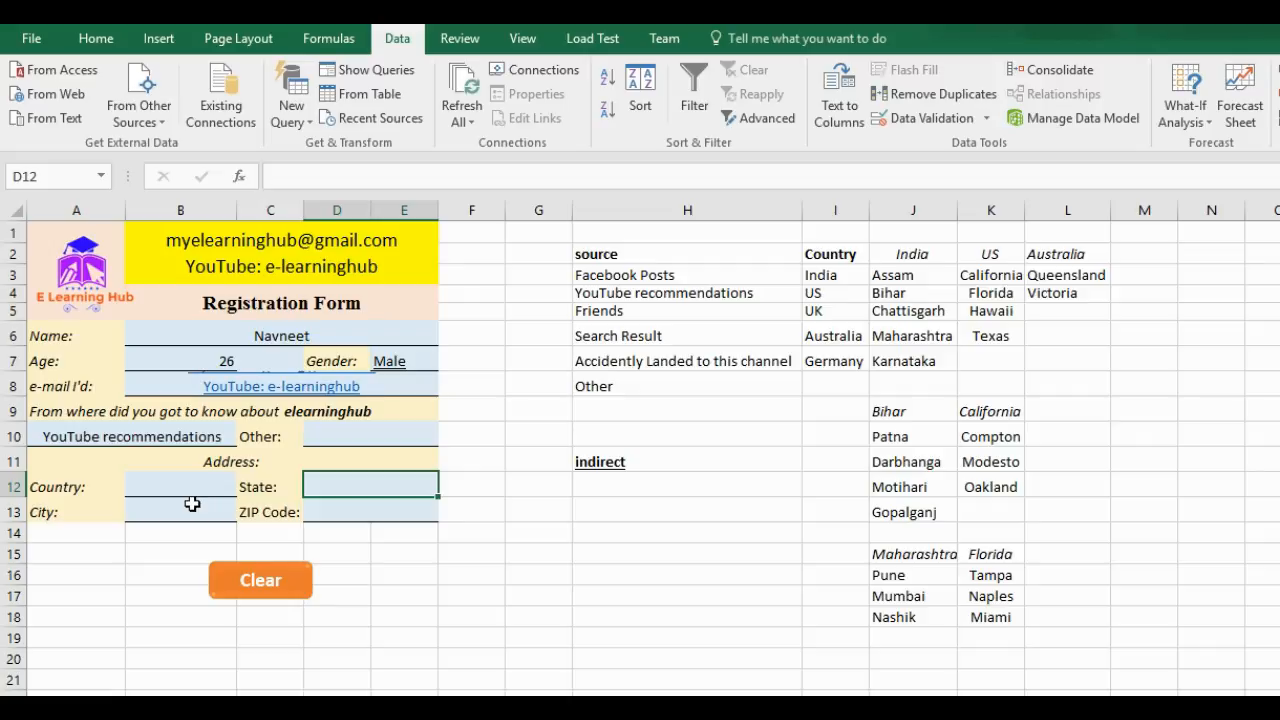
- Give City cell B13 a List validation with source =INDIRECT($D$12) so cities follow the chosen state
{"action": "left_click", "coordinate": [188, 510]}
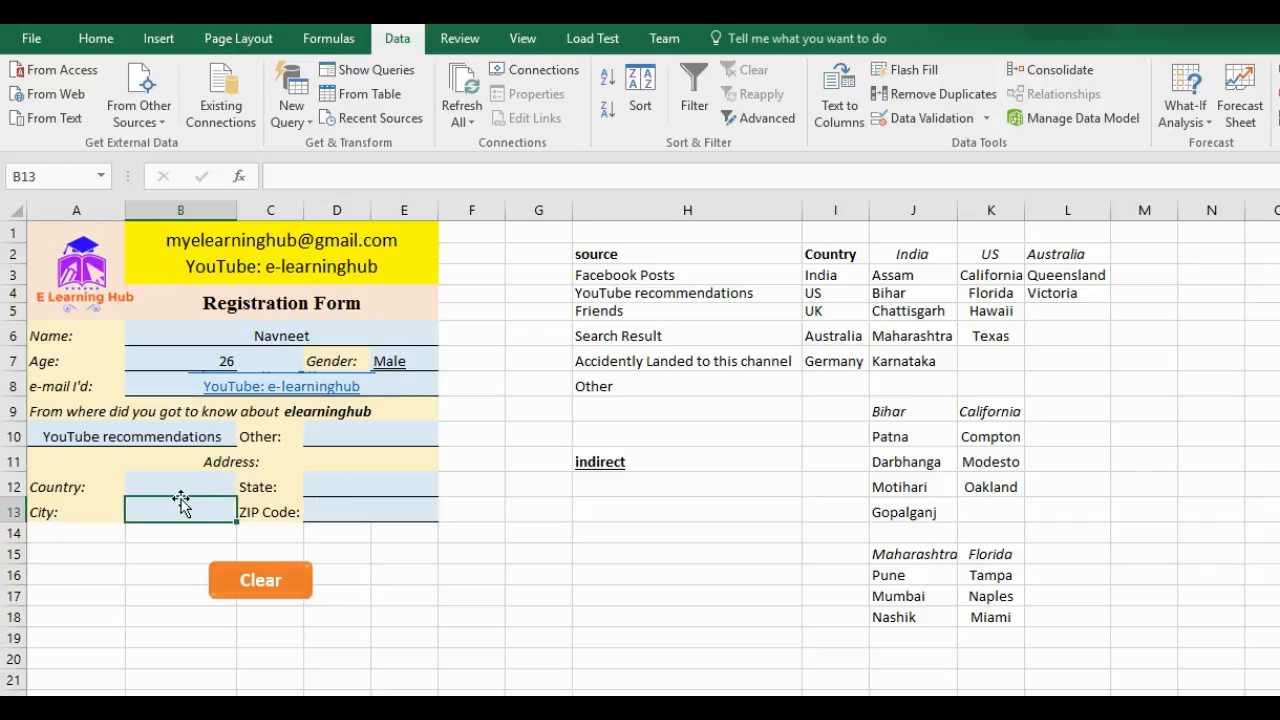
{"action": "mouse_move", "coordinate": [396, 38]}
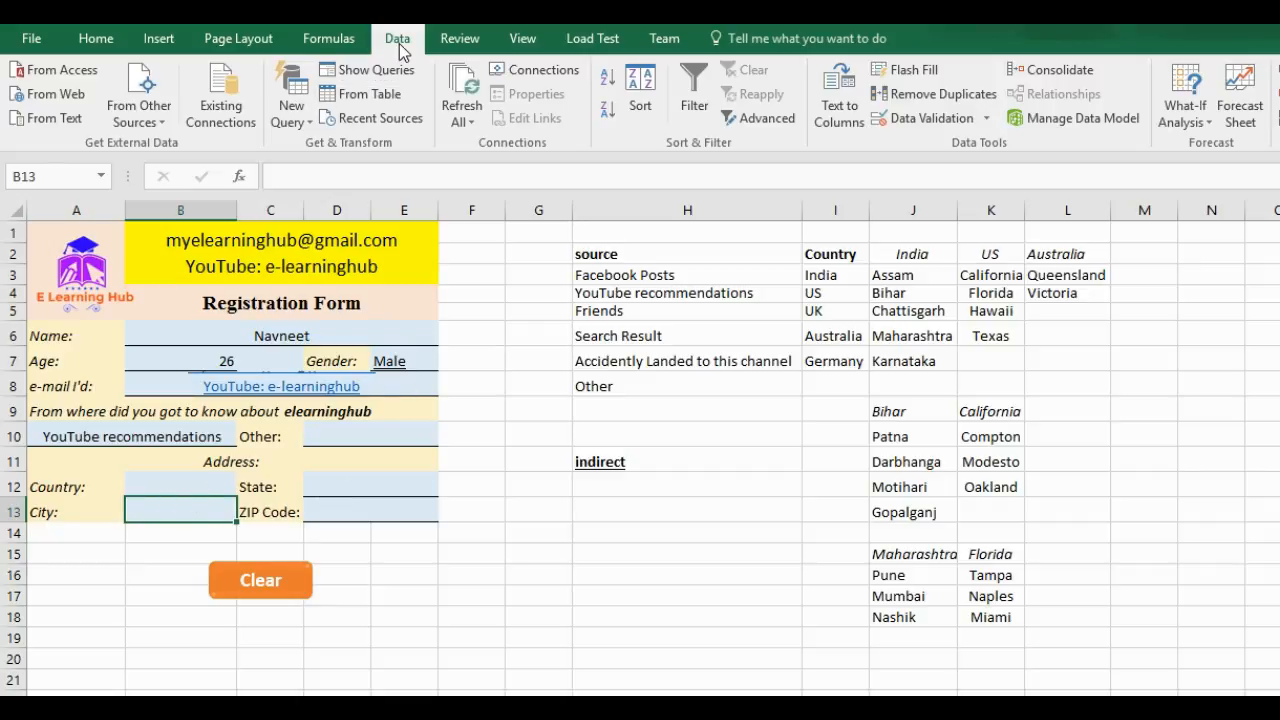
{"action": "left_click", "coordinate": [924, 118]}
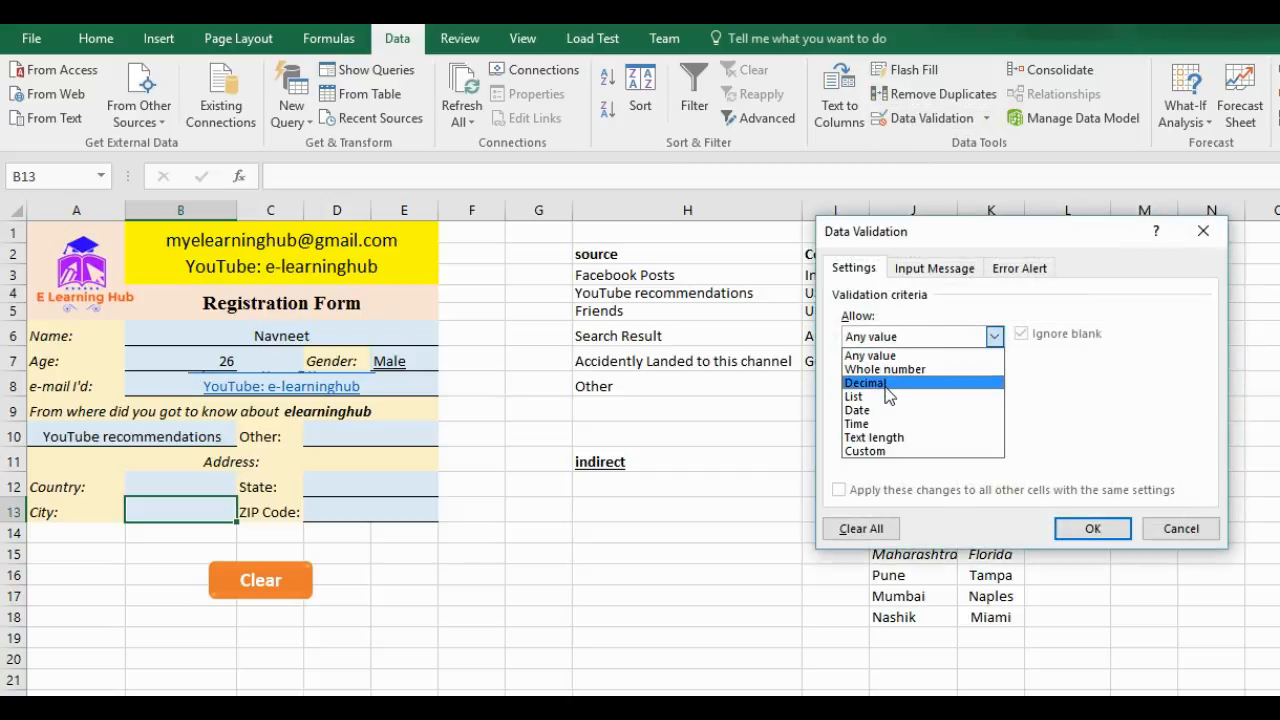
{"action": "left_click", "coordinate": [852, 396]}
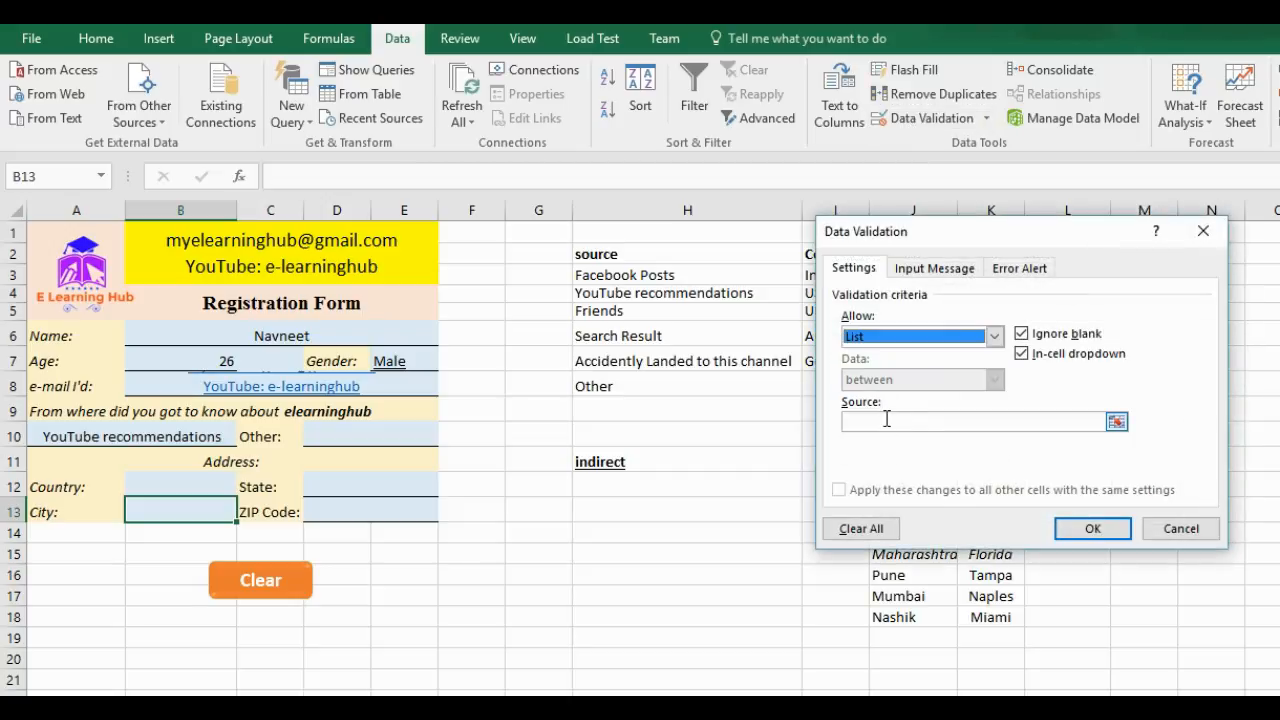
{"action": "type", "text": "=in"}
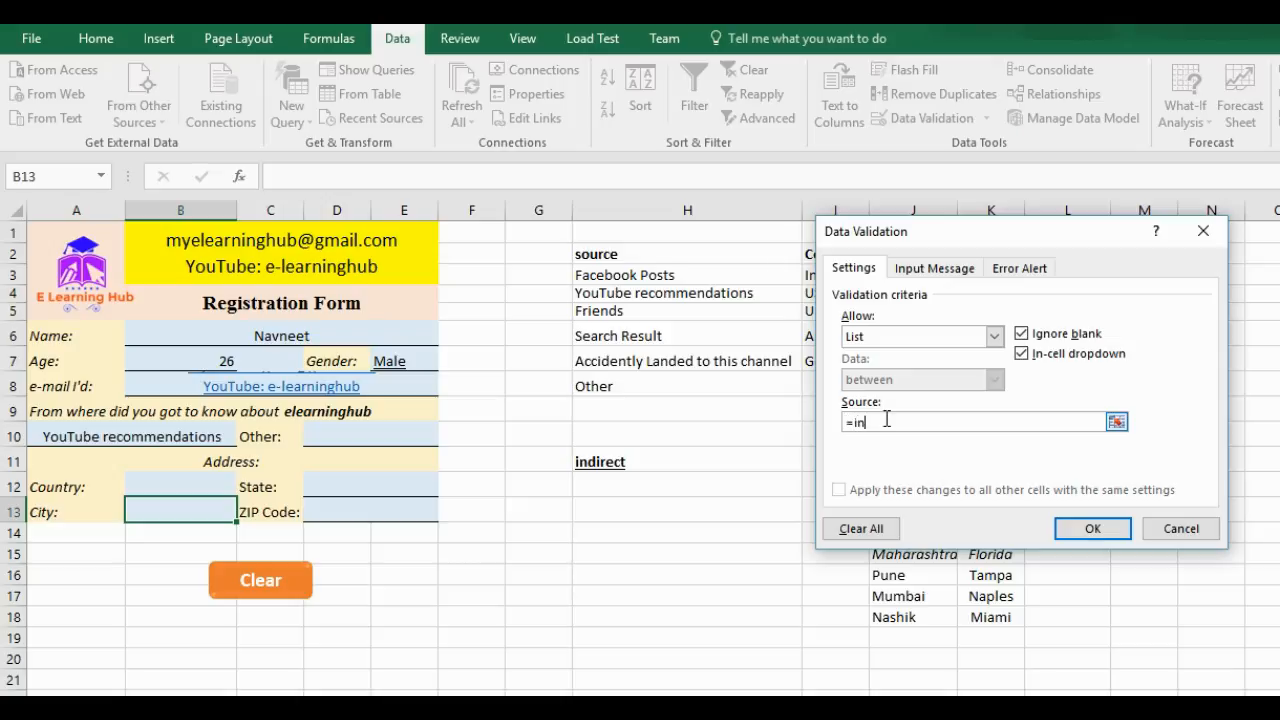
{"action": "type", "text": "direct"}
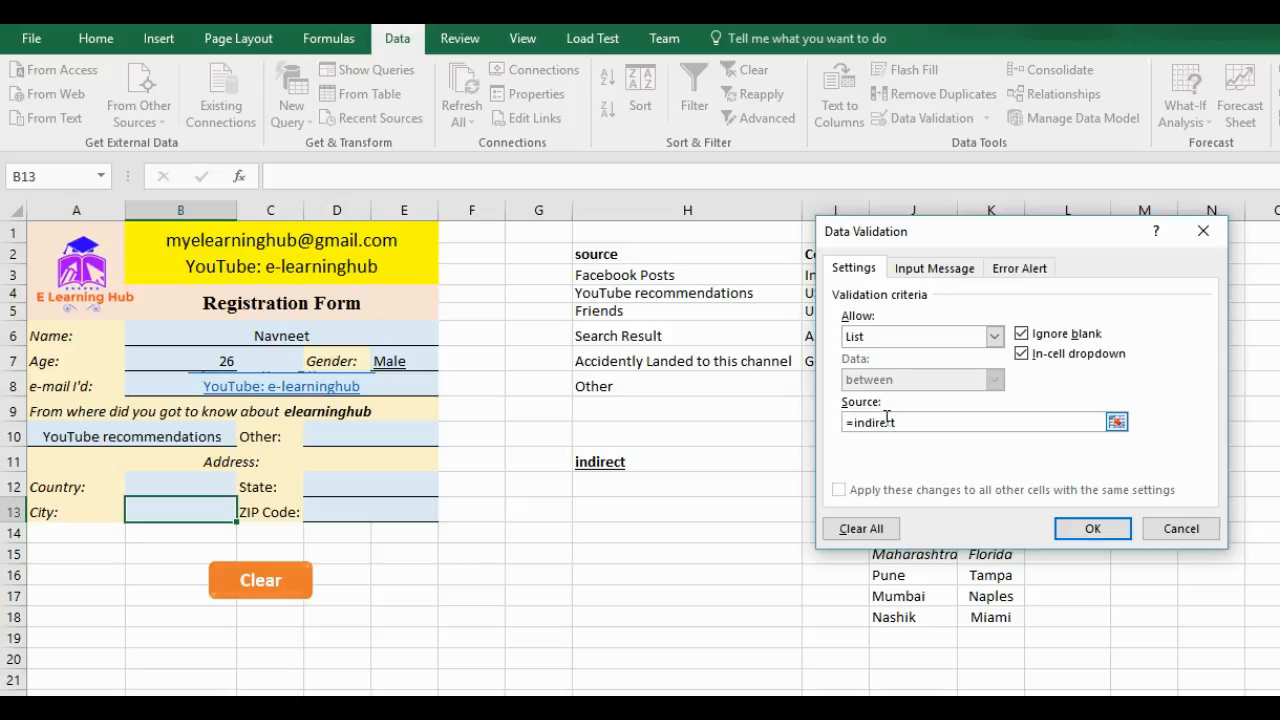
{"action": "type", "text": "indirect"}
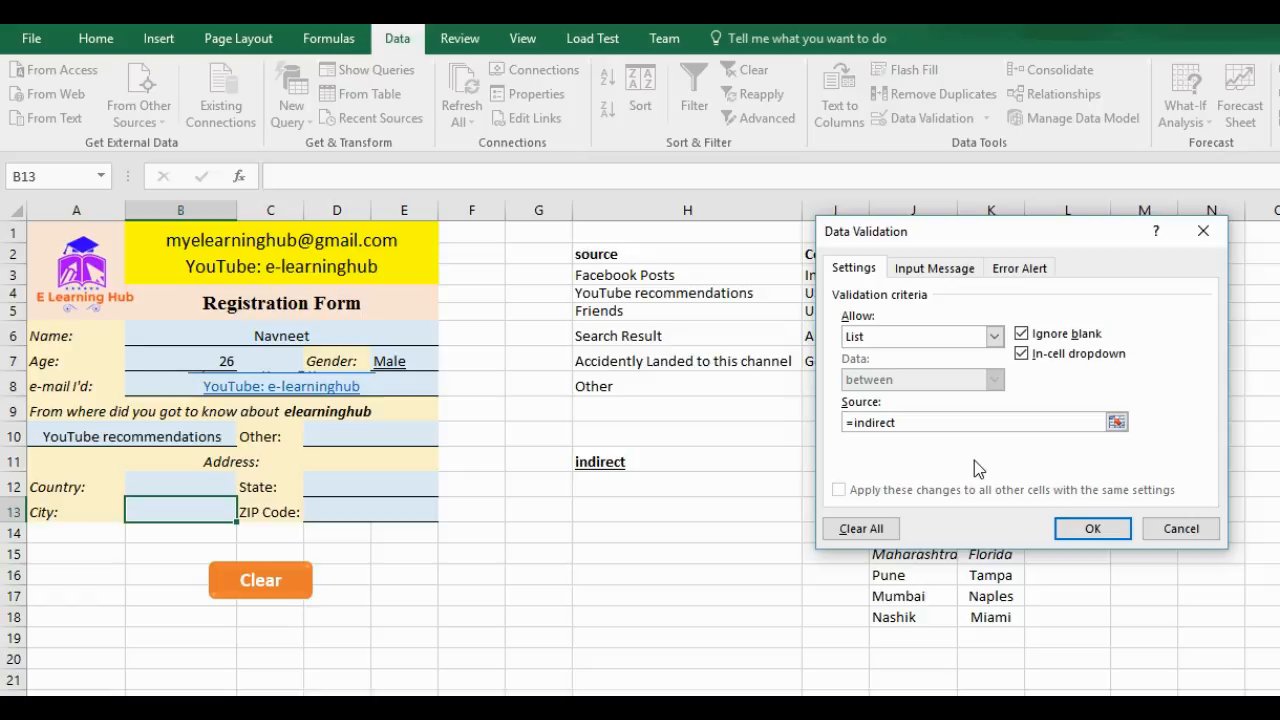
{"action": "type", "text": "($D$12"}
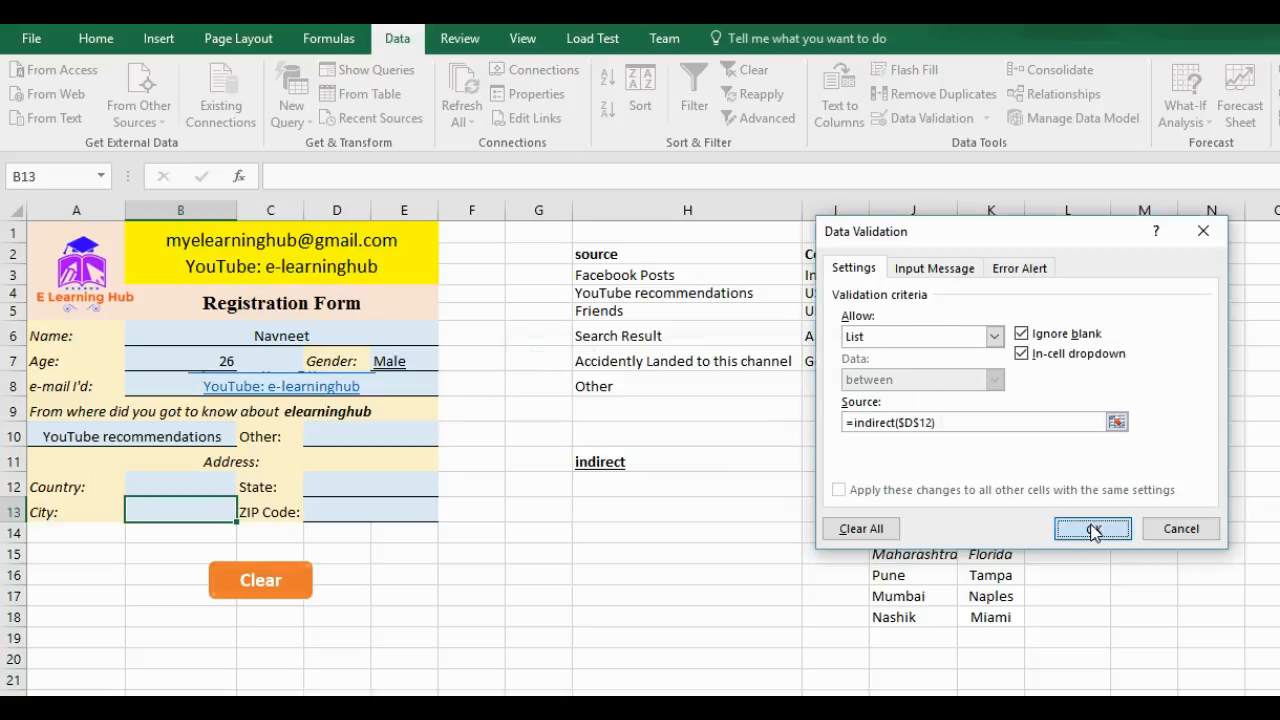
{"action": "left_click", "coordinate": [1092, 528]}
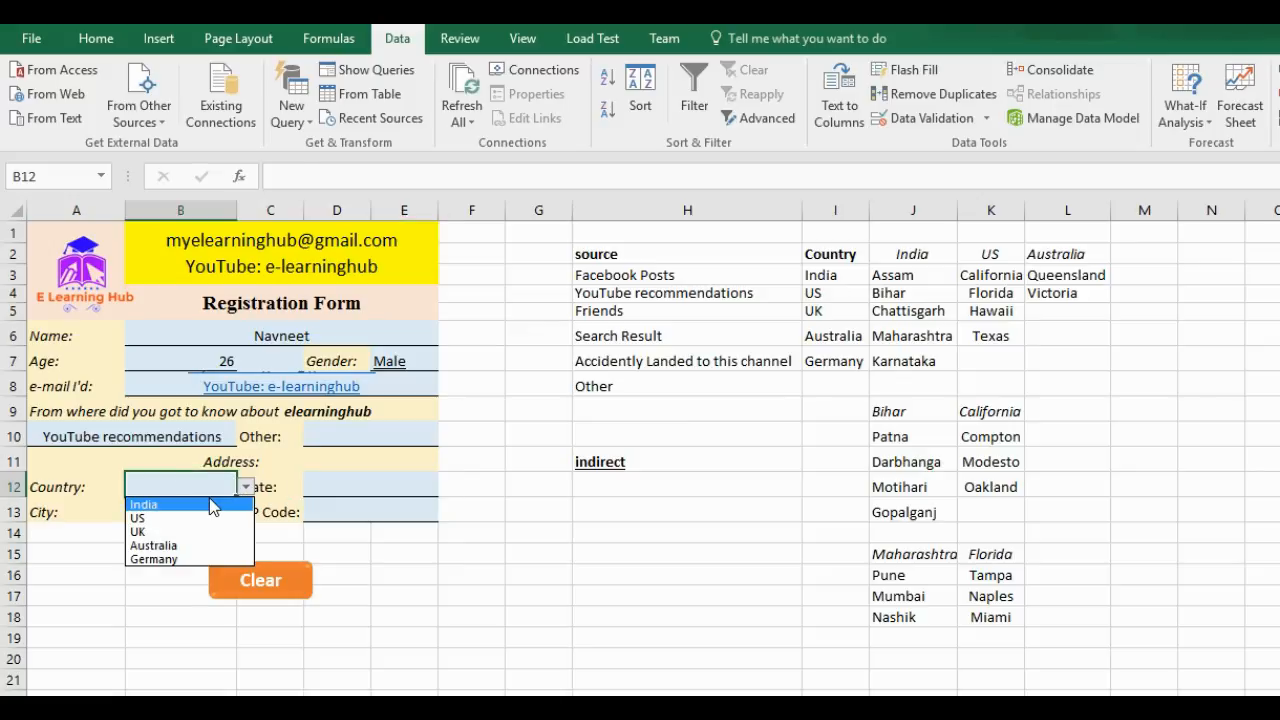
- Choose Bihar from the India-dependent State drop-down in D12
{"action": "left_click", "coordinate": [144, 504]}
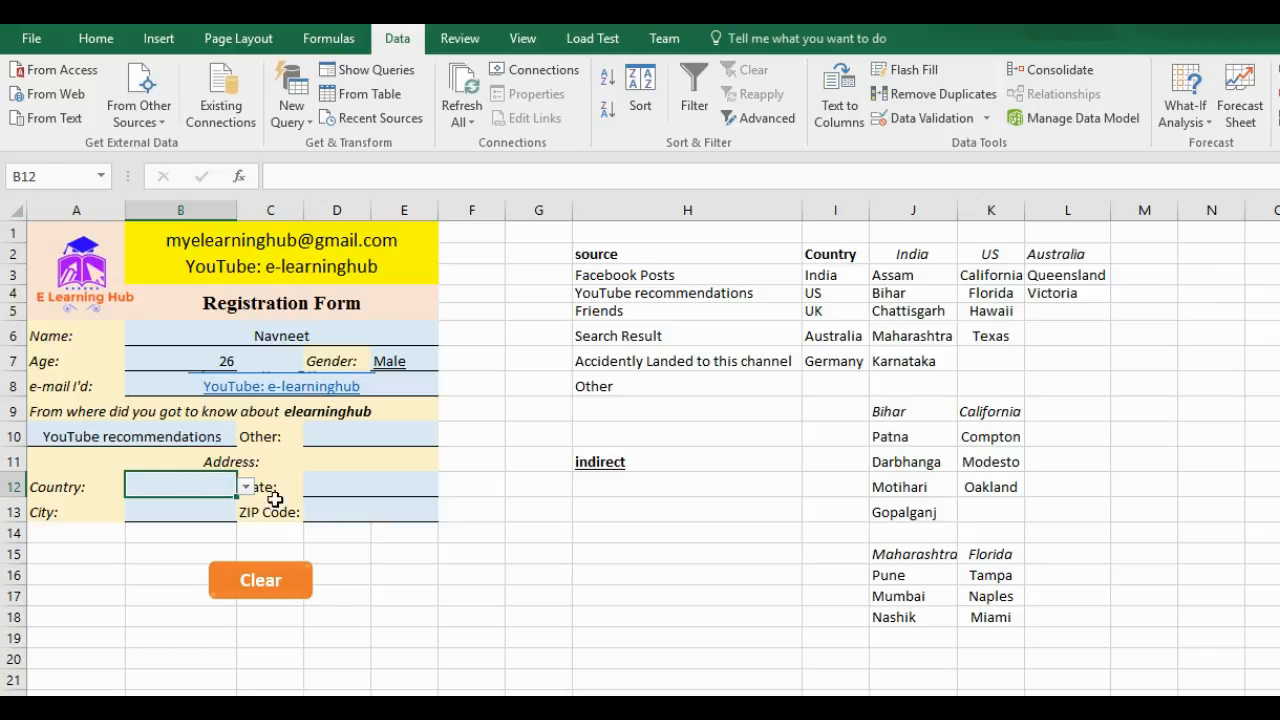
{"action": "left_click", "coordinate": [370, 488]}
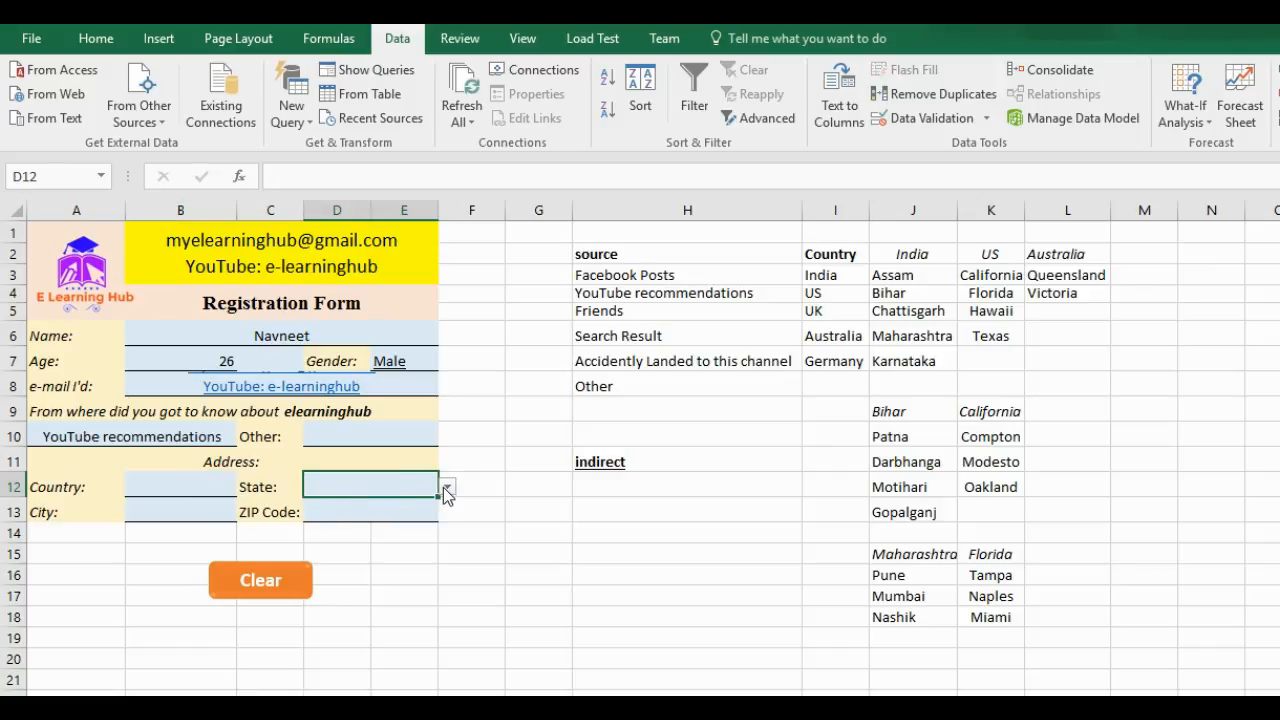
{"action": "left_click", "coordinate": [180, 488]}
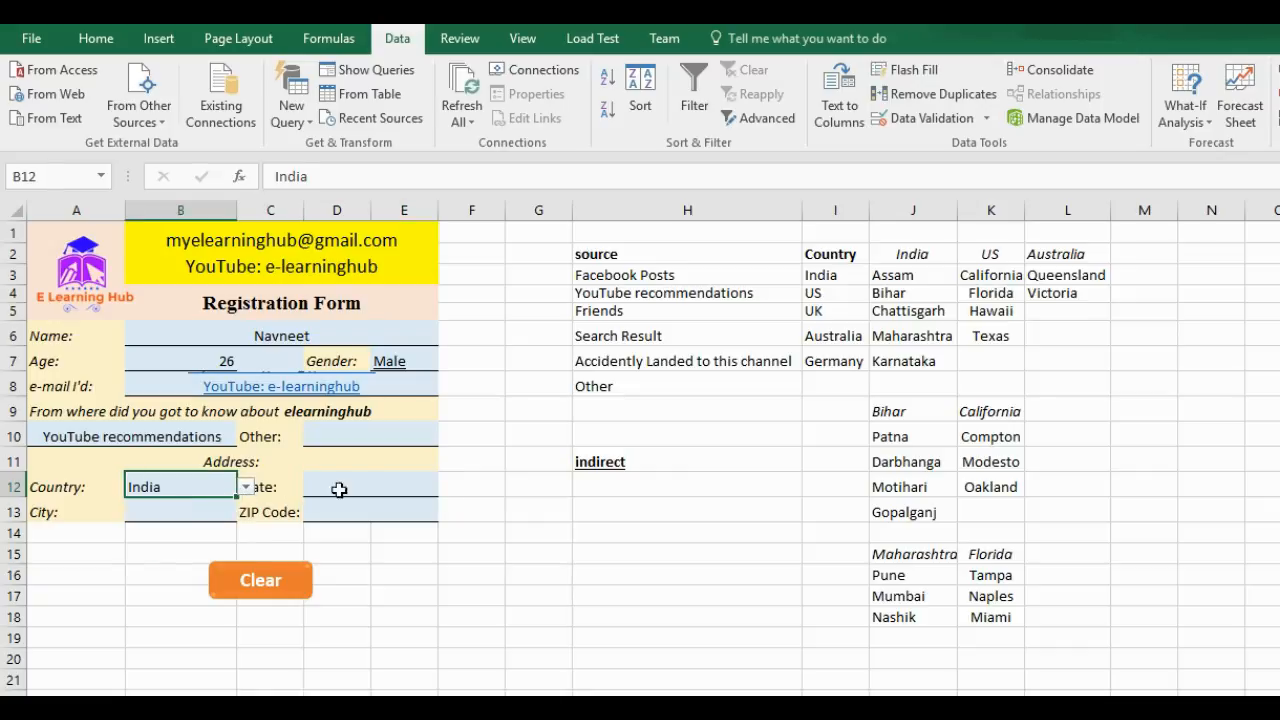
{"action": "left_click", "coordinate": [444, 486]}
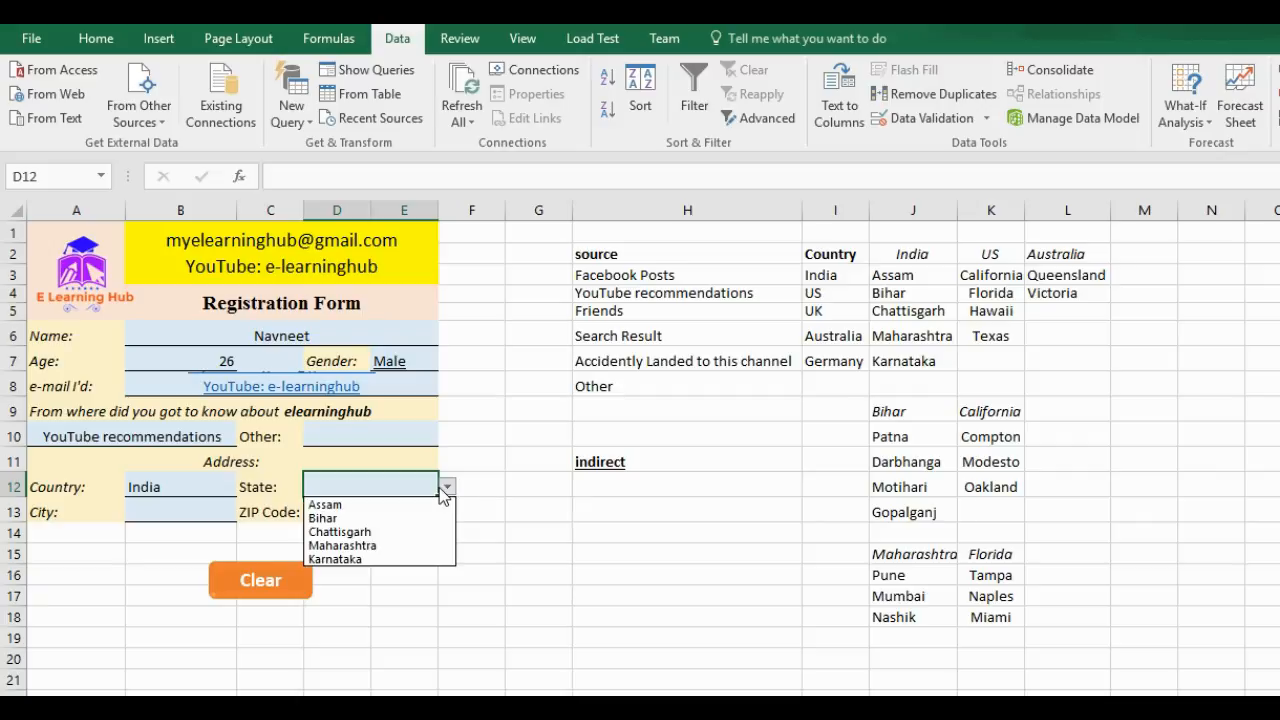
{"action": "mouse_move", "coordinate": [360, 504]}
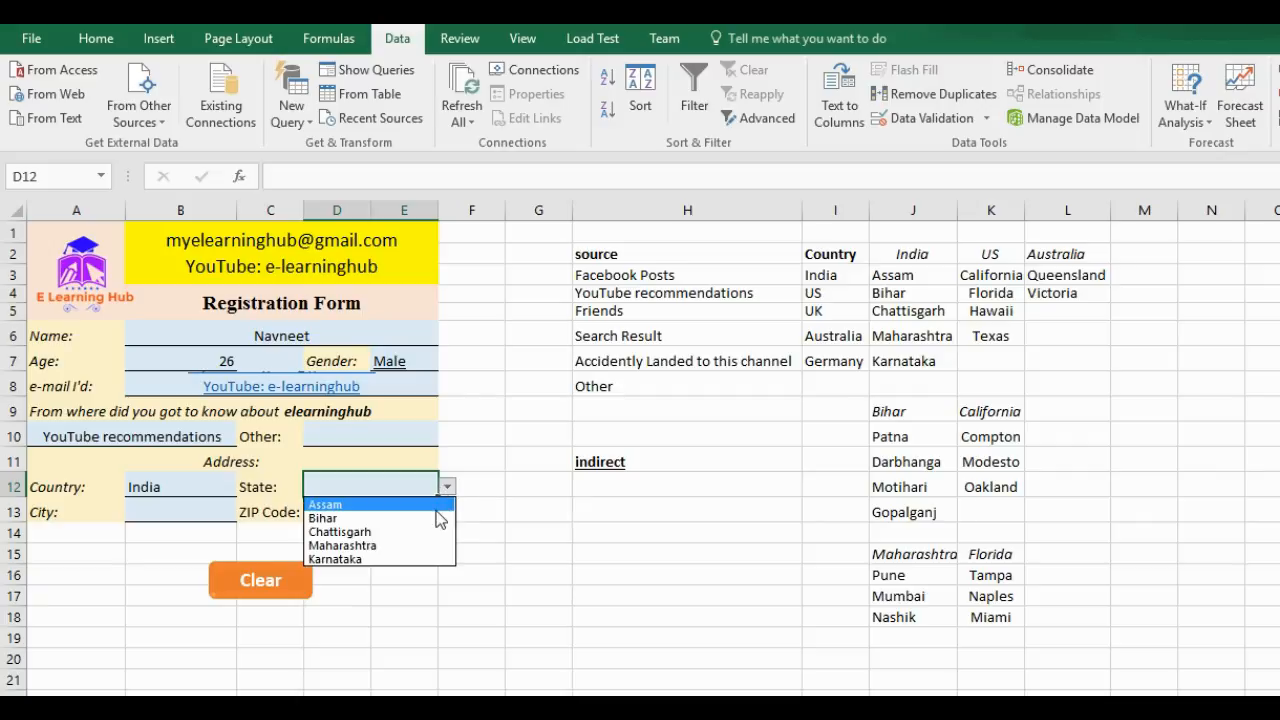
{"action": "mouse_move", "coordinate": [416, 518]}
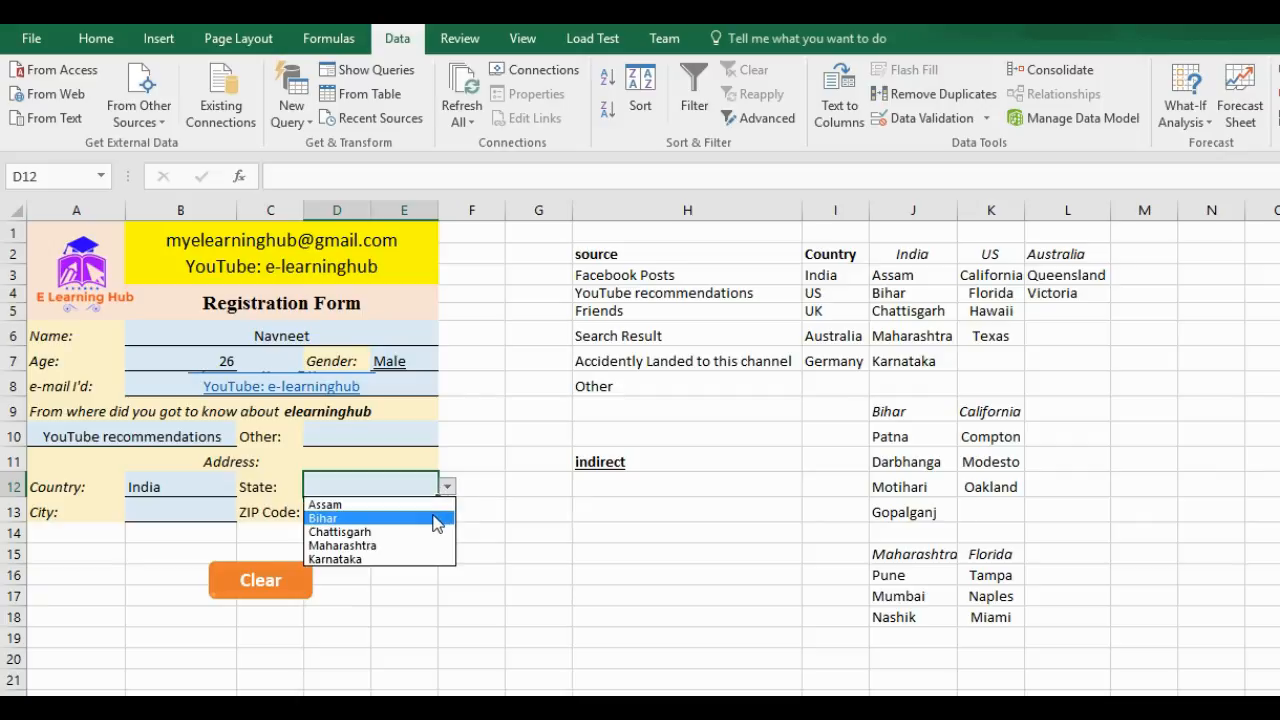
{"action": "left_click", "coordinate": [322, 516]}
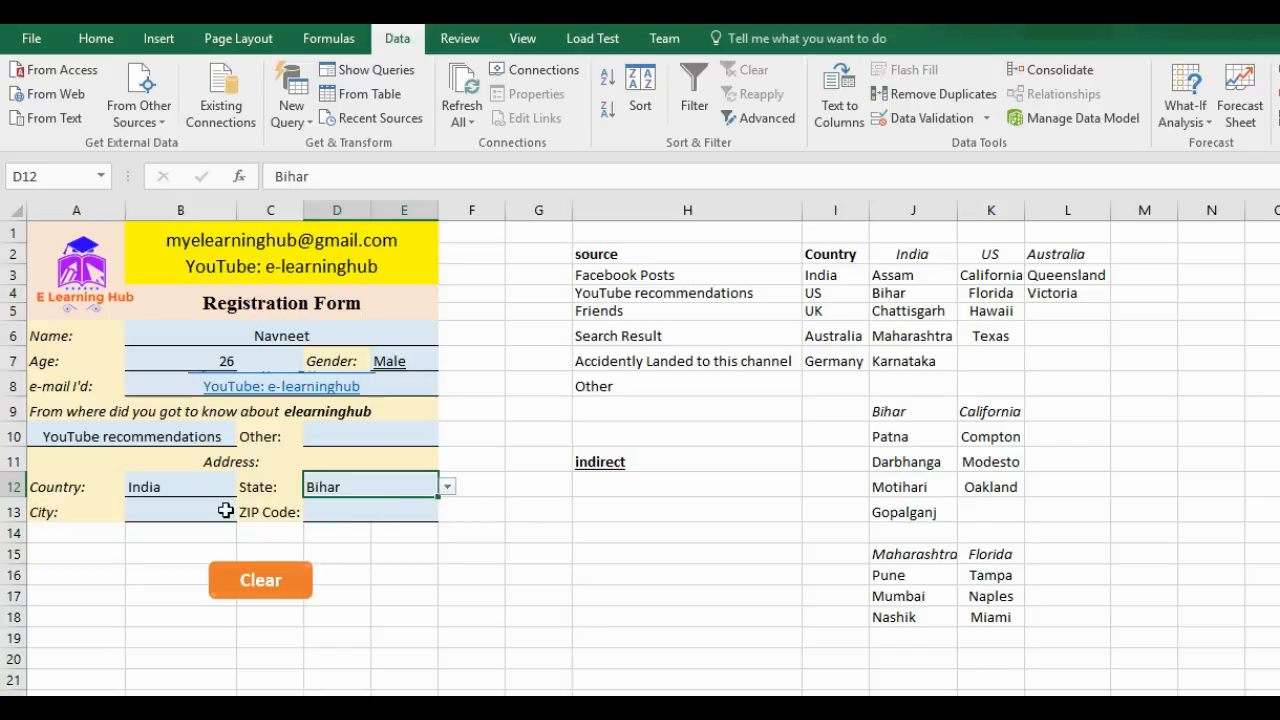
- Choose Patna as the City and enter ZIP Code 2342234
{"action": "left_click", "coordinate": [248, 512]}
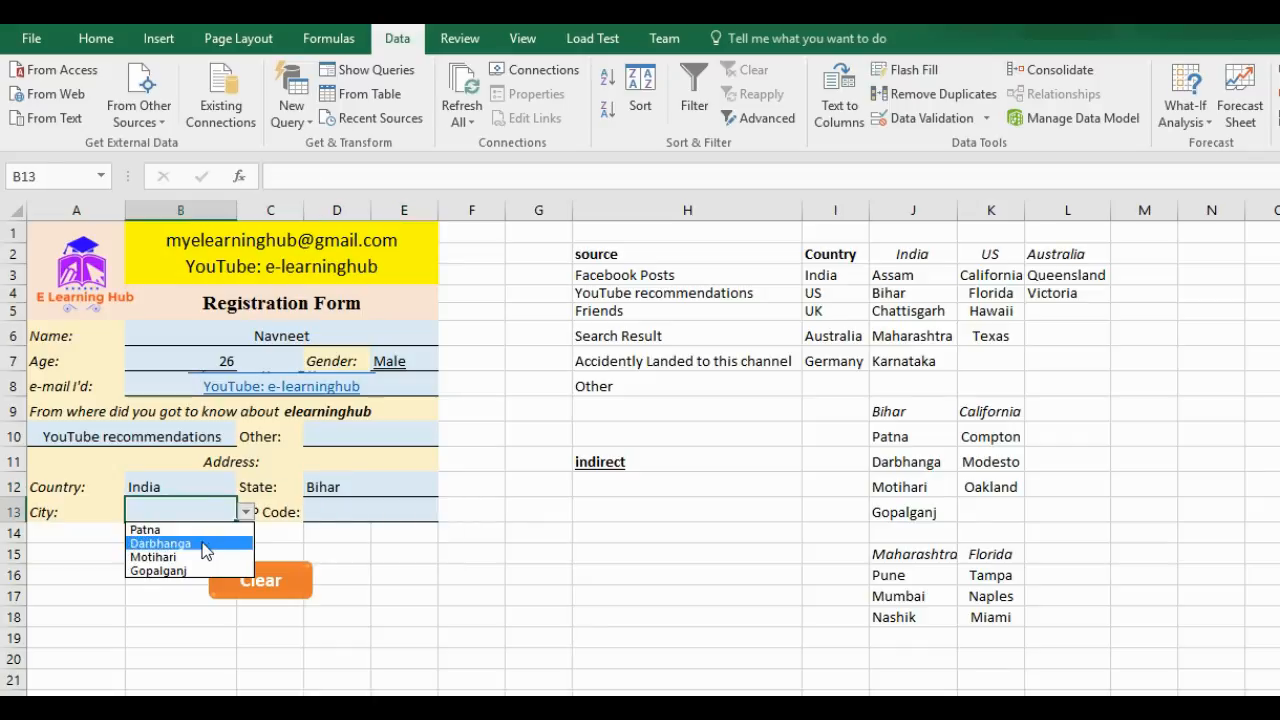
{"action": "left_click", "coordinate": [142, 528]}
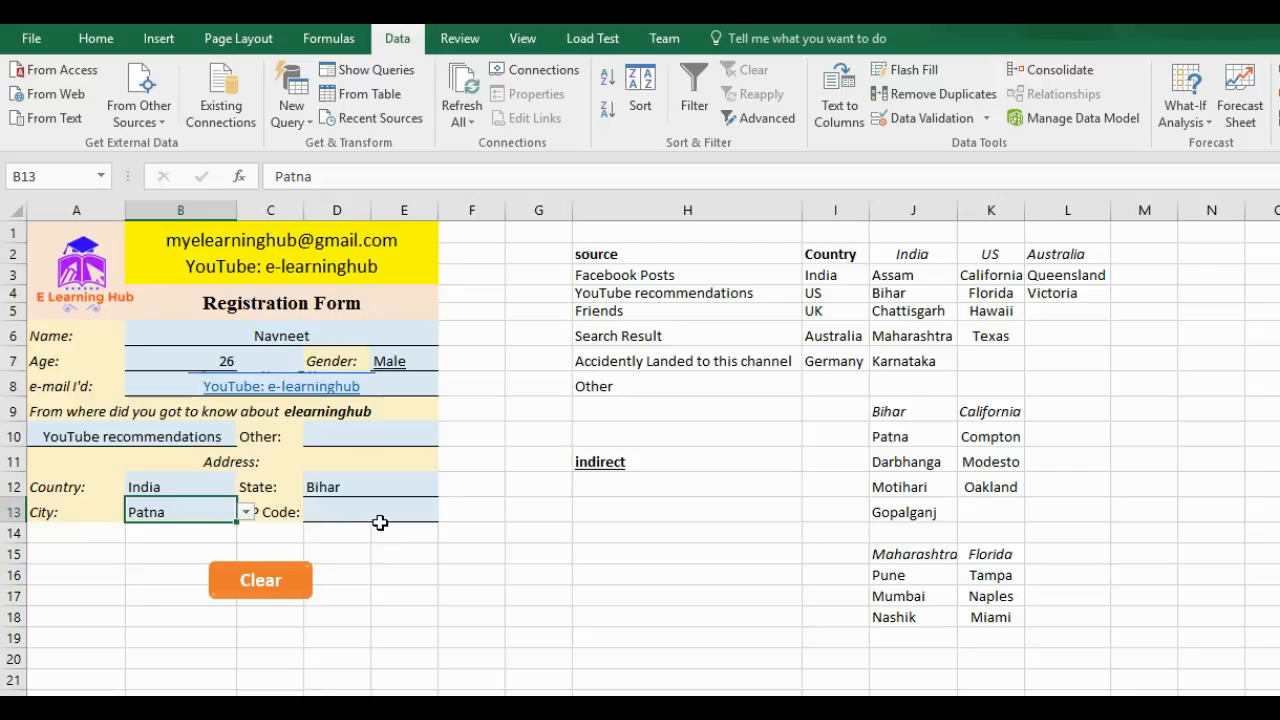
{"action": "left_click", "coordinate": [380, 512]}
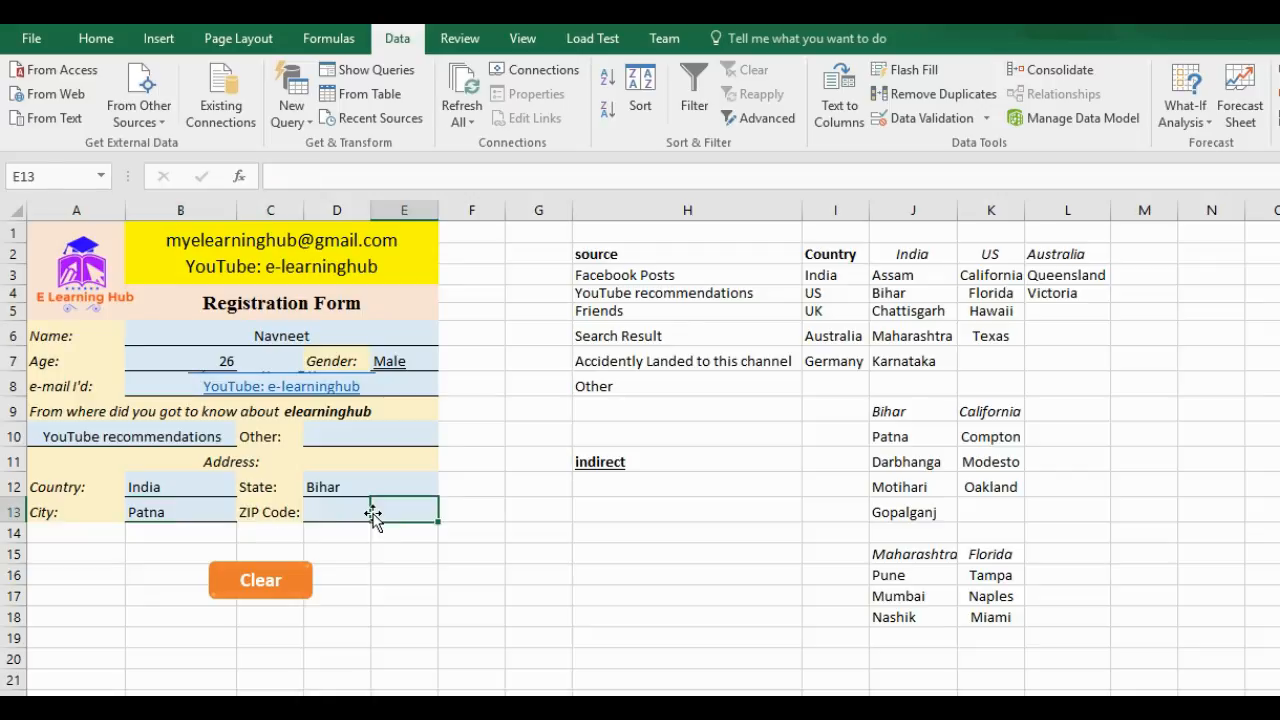
{"action": "type", "text": "2342234"}
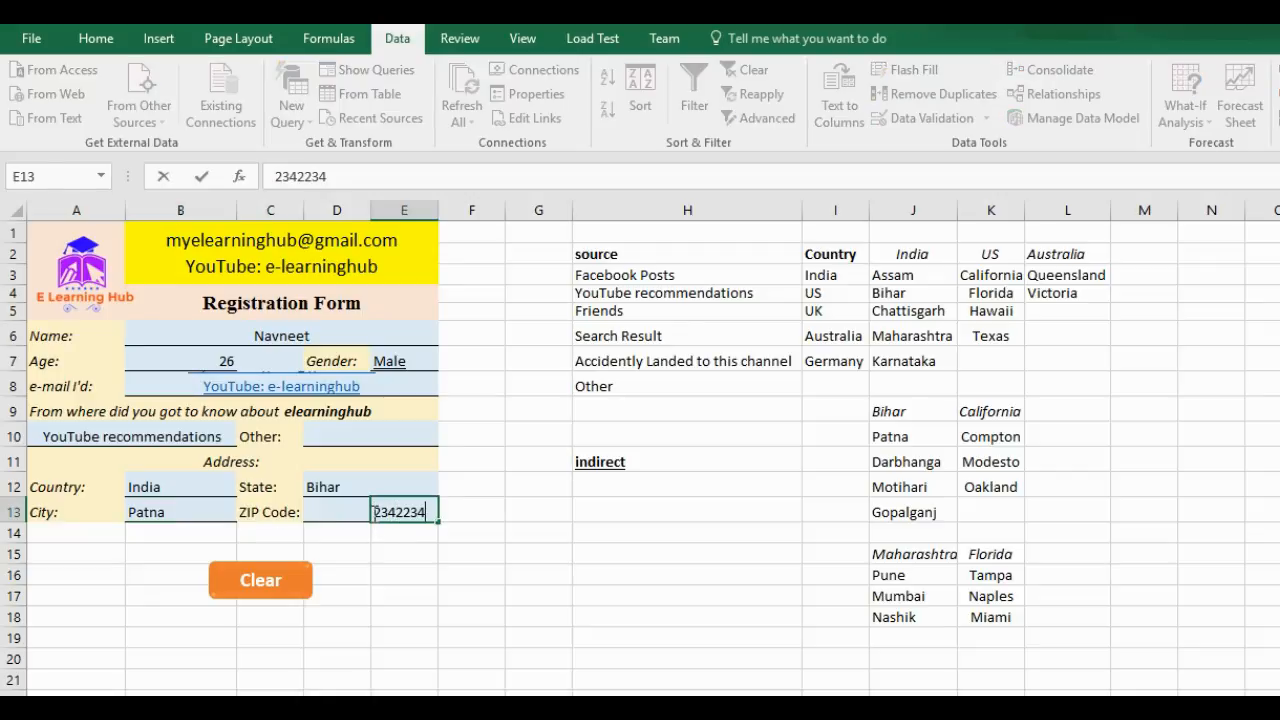
{"action": "key", "text": "Enter"}
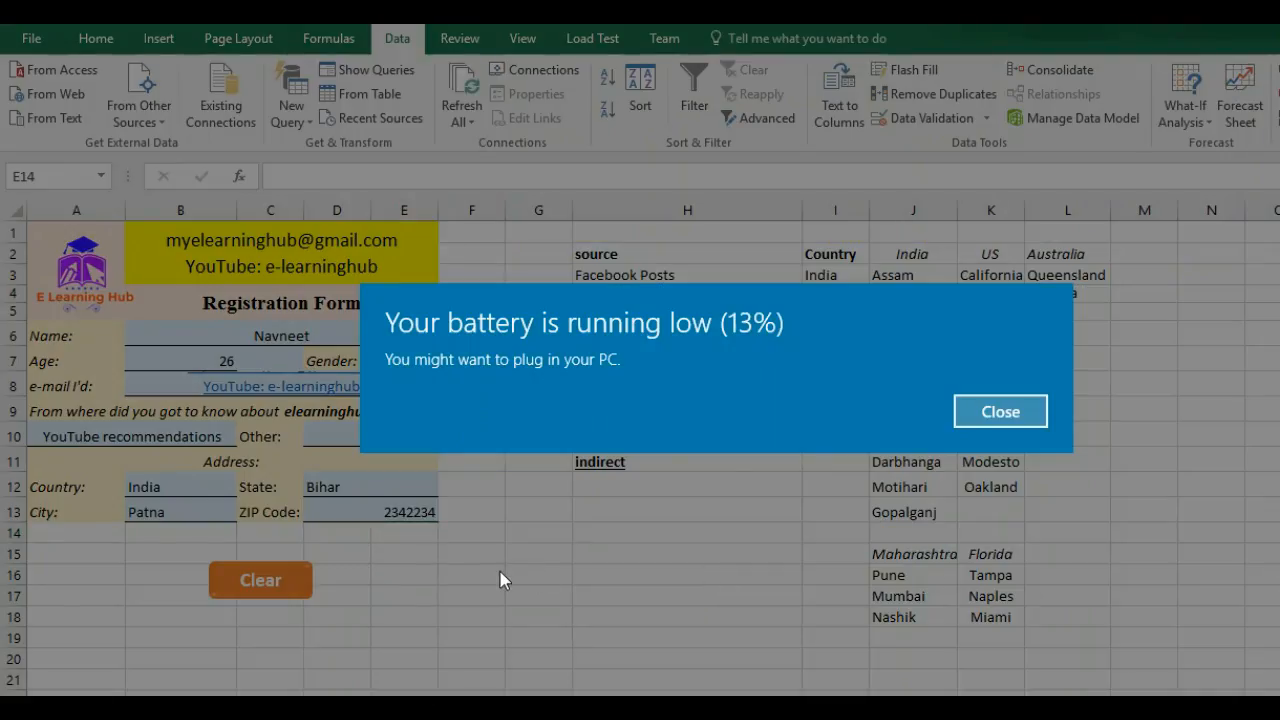
{"action": "left_click", "coordinate": [1000, 412]}
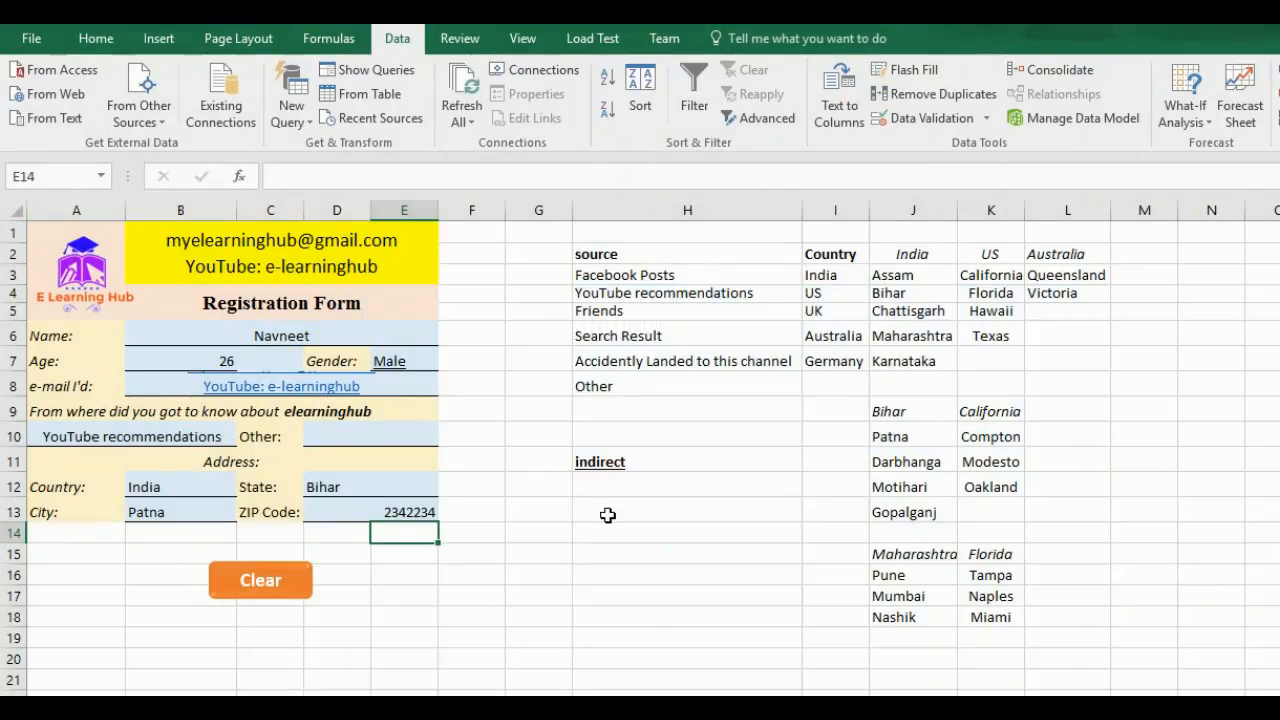
{"action": "mouse_move", "coordinate": [440, 556]}
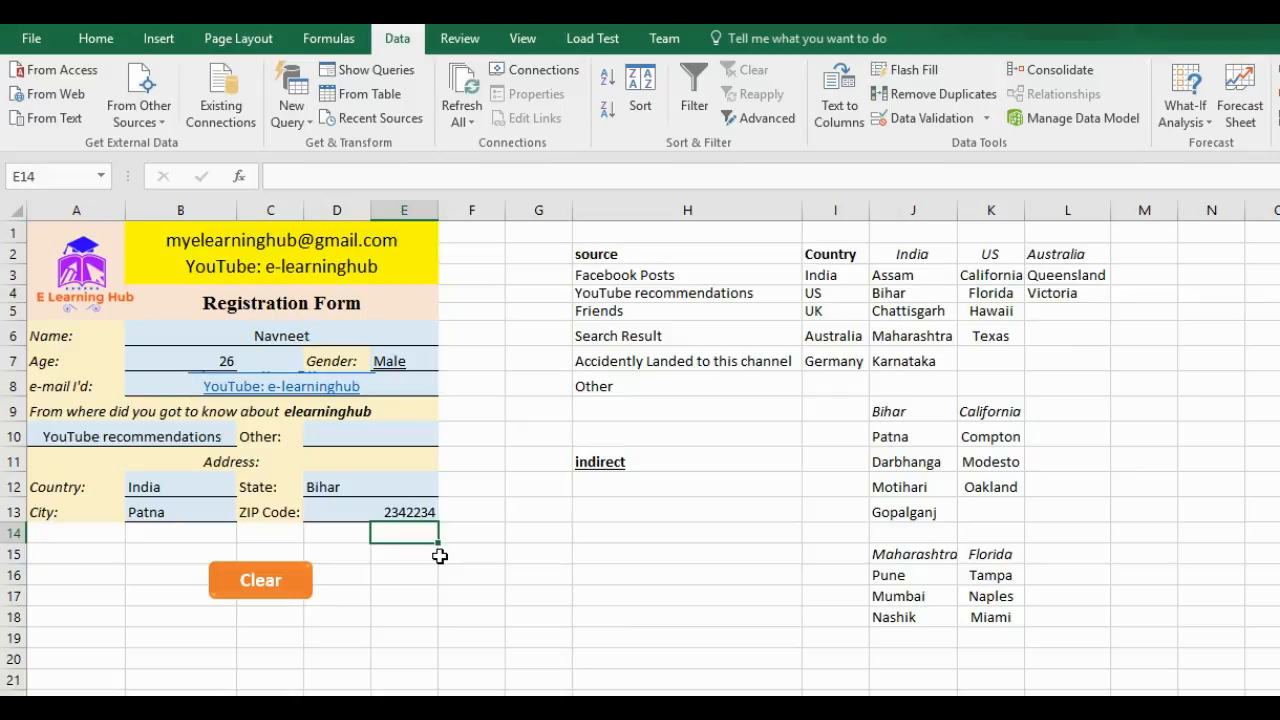
{"action": "mouse_move", "coordinate": [178, 516]}
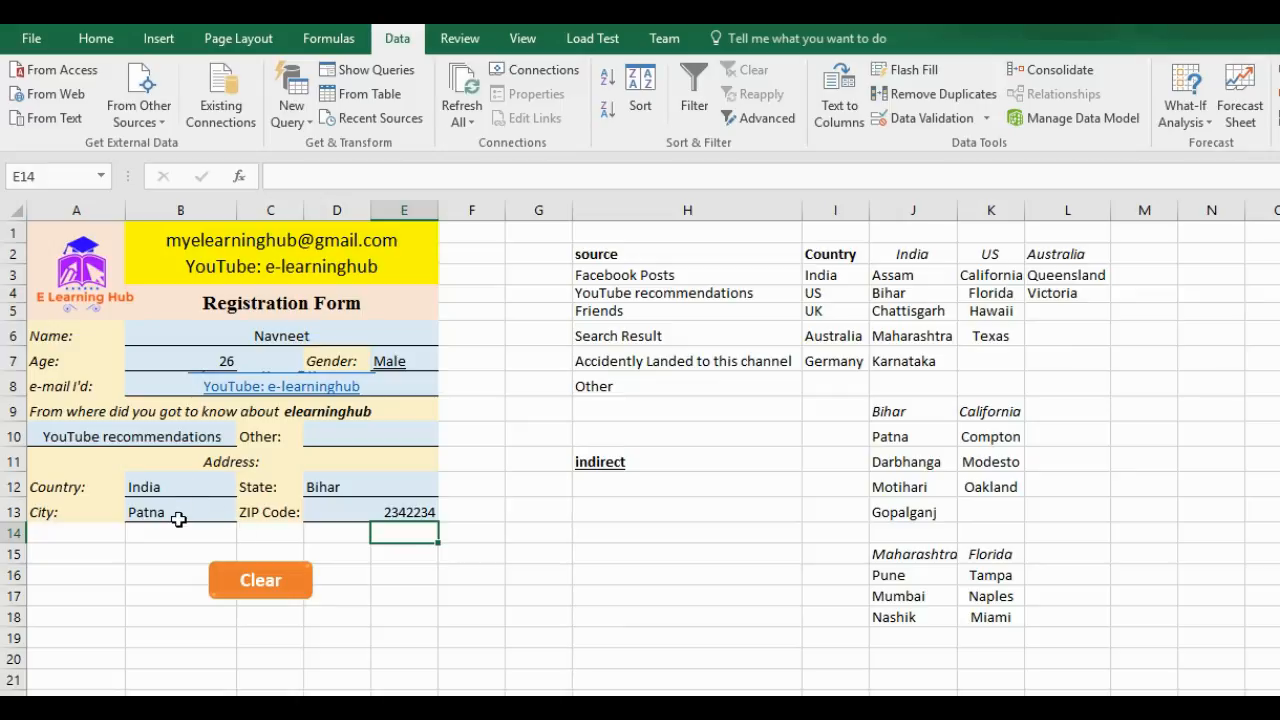
{"action": "mouse_move", "coordinate": [178, 488]}
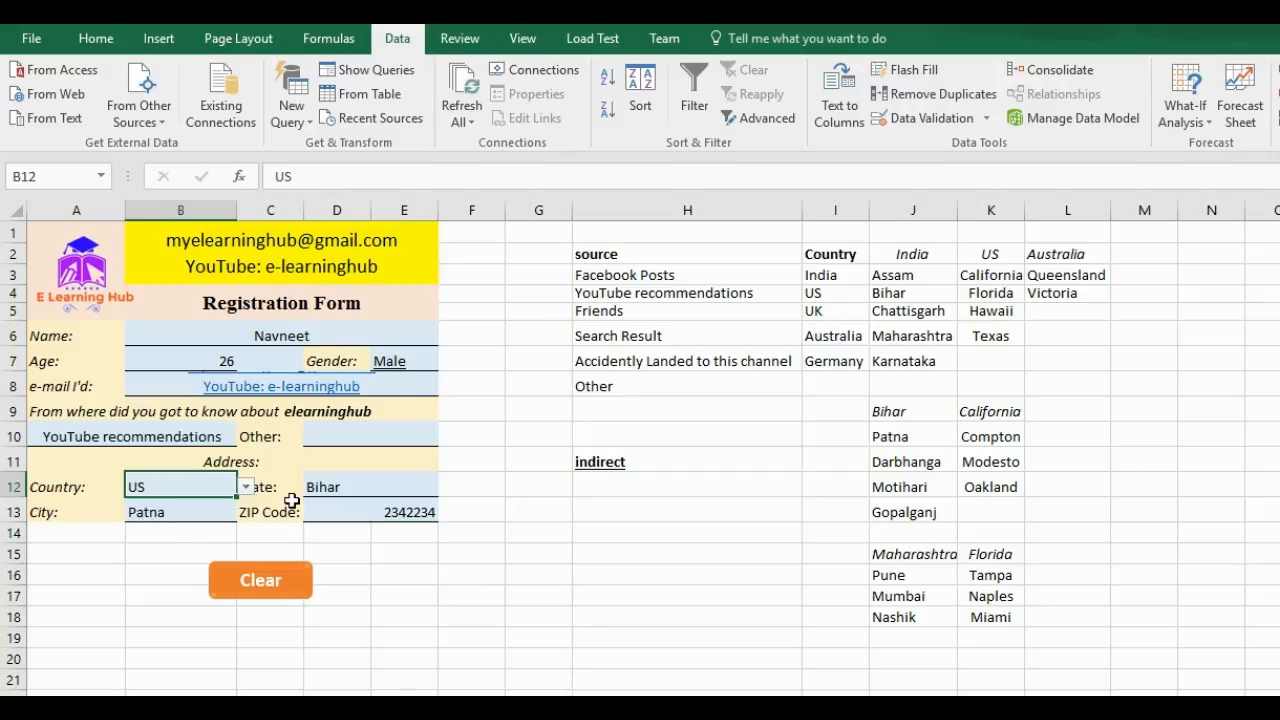
{"action": "mouse_move", "coordinate": [318, 492]}
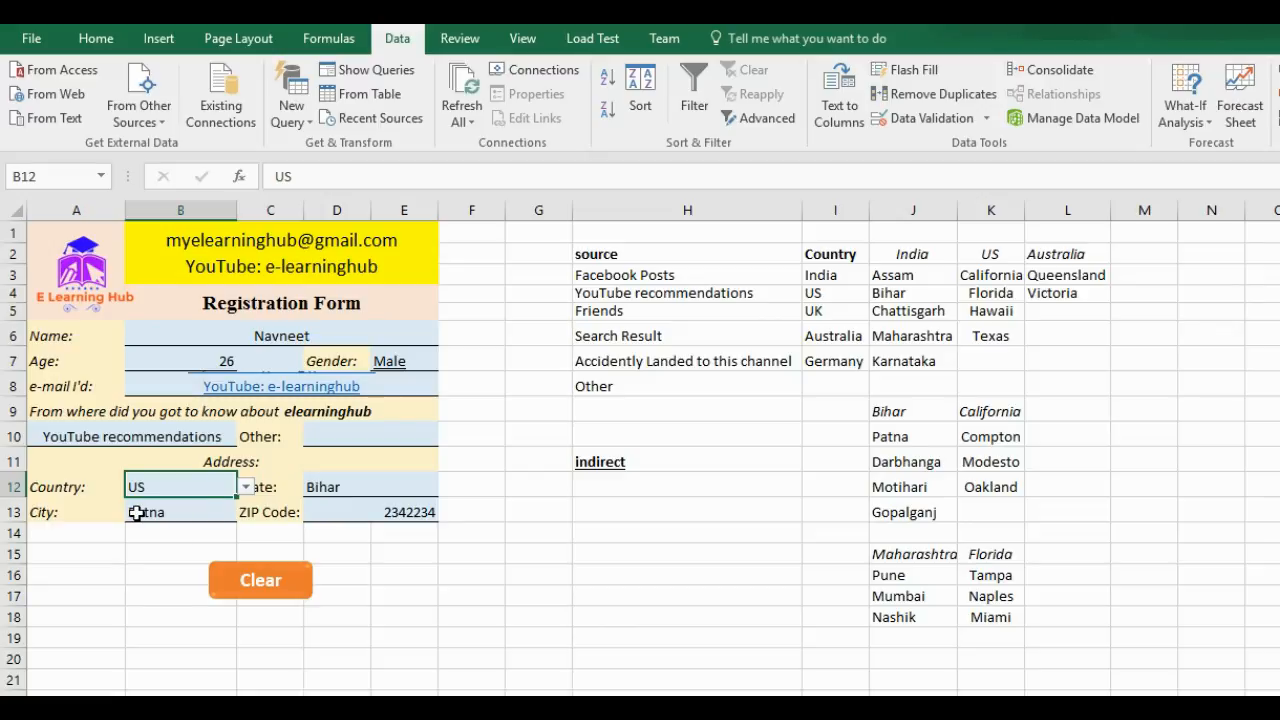
{"action": "mouse_move", "coordinate": [184, 538]}
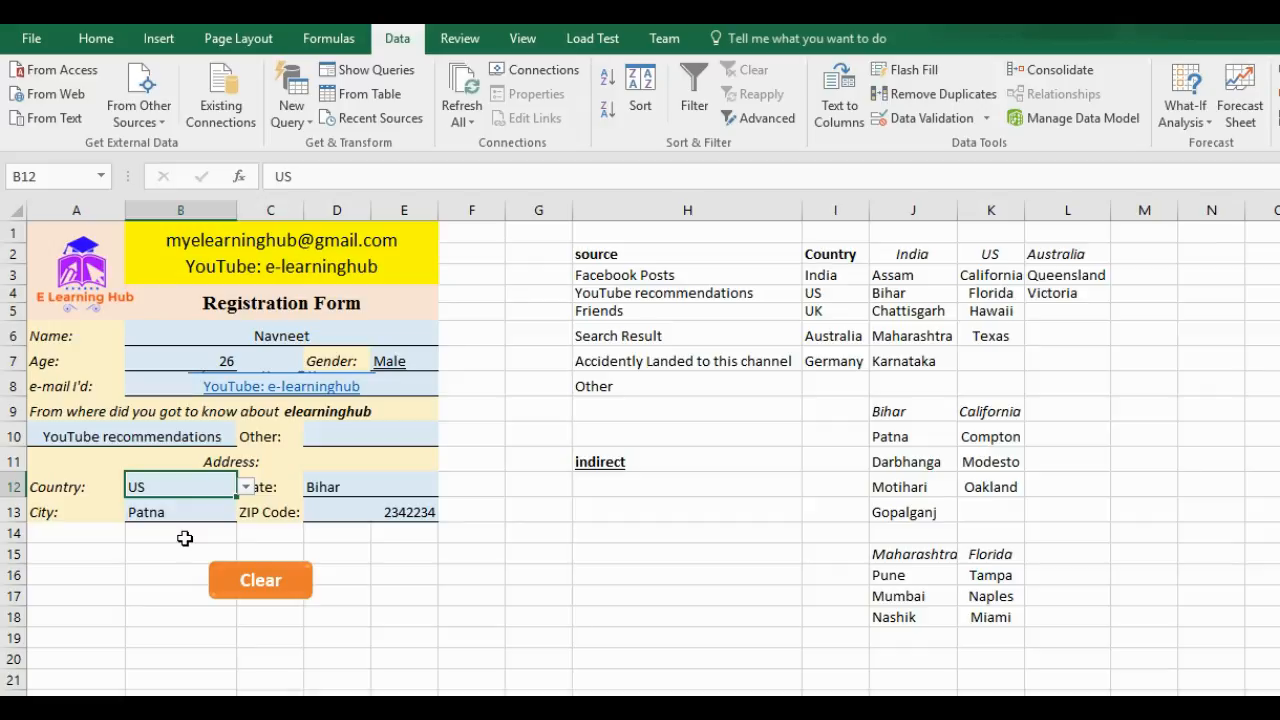
{"action": "mouse_move", "coordinate": [288, 502]}
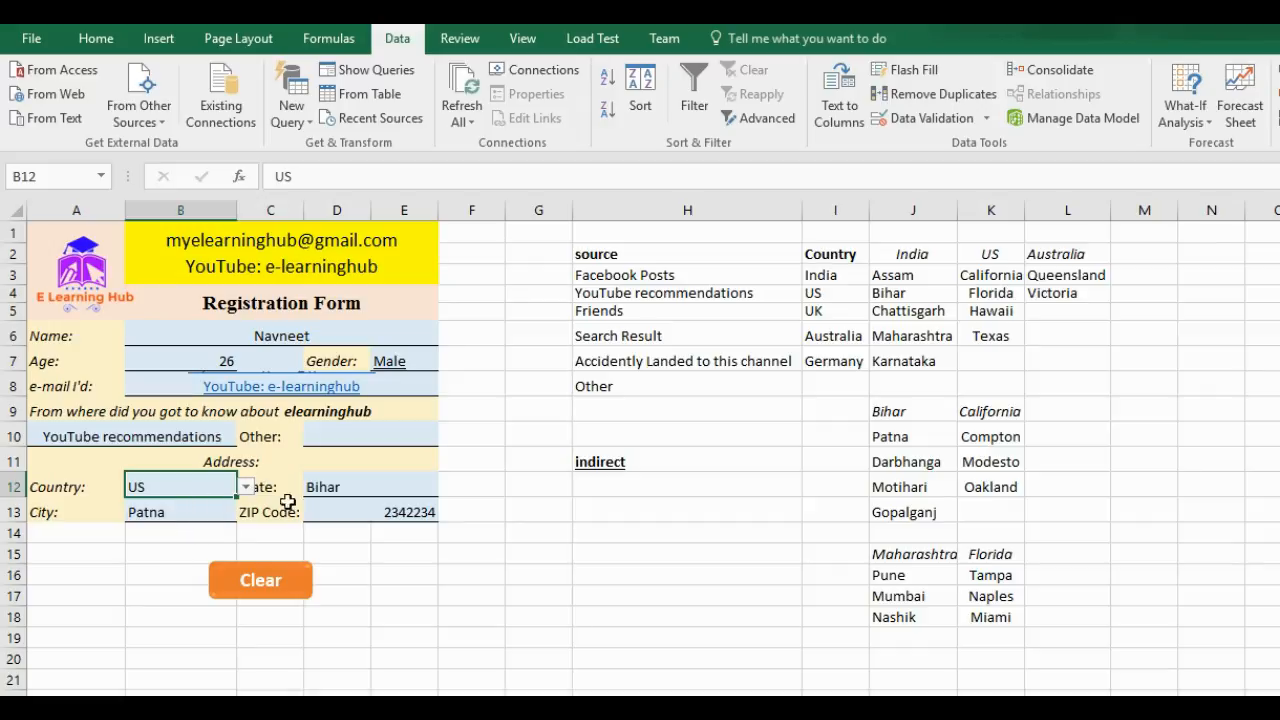
{"action": "mouse_move", "coordinate": [312, 492]}
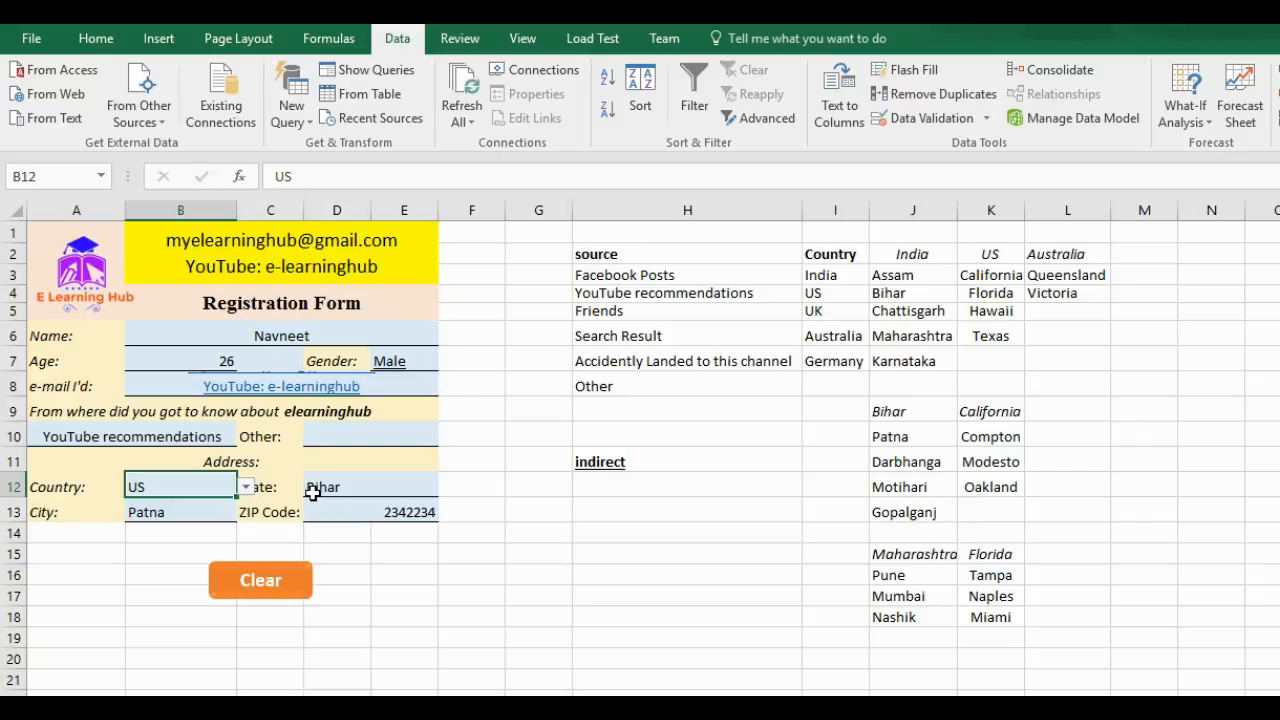
- Clear the outdated State/City entries and choose California as the State for US
{"action": "left_click", "coordinate": [322, 486]}
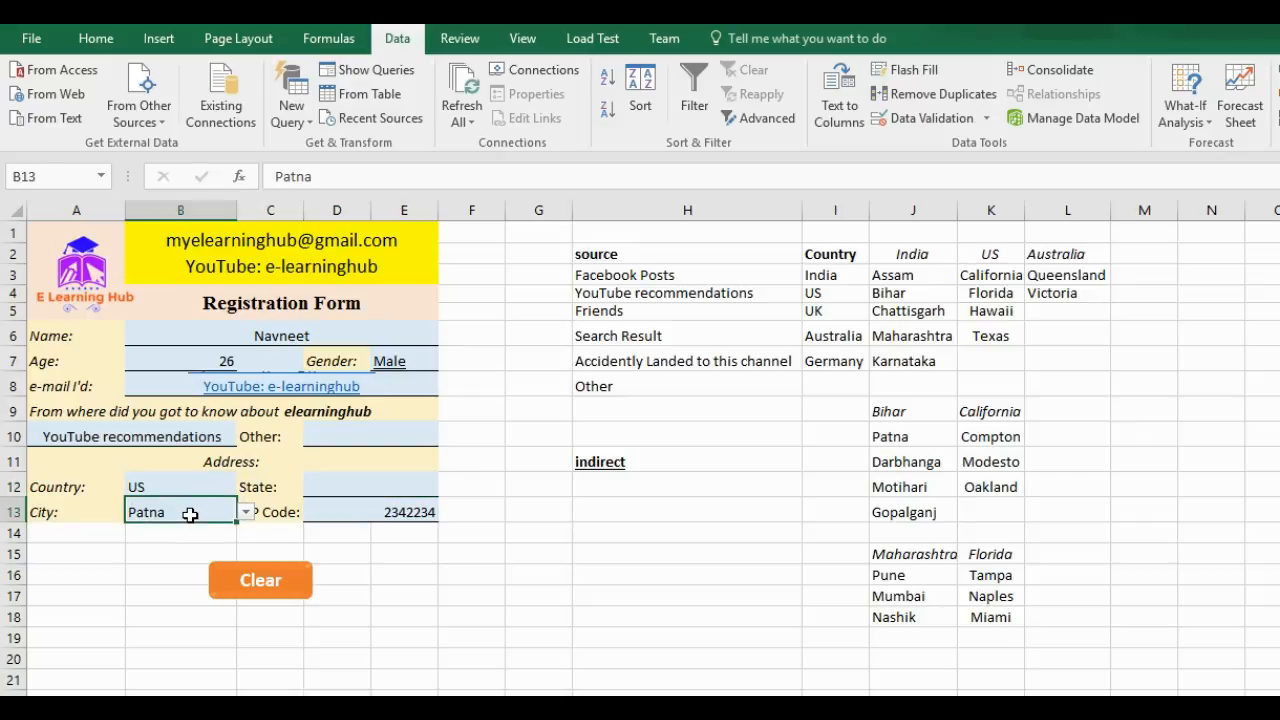
{"action": "key", "text": "Delete"}
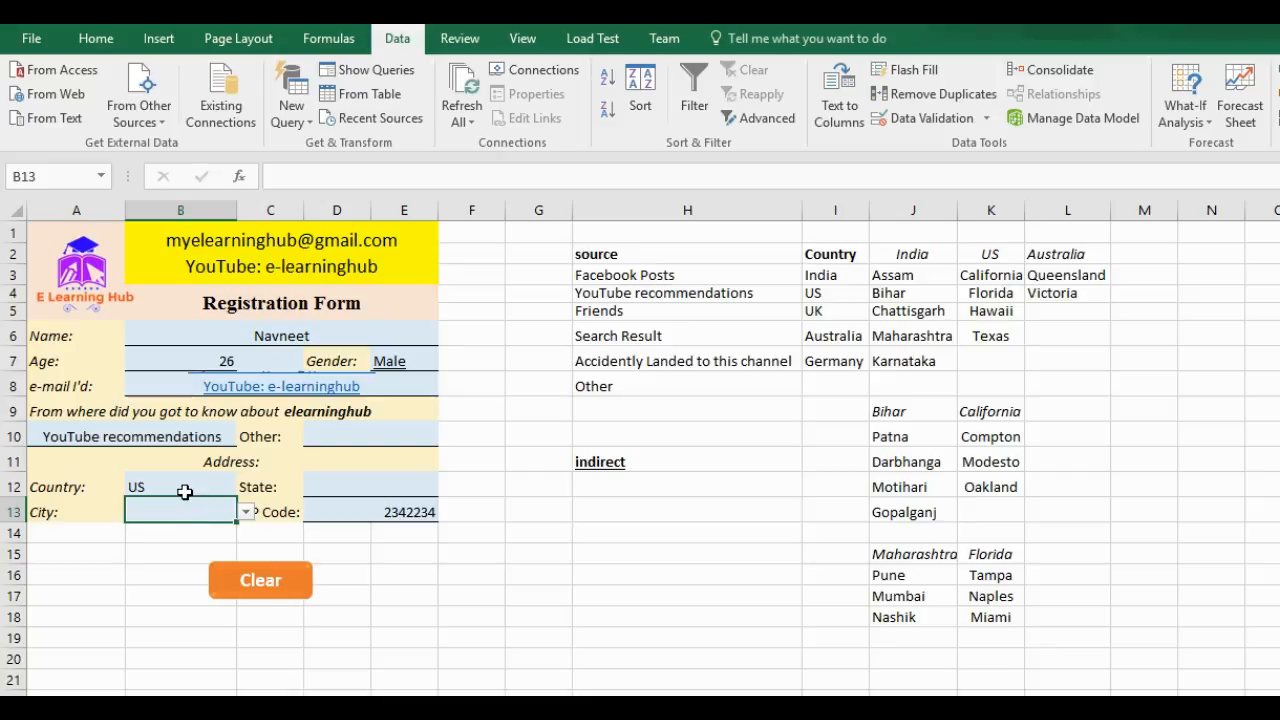
{"action": "mouse_move", "coordinate": [912, 436]}
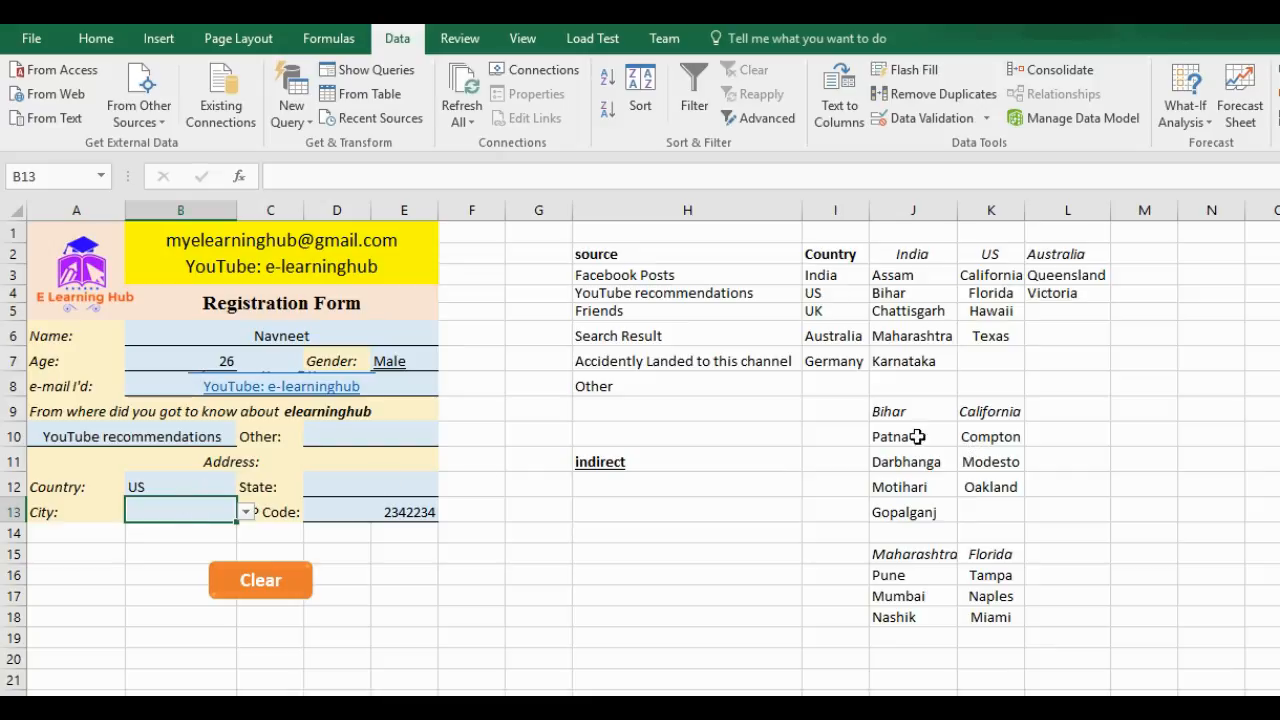
{"action": "left_click", "coordinate": [180, 488]}
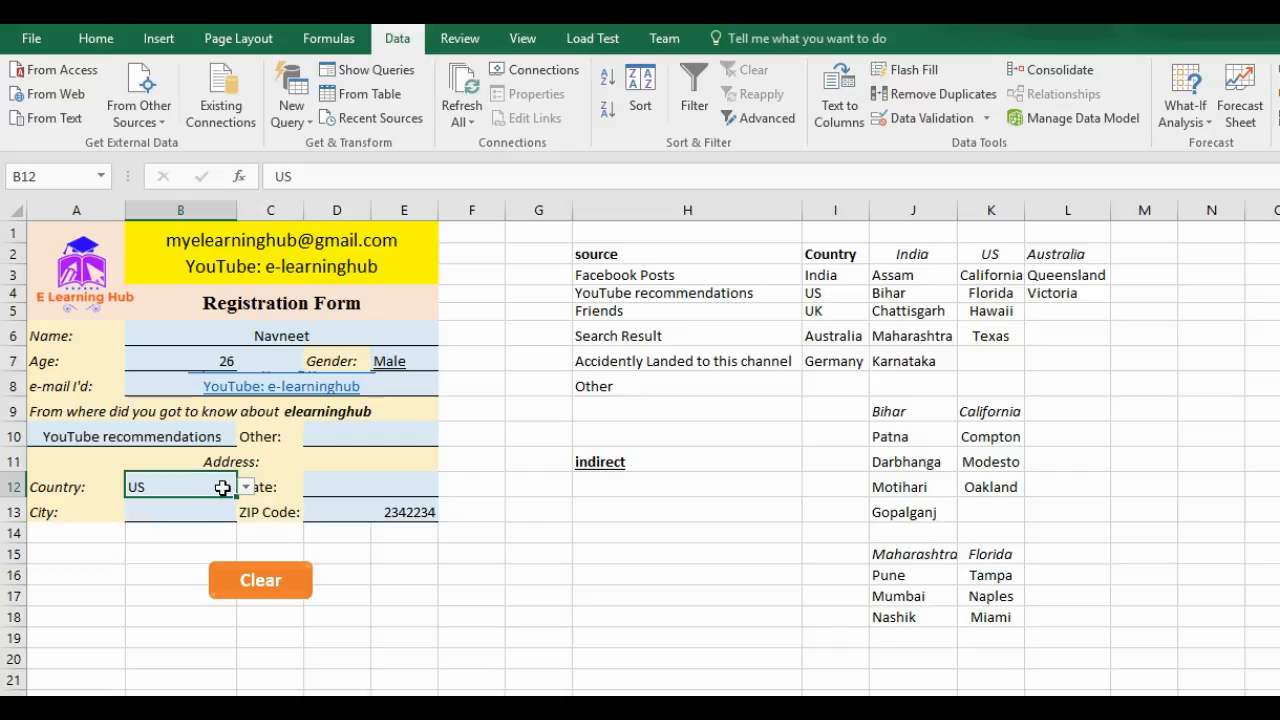
{"action": "left_click", "coordinate": [370, 486]}
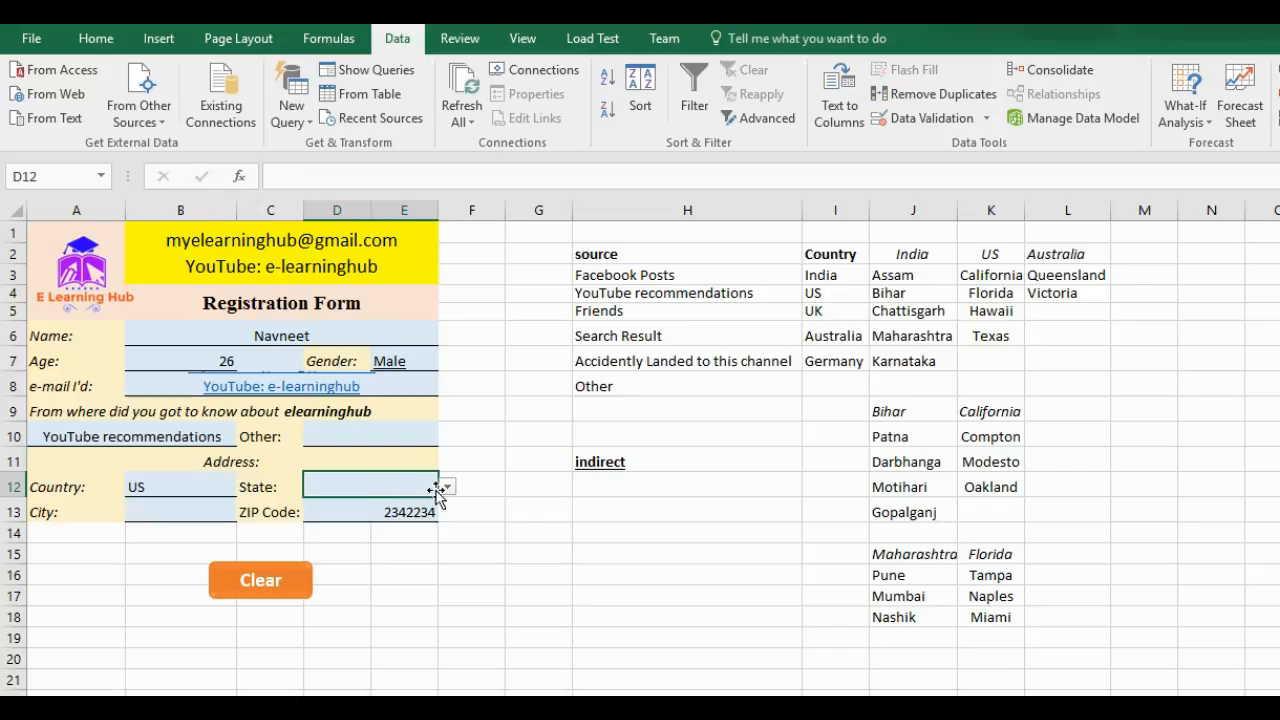
{"action": "left_click", "coordinate": [442, 486]}
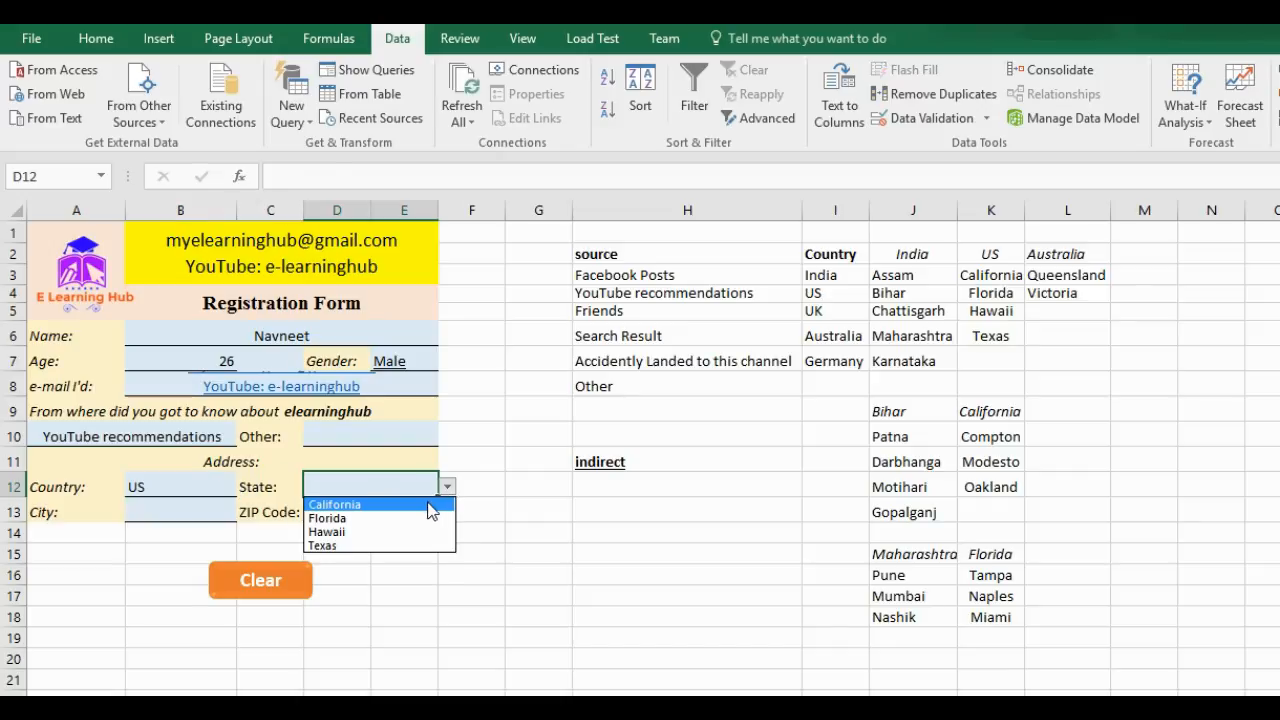
{"action": "left_click", "coordinate": [334, 504]}
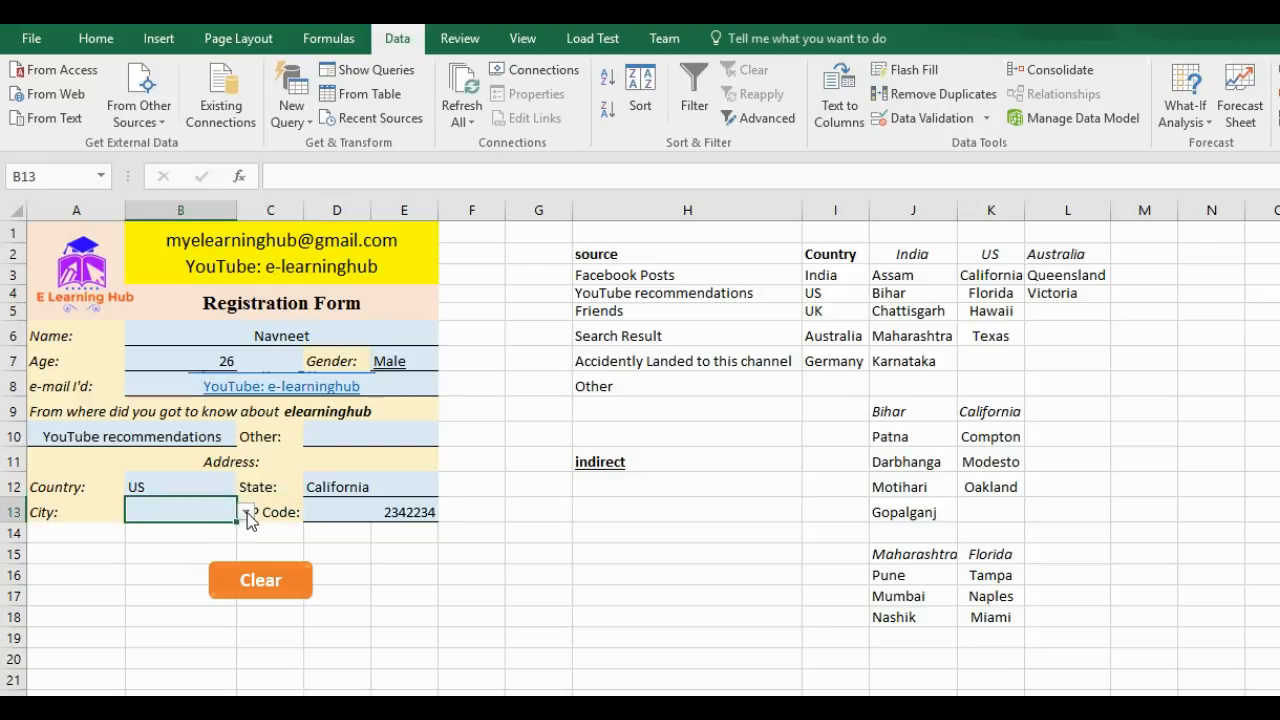